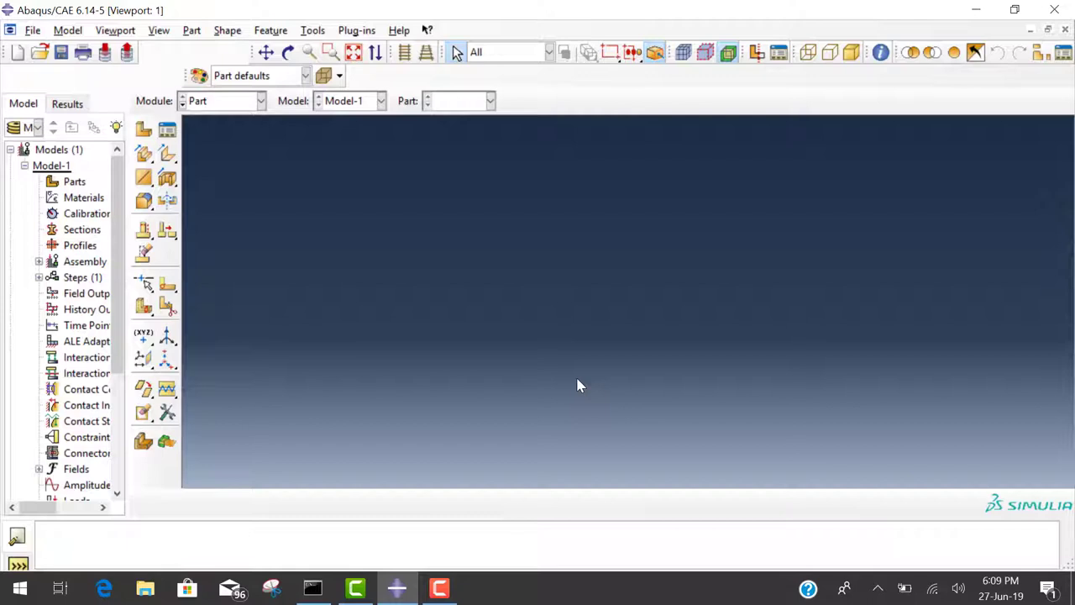
pyautogui.moveTo(269, 232)
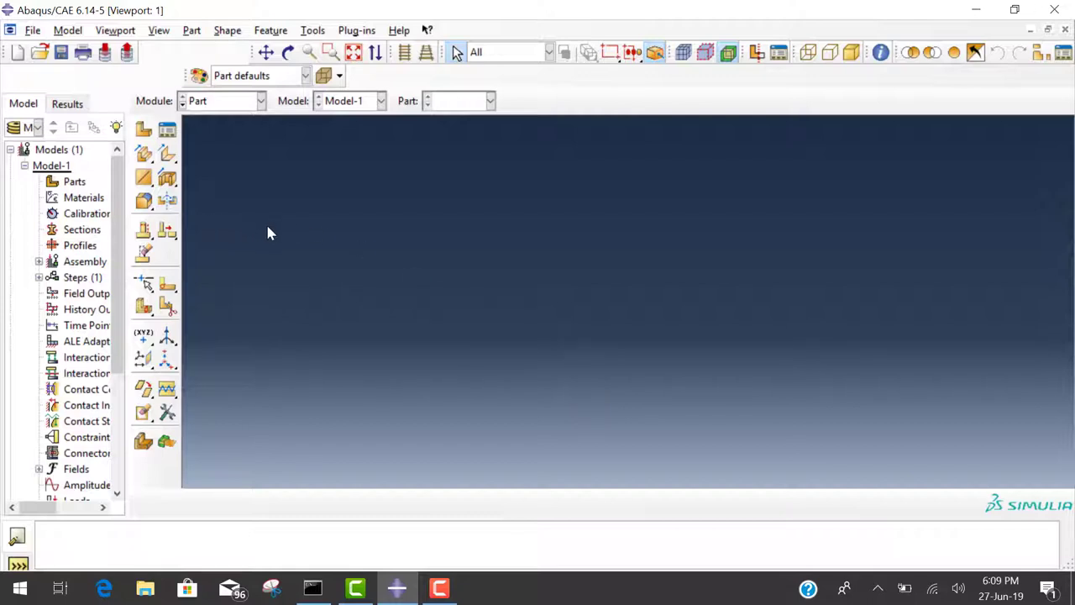
pyautogui.moveTo(278, 235)
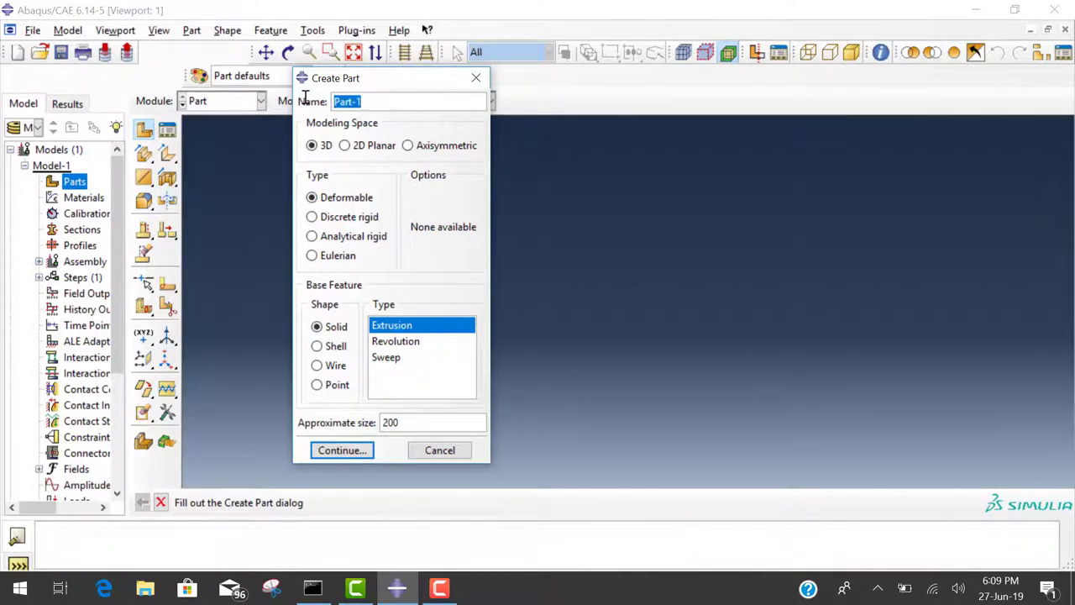
# Step: Attempt a 3D deformable solid extrusion part named 'beam' and dismiss the invalid-name error
pyautogui.write('beam')
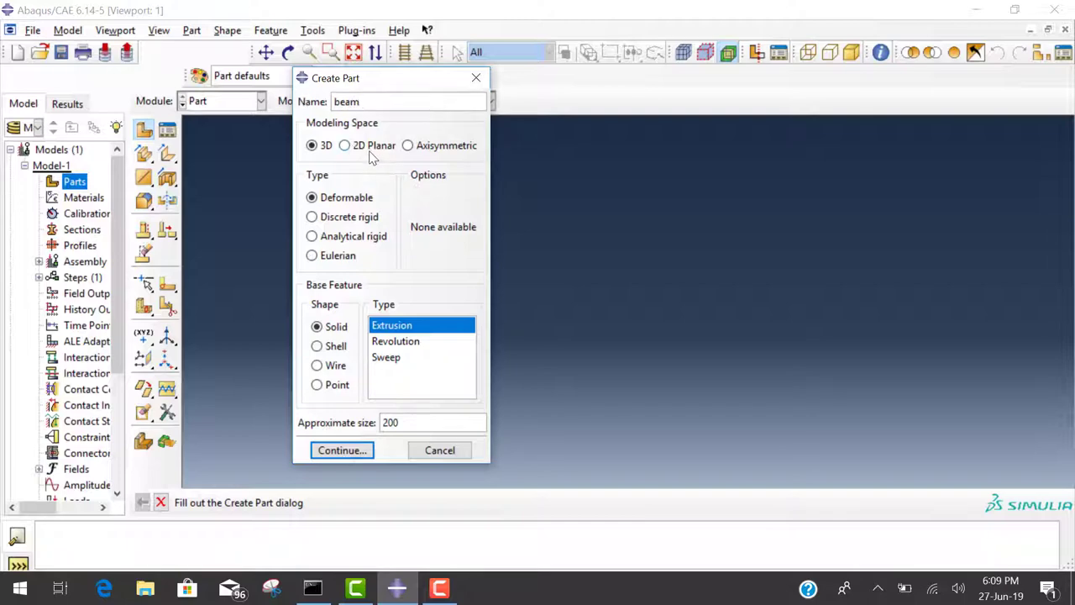
pyautogui.moveTo(400, 295)
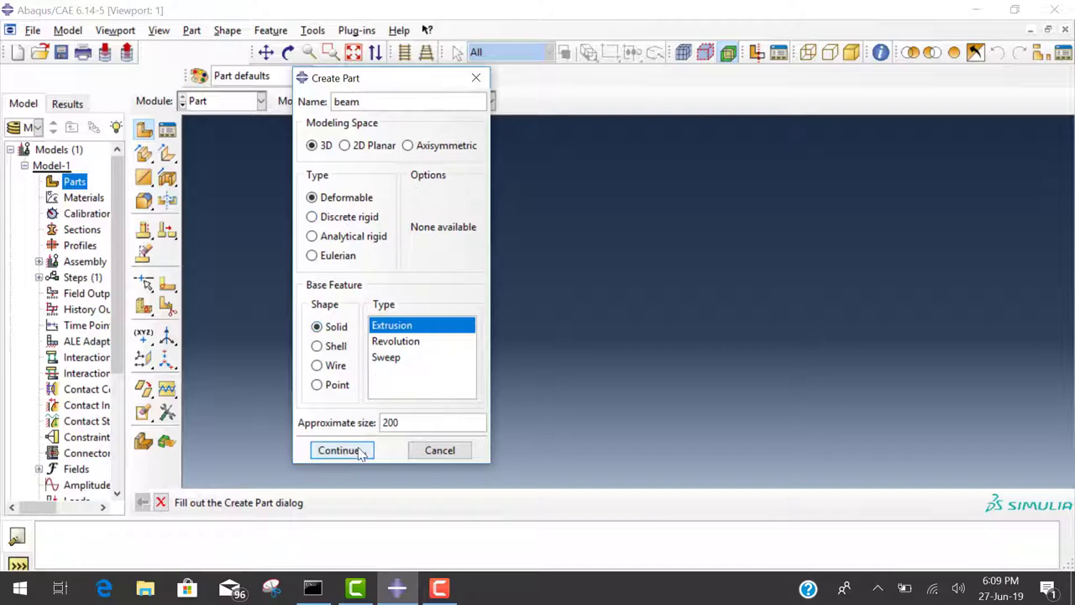
pyautogui.tripleClick(433, 424)
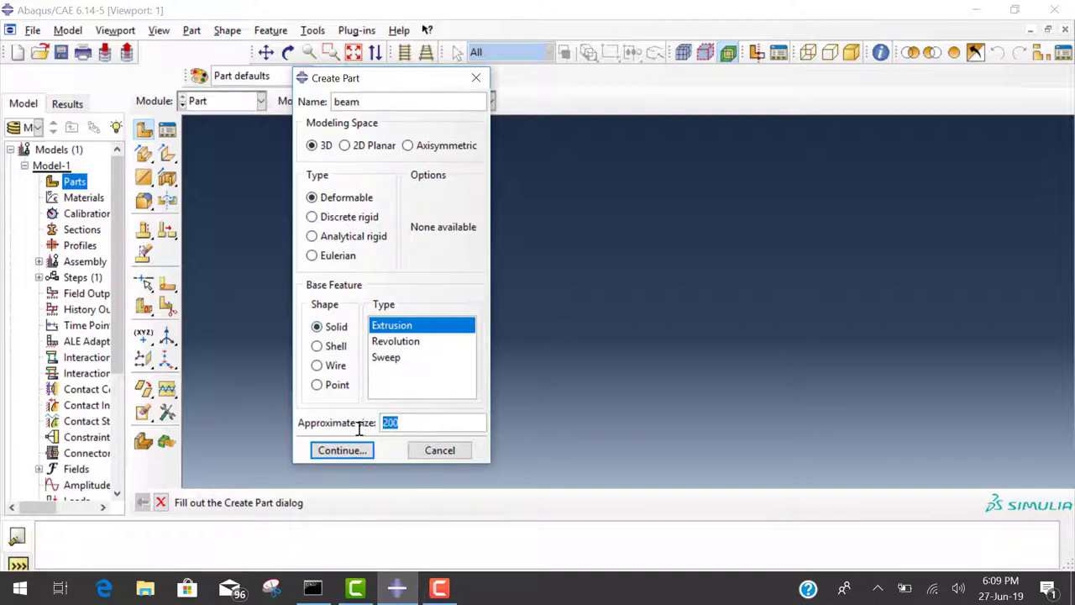
pyautogui.click(342, 450)
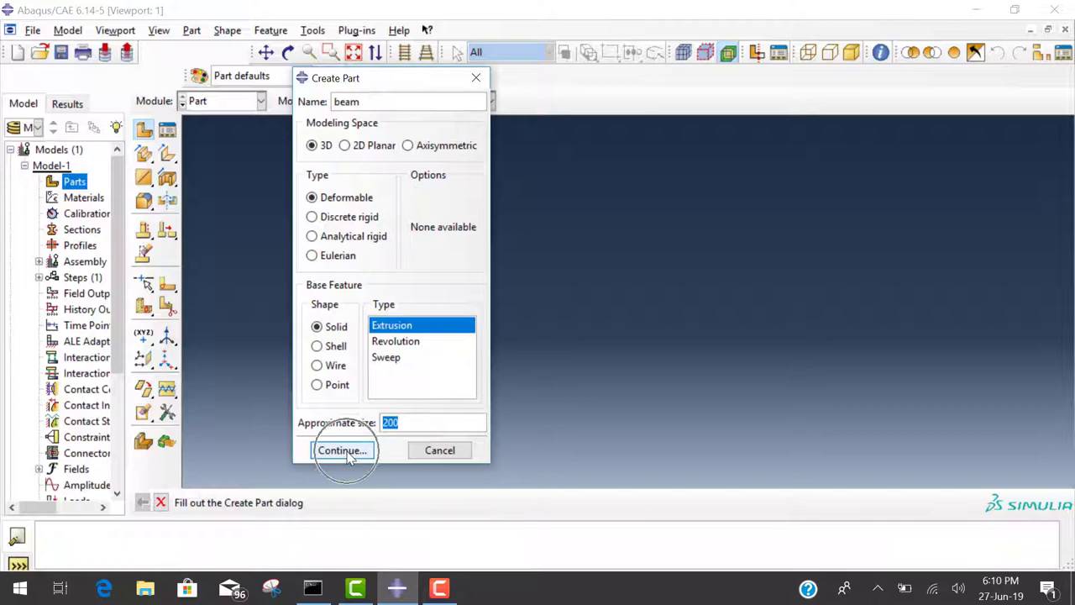
pyautogui.click(343, 450)
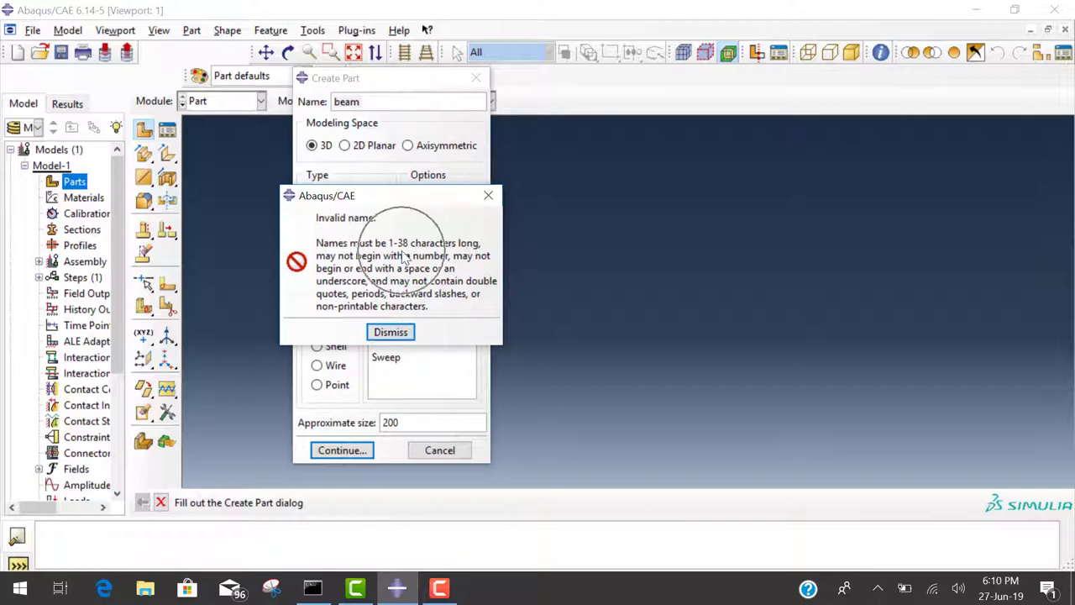
pyautogui.click(389, 332)
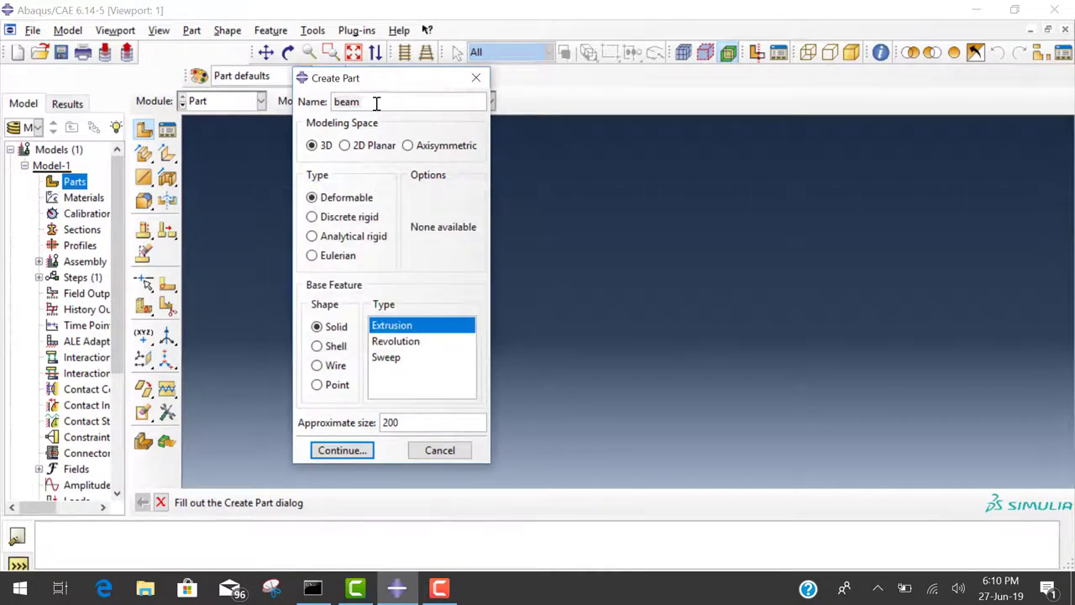
# Step: Rename the part to 'beam-part-1' and continue into its profile sketch
pyautogui.write('-')
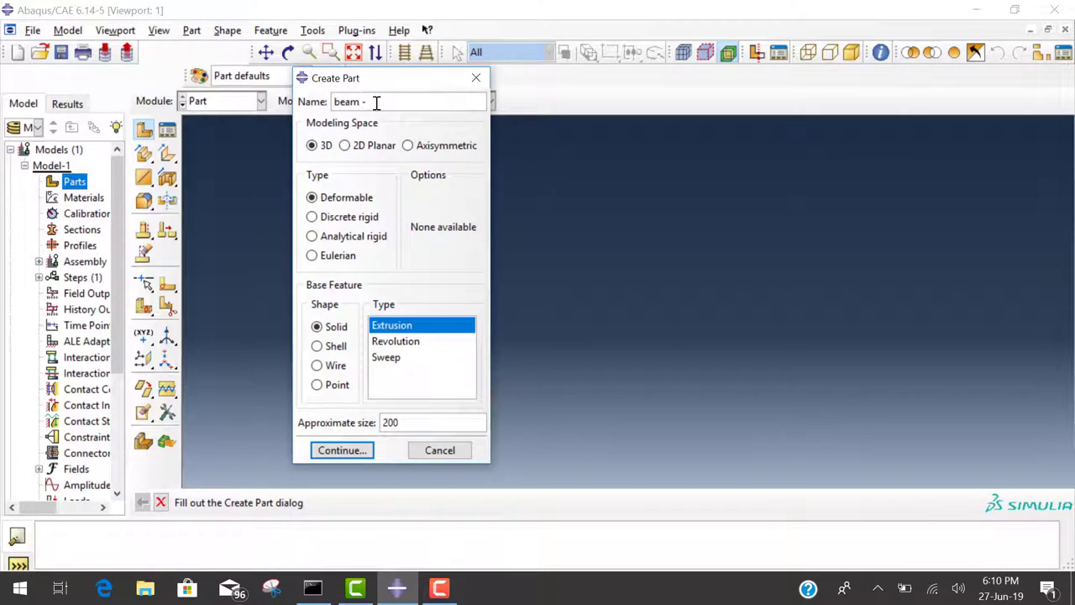
pyautogui.write('part')
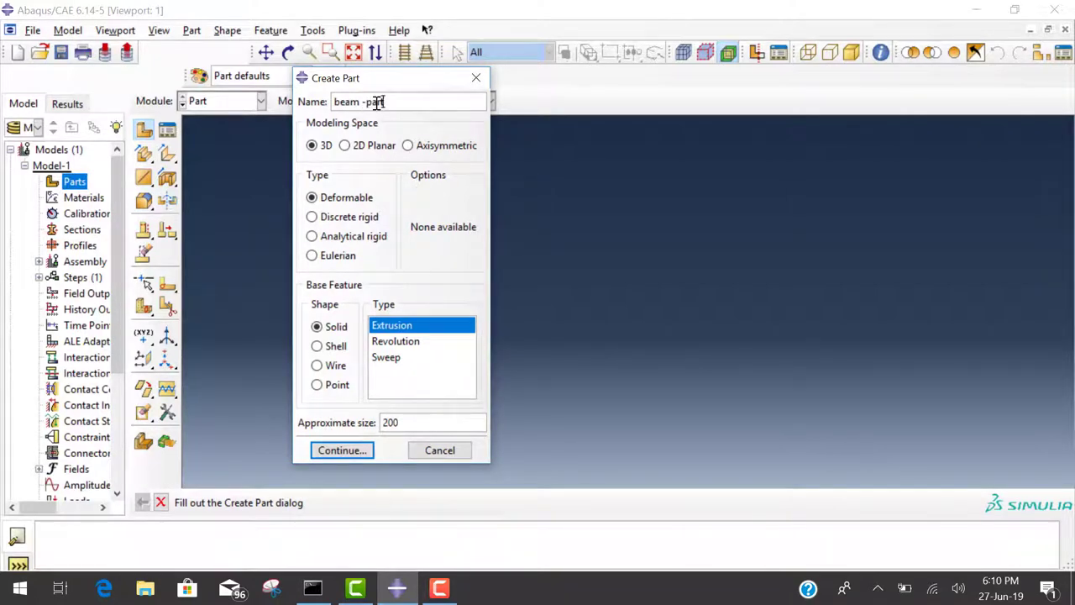
pyautogui.write('-1')
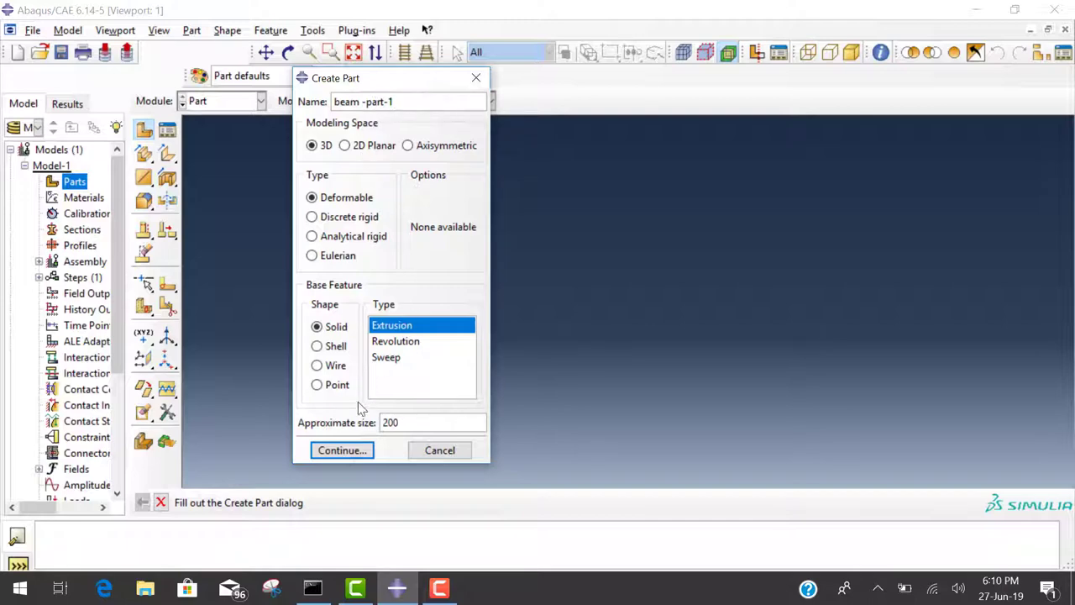
pyautogui.click(343, 450)
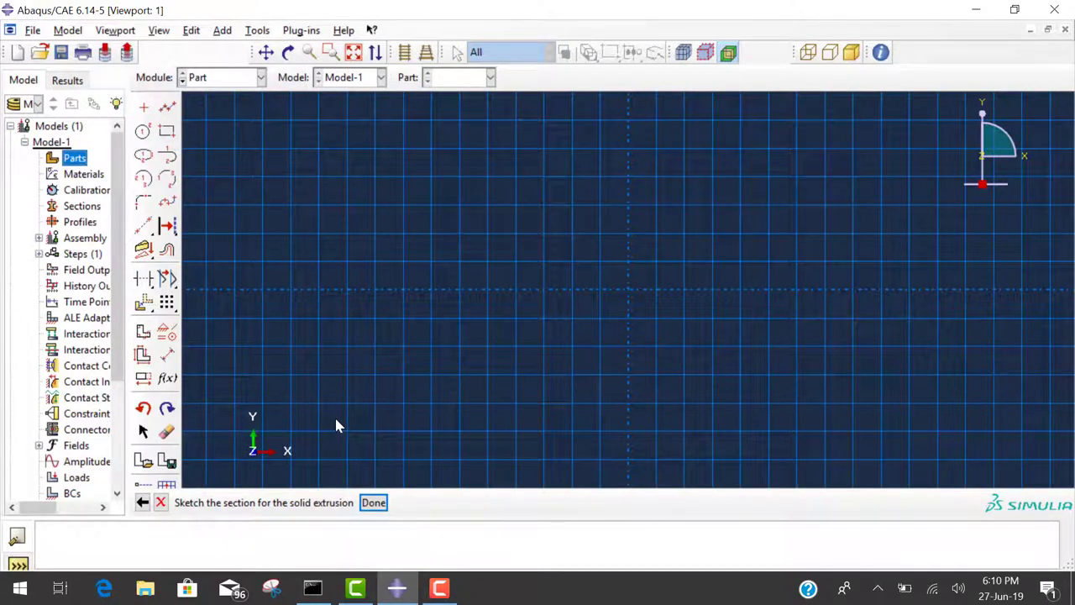
pyautogui.moveTo(366, 396)
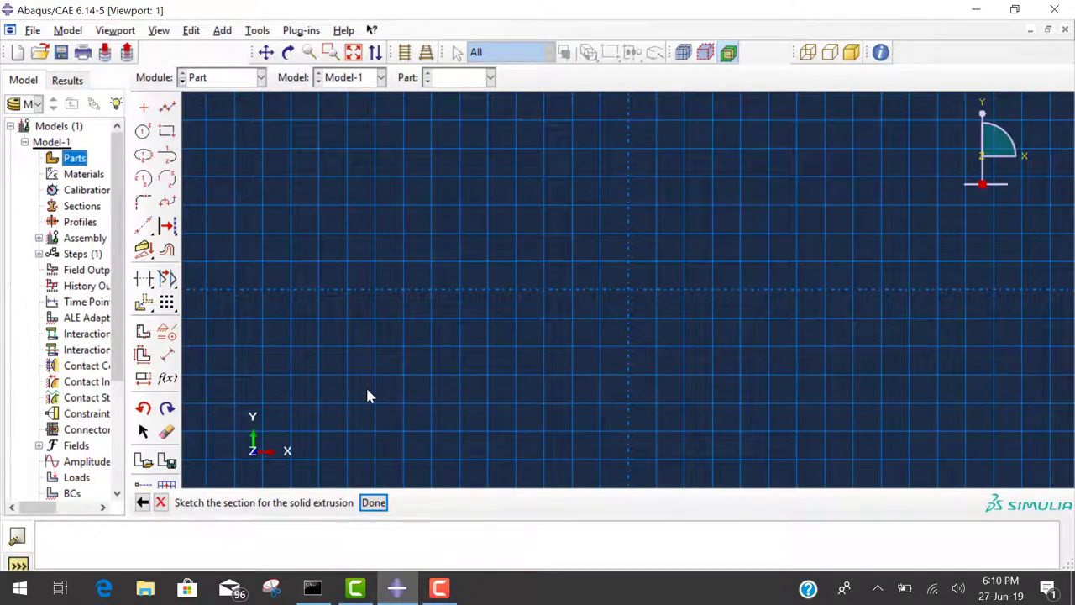
pyautogui.moveTo(383, 367)
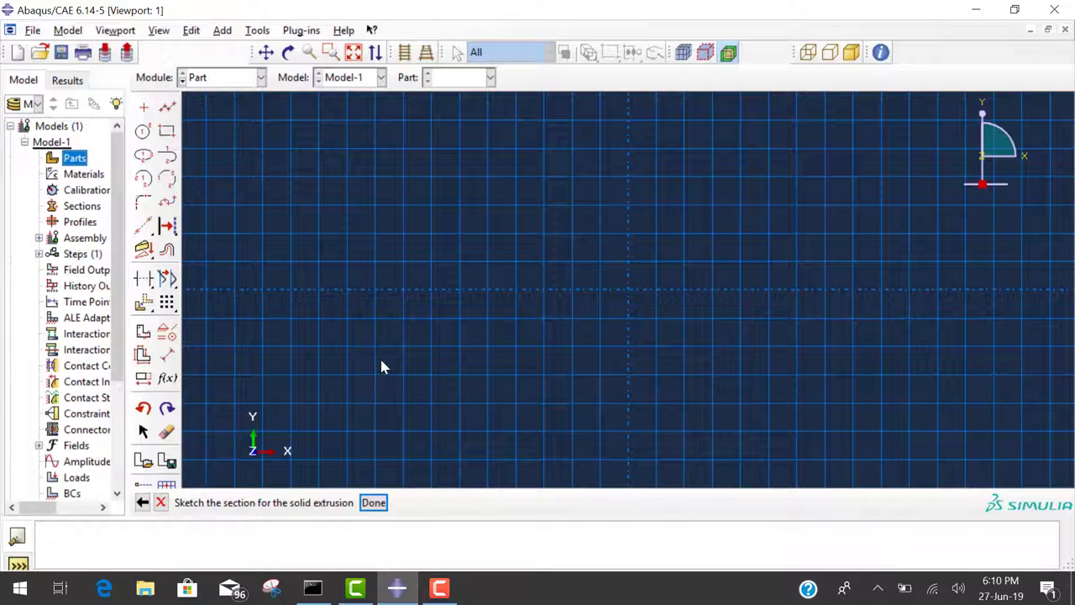
pyautogui.moveTo(388, 359)
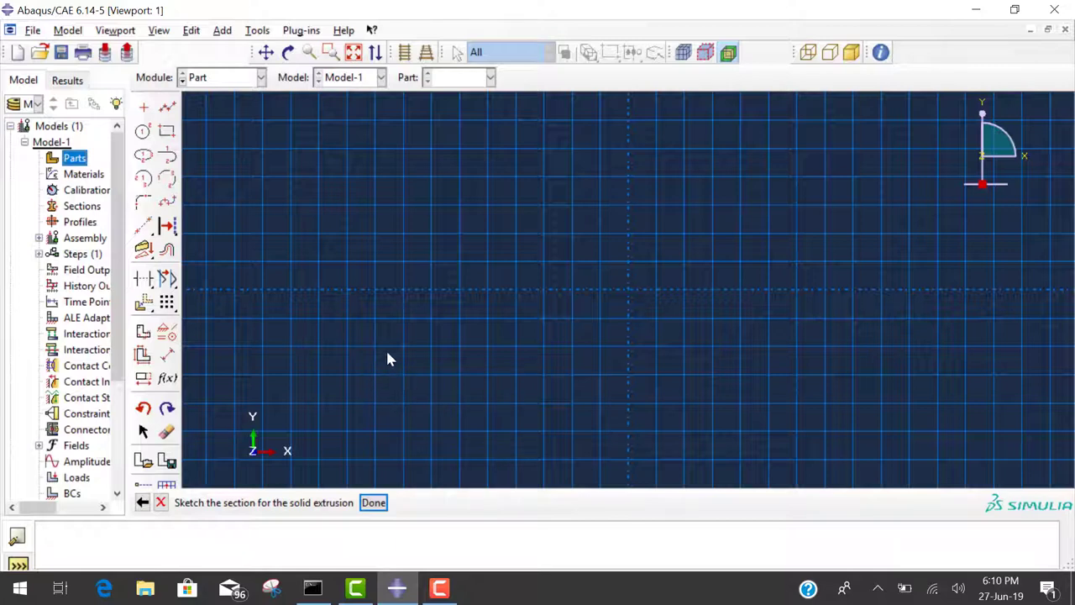
pyautogui.moveTo(217, 199)
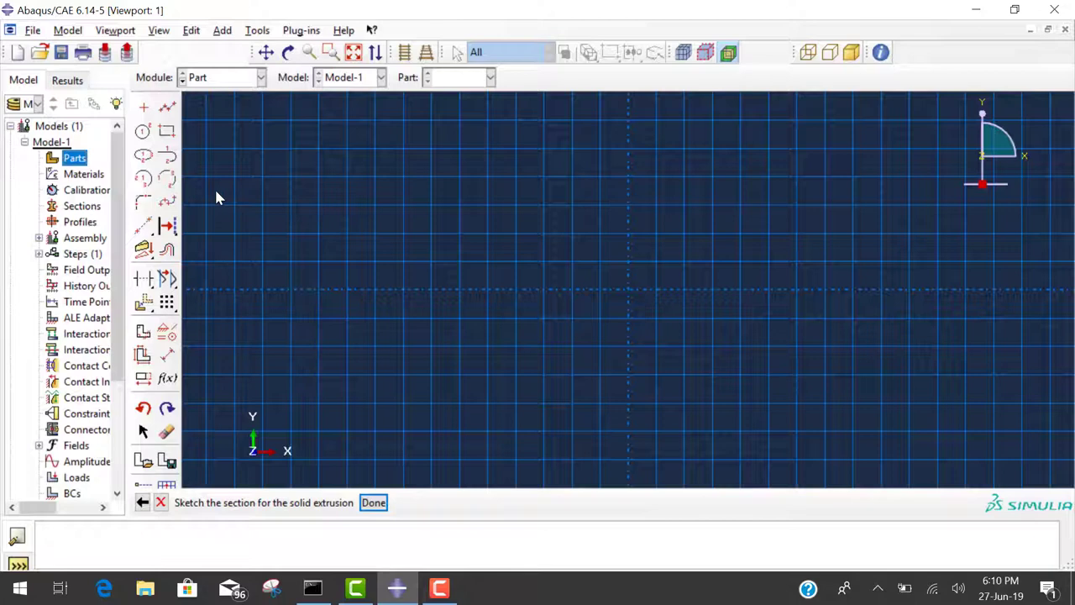
pyautogui.moveTo(215, 188)
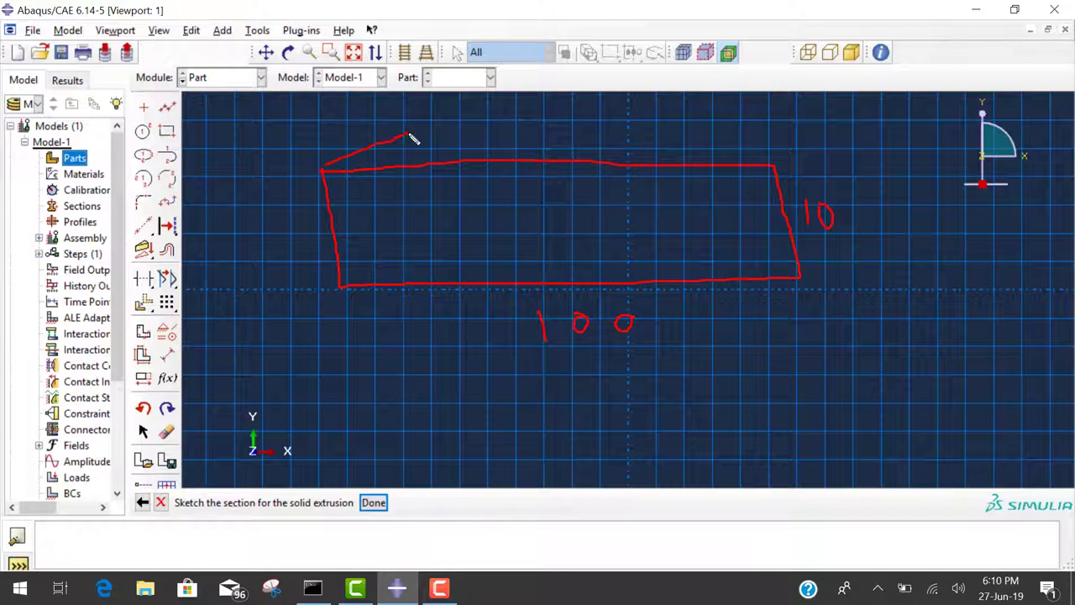
pyautogui.moveTo(411, 138); pyautogui.dragTo(891, 131)
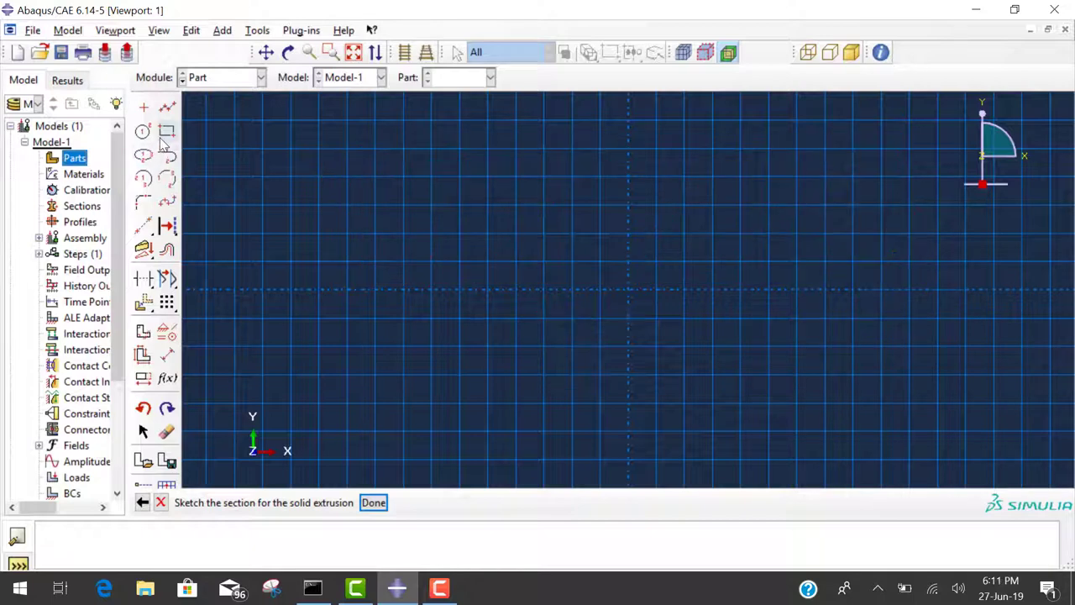
pyautogui.moveTo(164, 131)
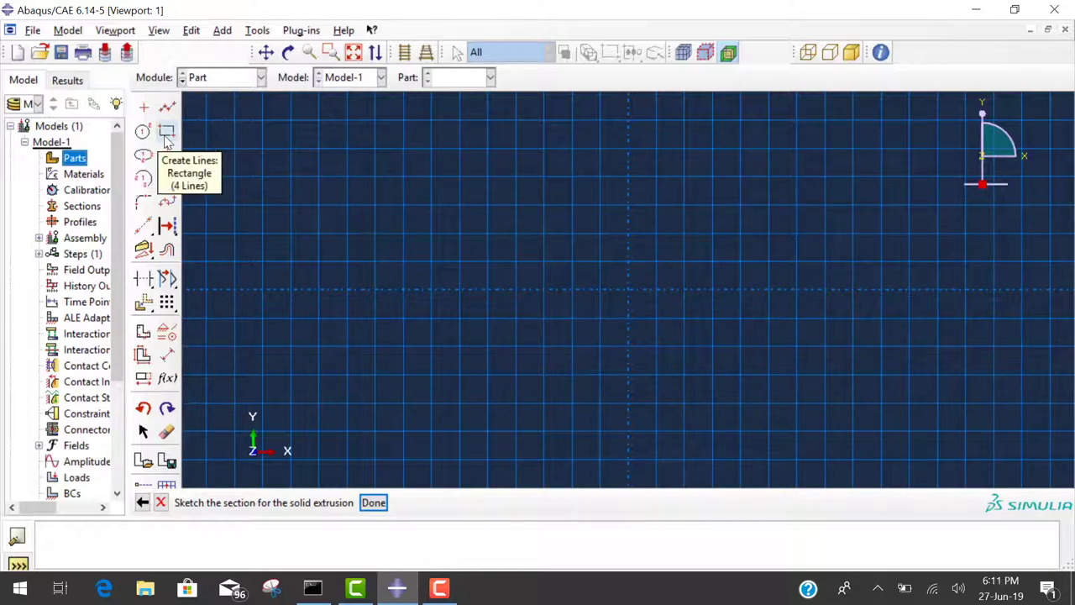
# Step: Sketch a rectangle starting at the origin for the beam profile
pyautogui.click(167, 131)
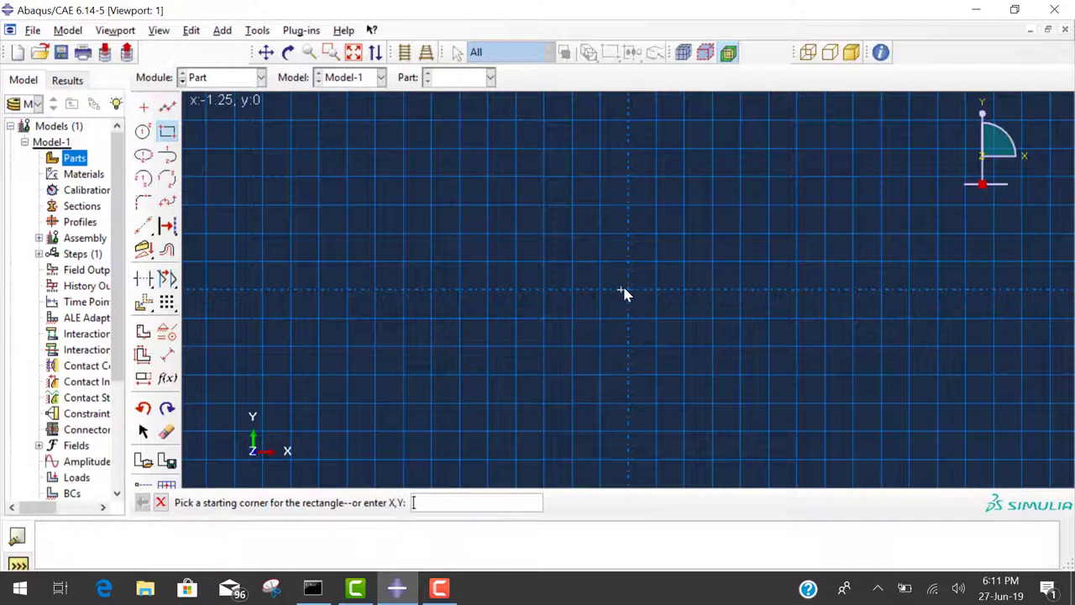
pyautogui.click(625, 292)
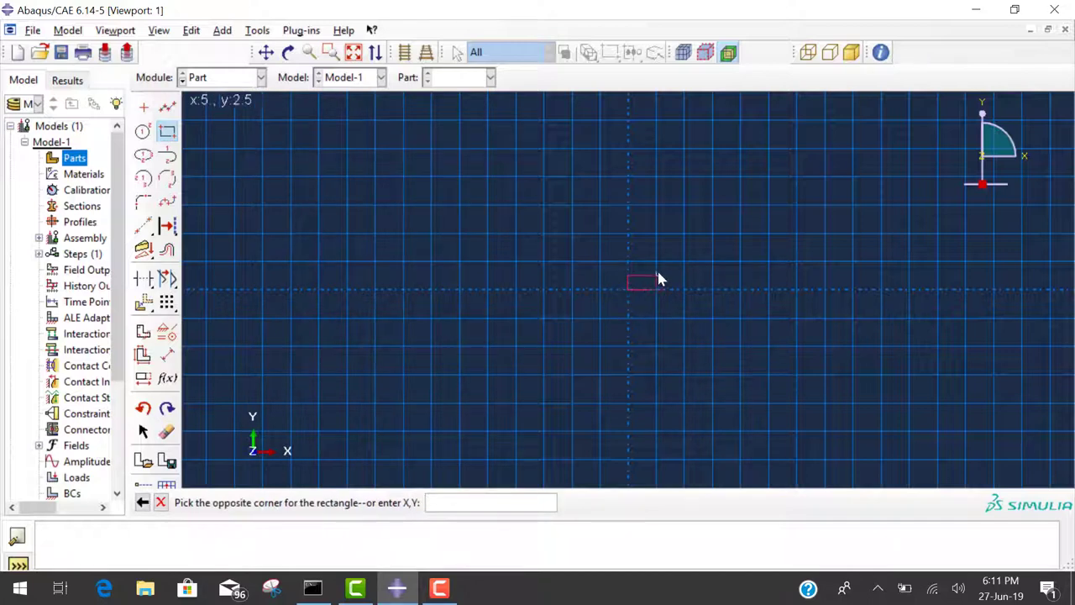
pyautogui.moveTo(798, 215)
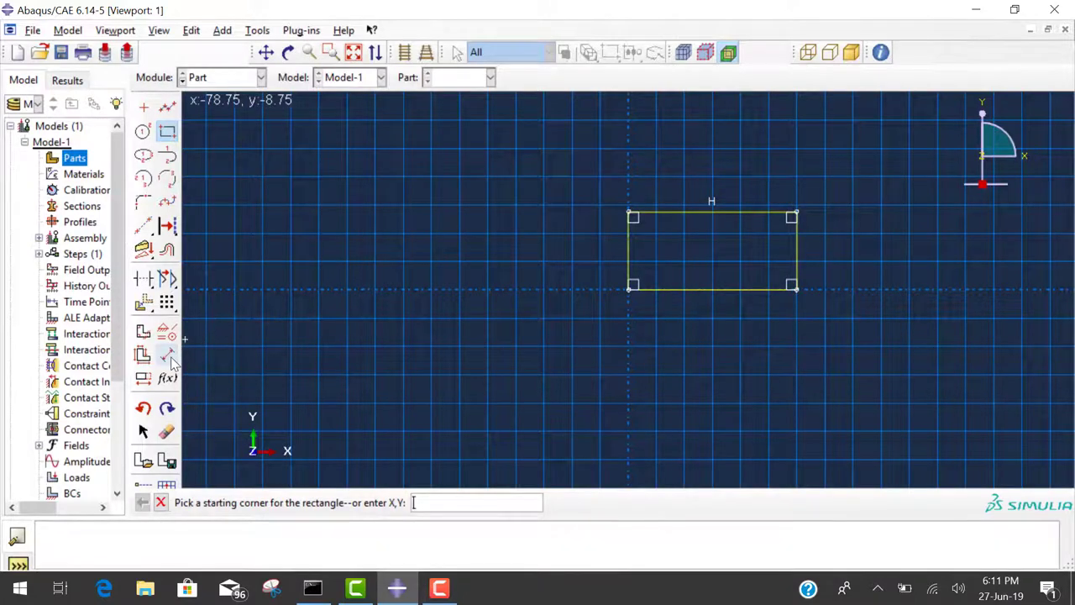
pyautogui.click(166, 353)
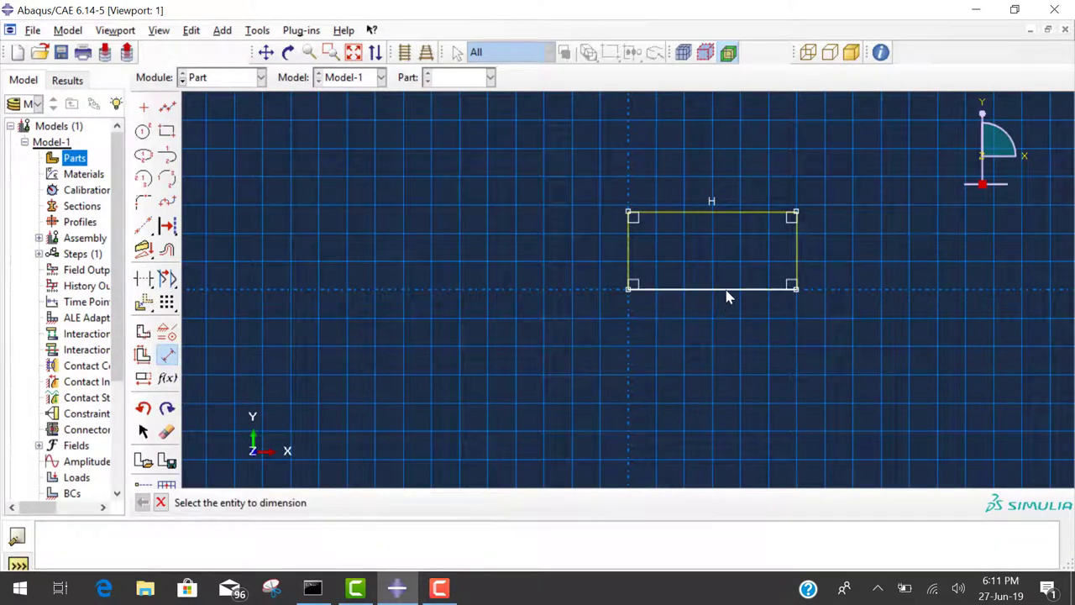
# Step: Dimension the rectangle 100 long and 10 high
pyautogui.click(713, 289)
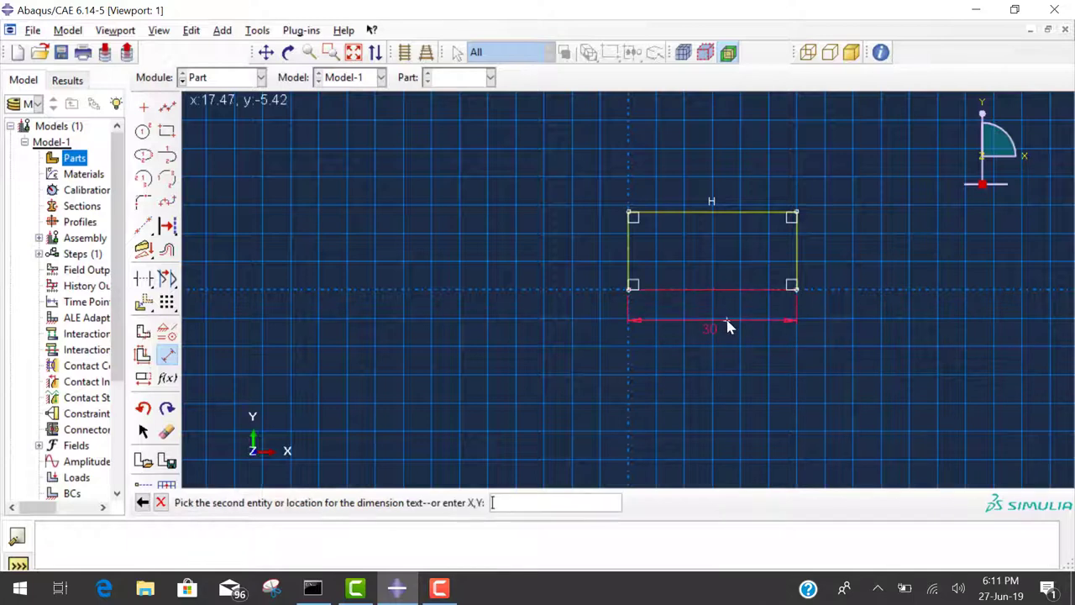
pyautogui.click(726, 320)
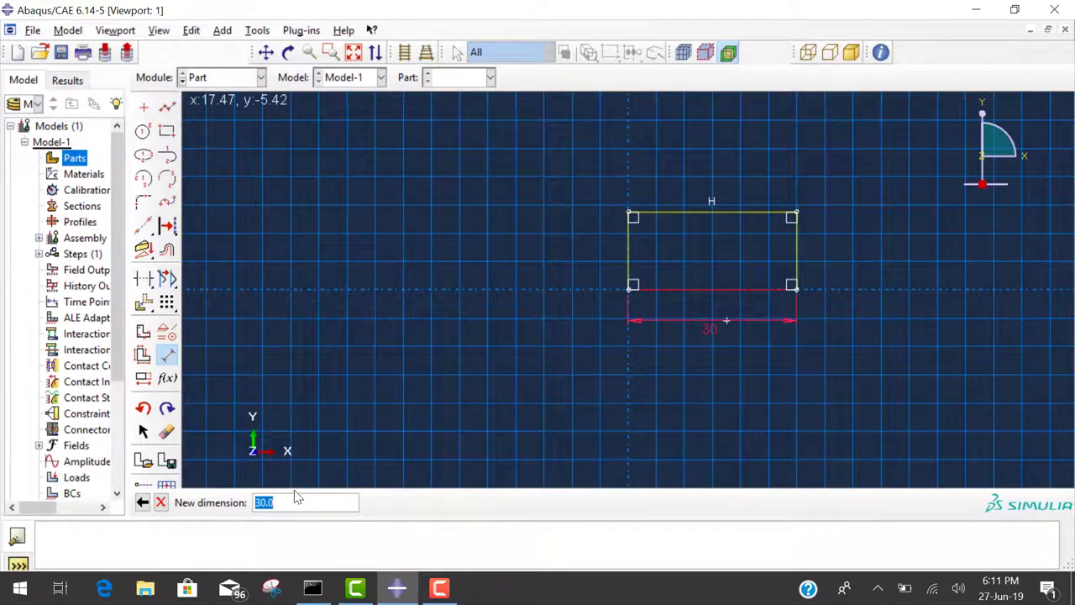
pyautogui.click(306, 502)
pyautogui.write('100')
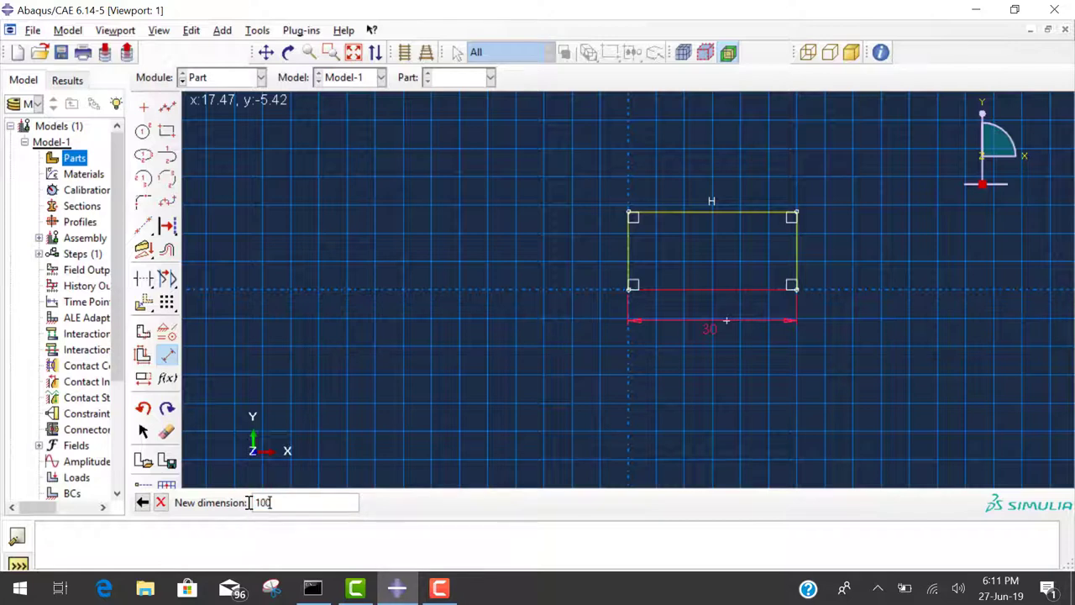
pyautogui.press('Return')
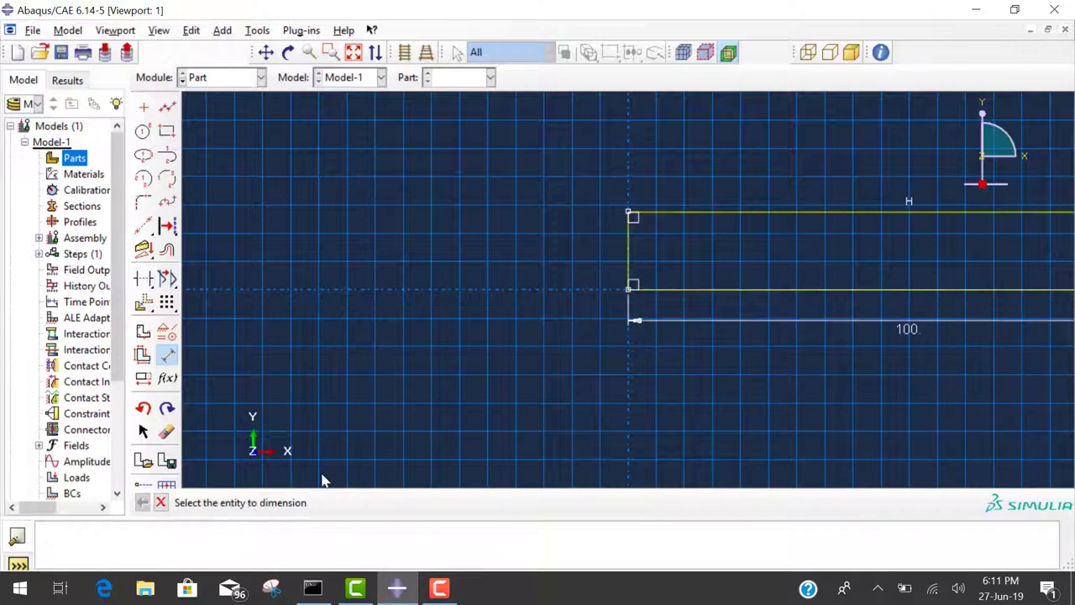
pyautogui.moveTo(625, 258)
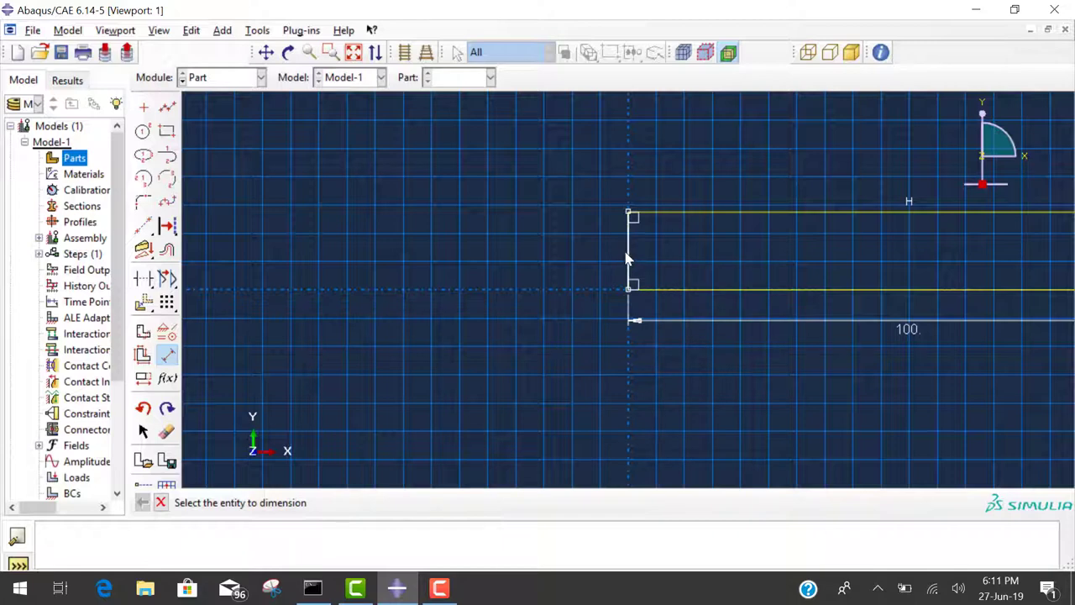
pyautogui.click(628, 252)
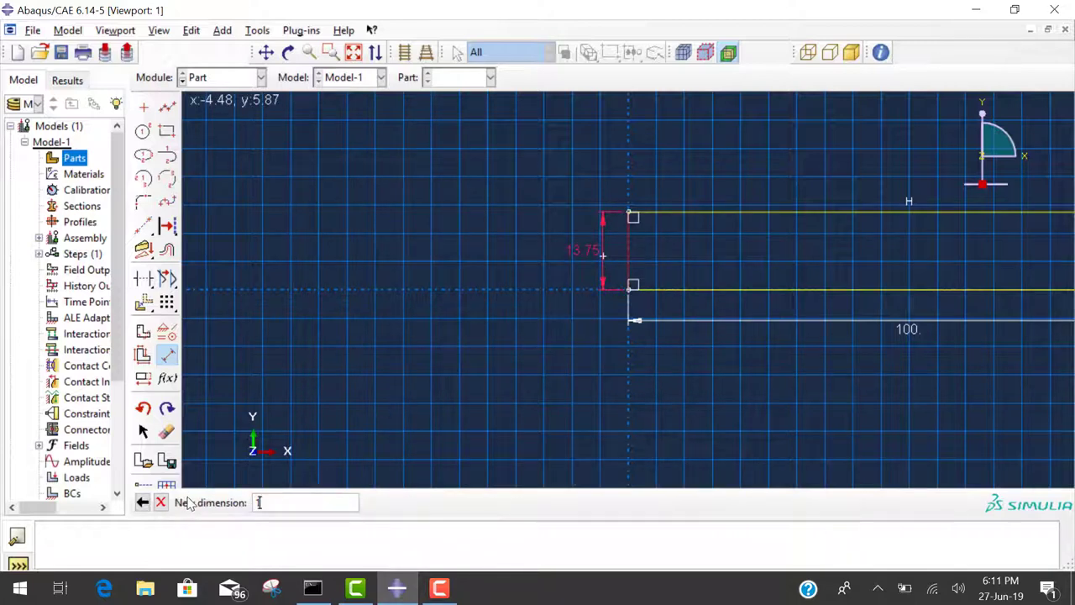
pyautogui.press('Return')
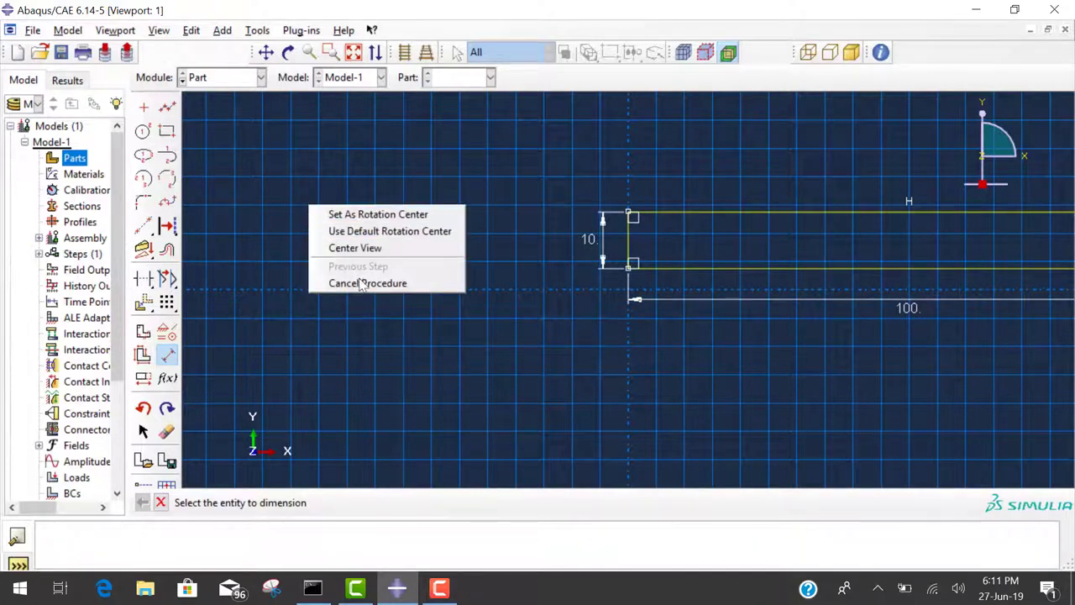
pyautogui.click(367, 283)
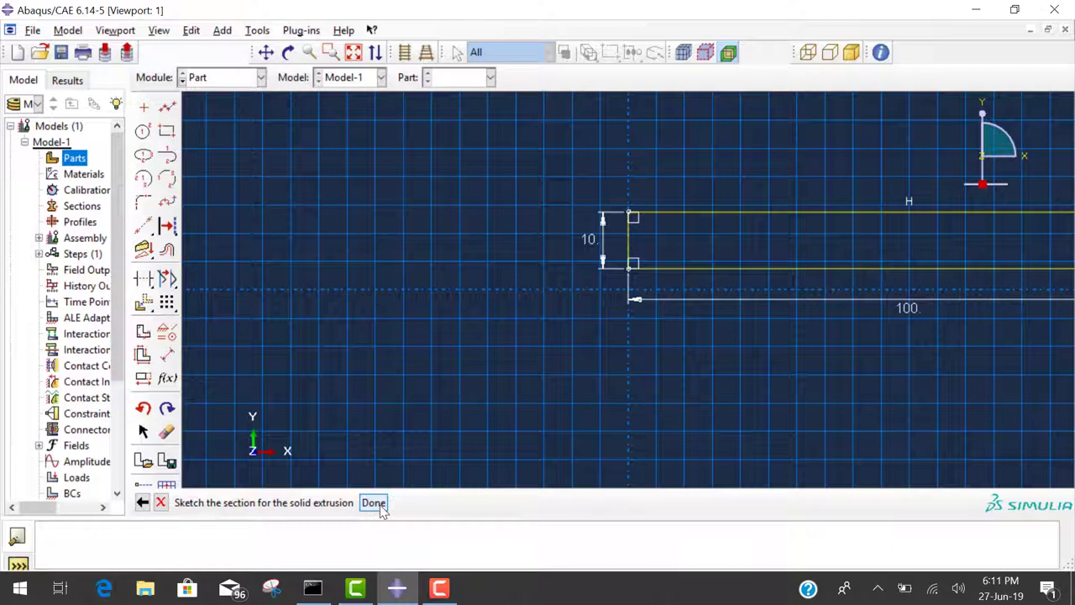
# Step: Extrude the sketched rectangle at the default depth into a solid beam block
pyautogui.click(373, 502)
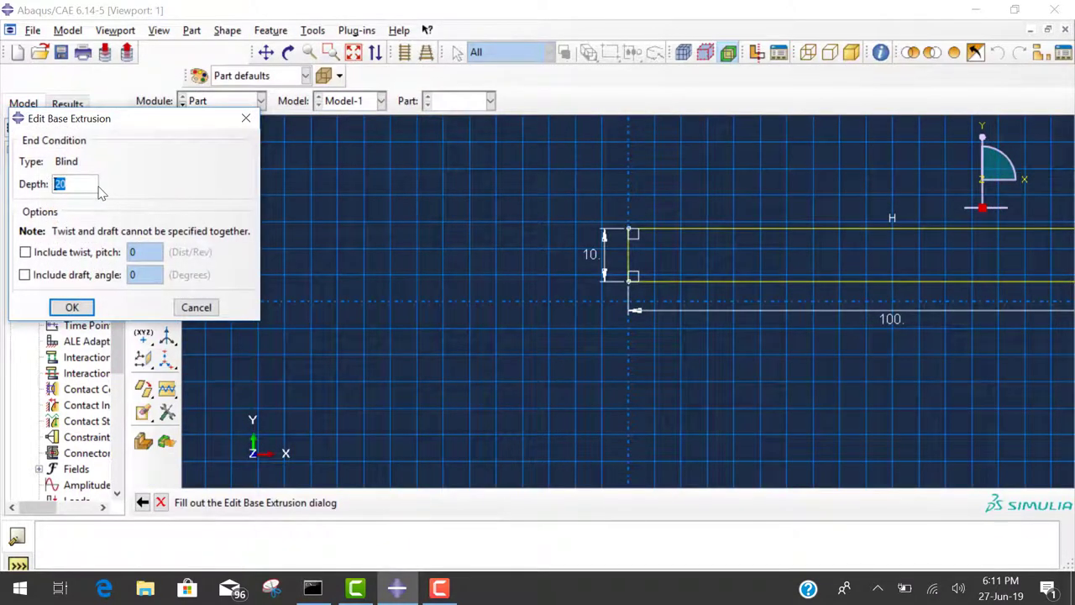
pyautogui.click(71, 306)
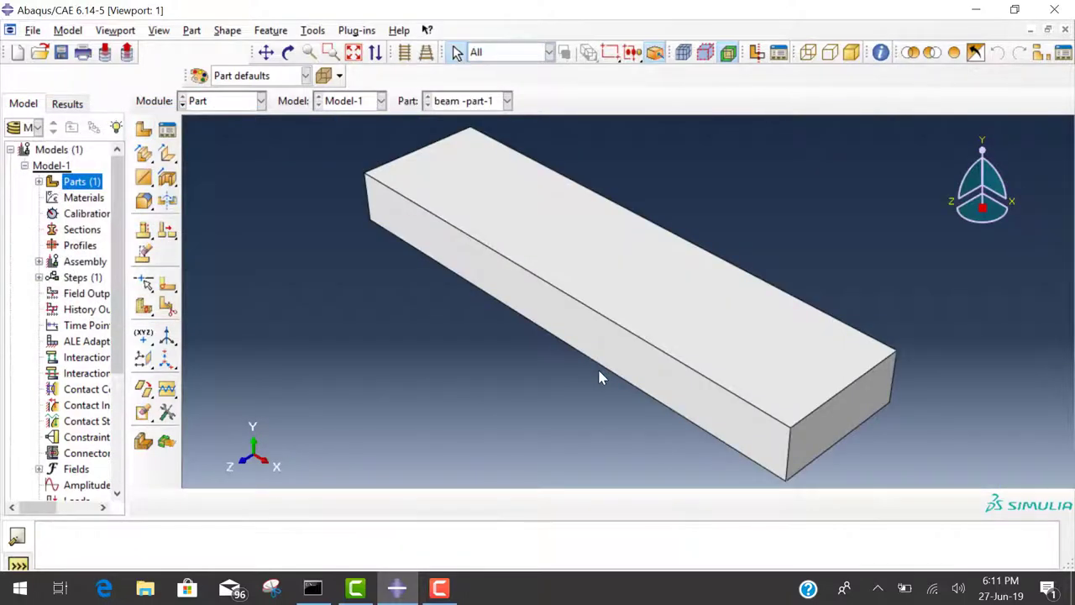
pyautogui.moveTo(344, 173)
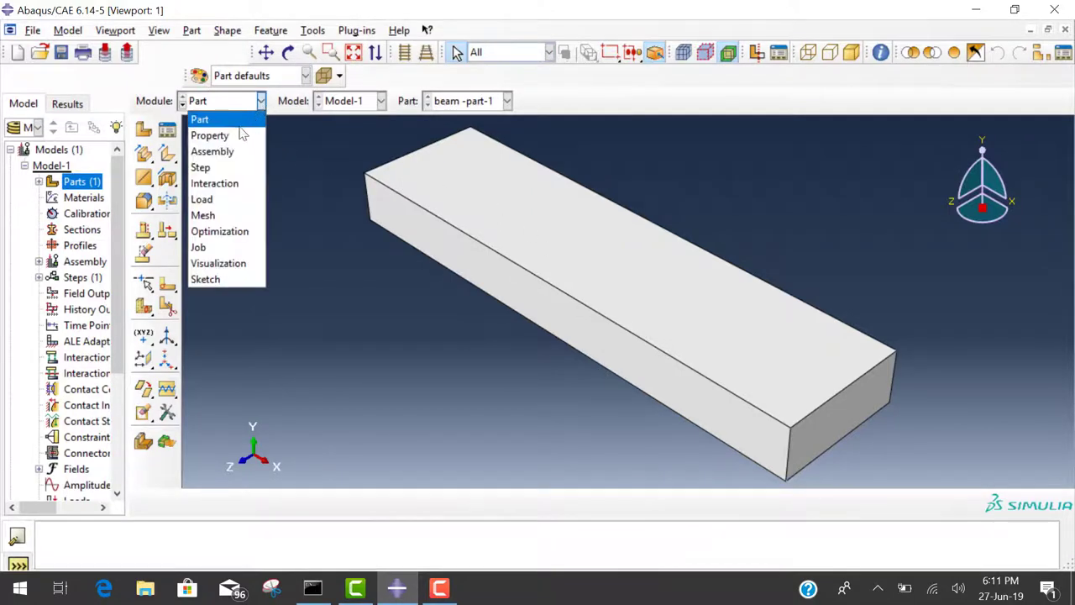
# Step: In the Property module, start a material named steel with elastic mechanical behaviour
pyautogui.click(208, 134)
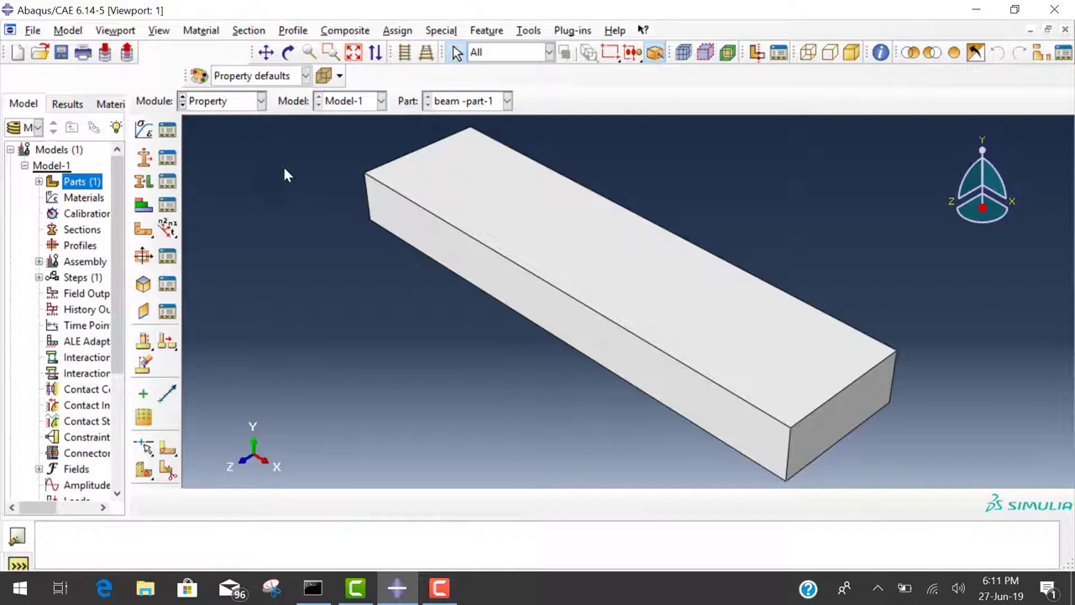
pyautogui.moveTo(144, 129)
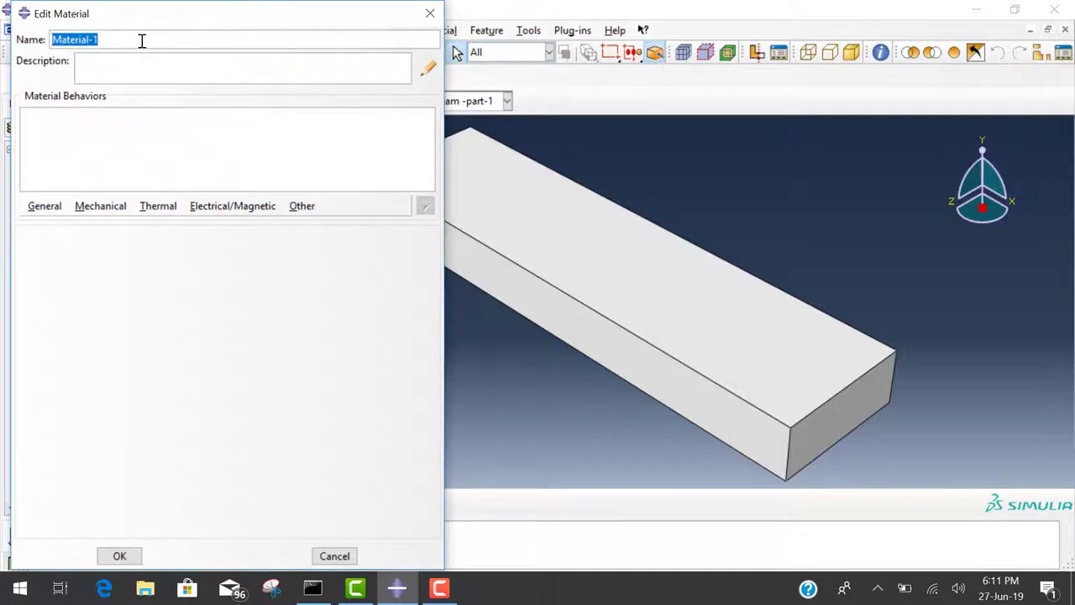
pyautogui.write('std')
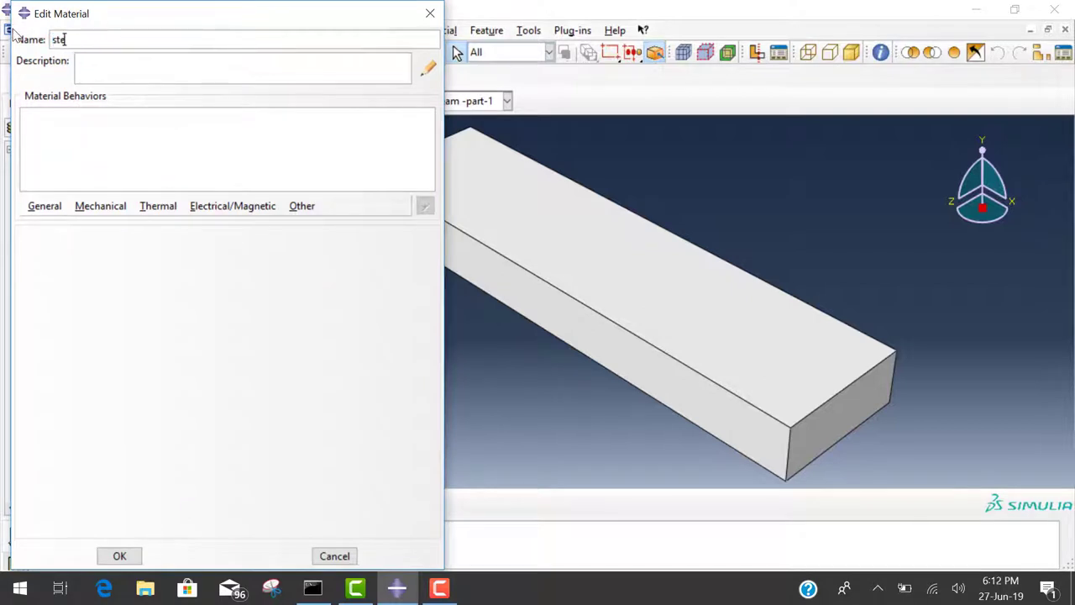
pyautogui.write('eel')
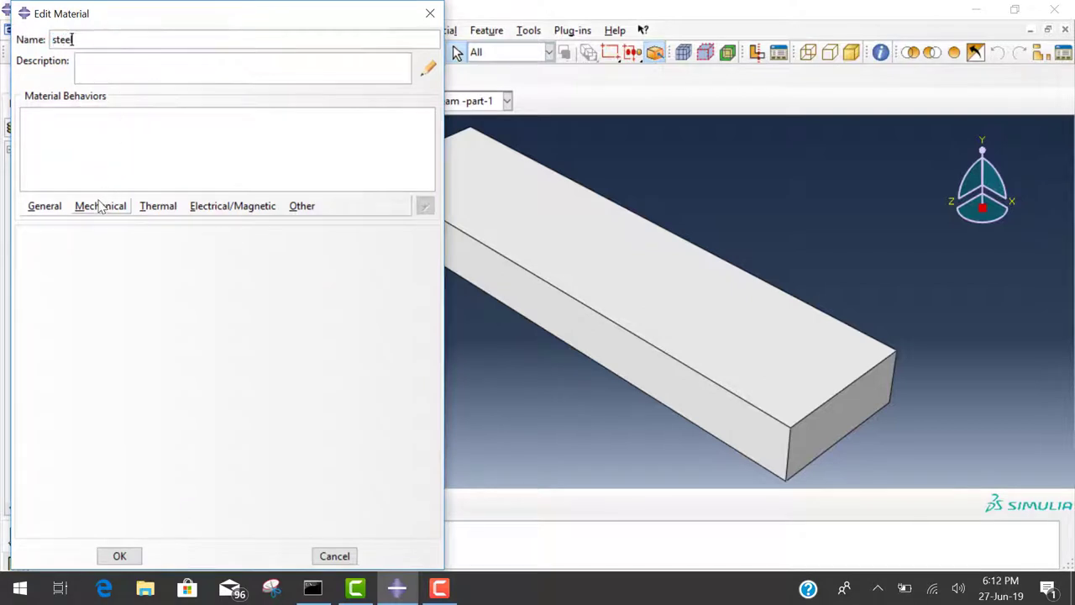
pyautogui.click(101, 205)
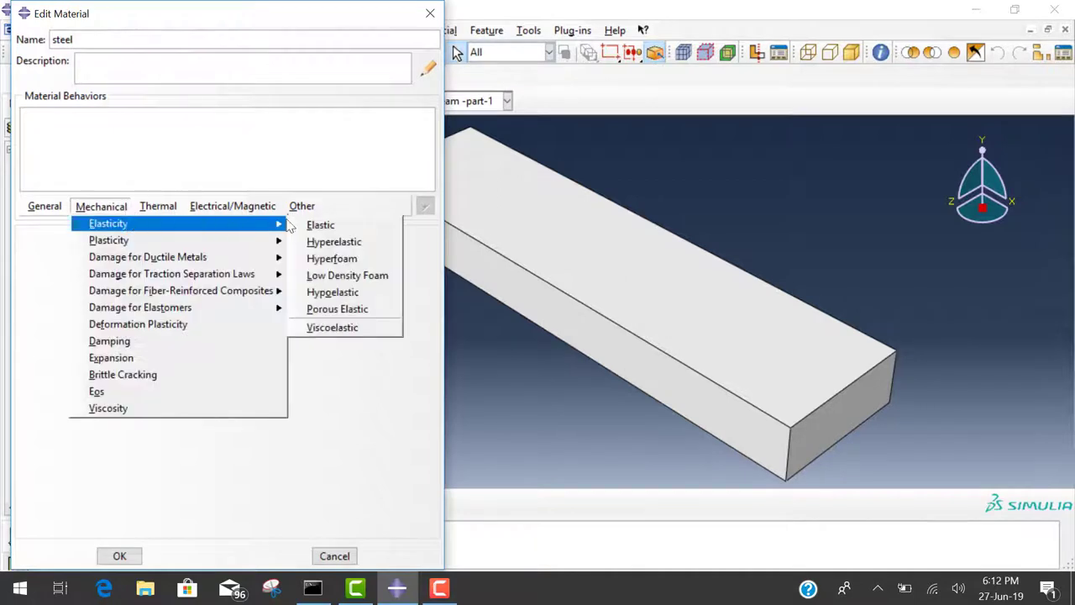
pyautogui.click(319, 225)
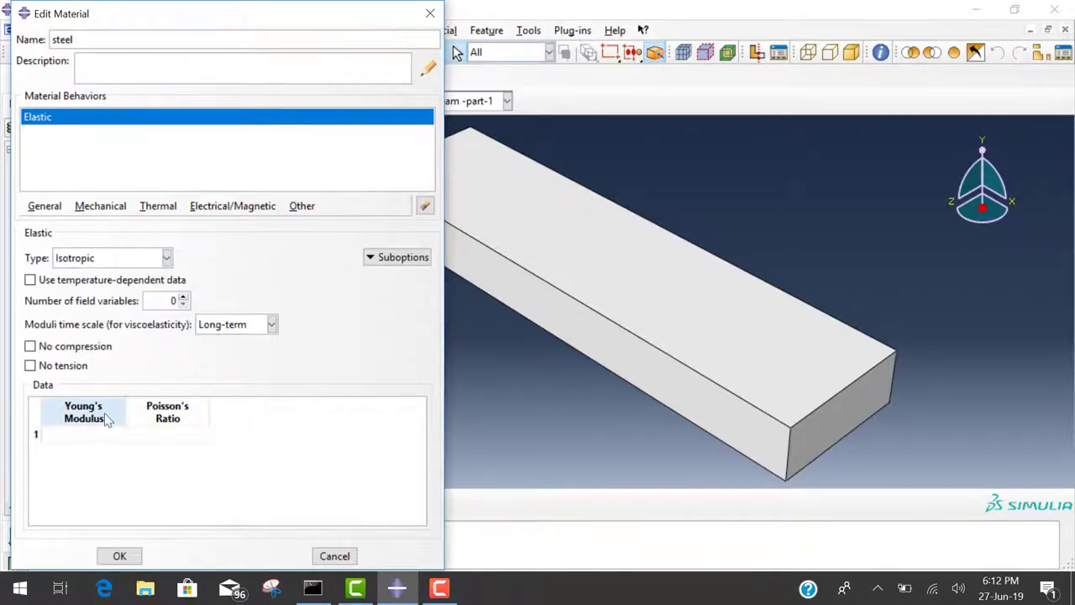
# Step: Give steel Young's modulus 210e3 and Poisson's ratio 0.3 and save it
pyautogui.click(84, 434)
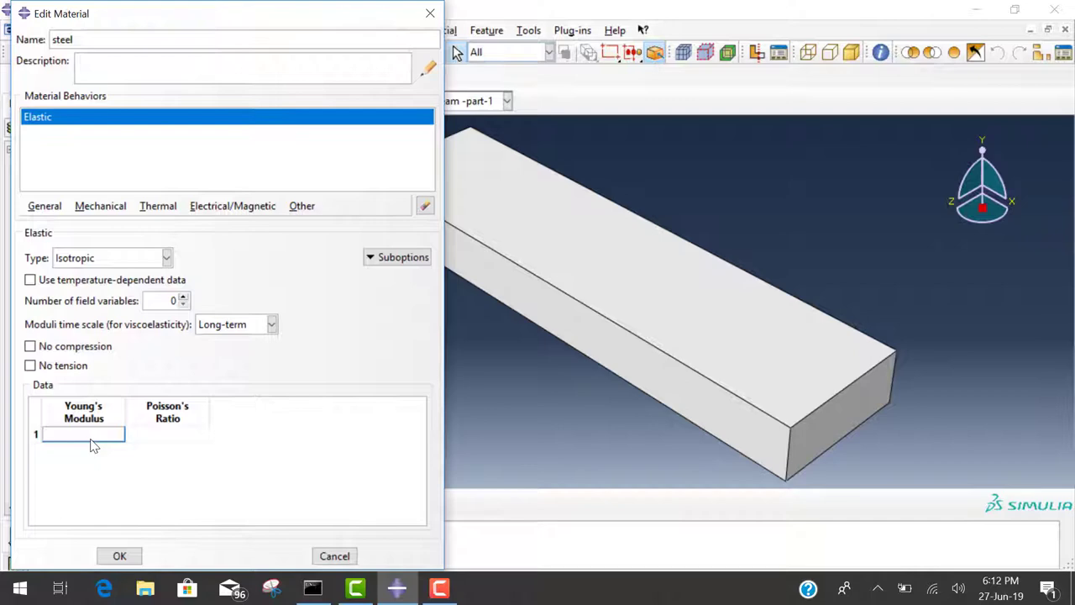
pyautogui.write('210')
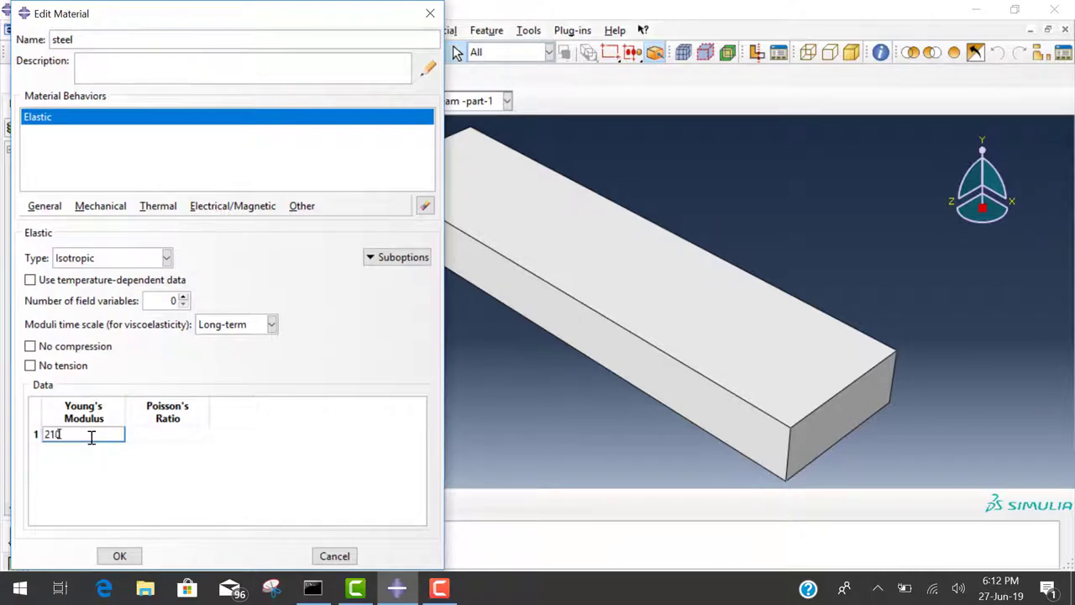
pyautogui.write('e3')
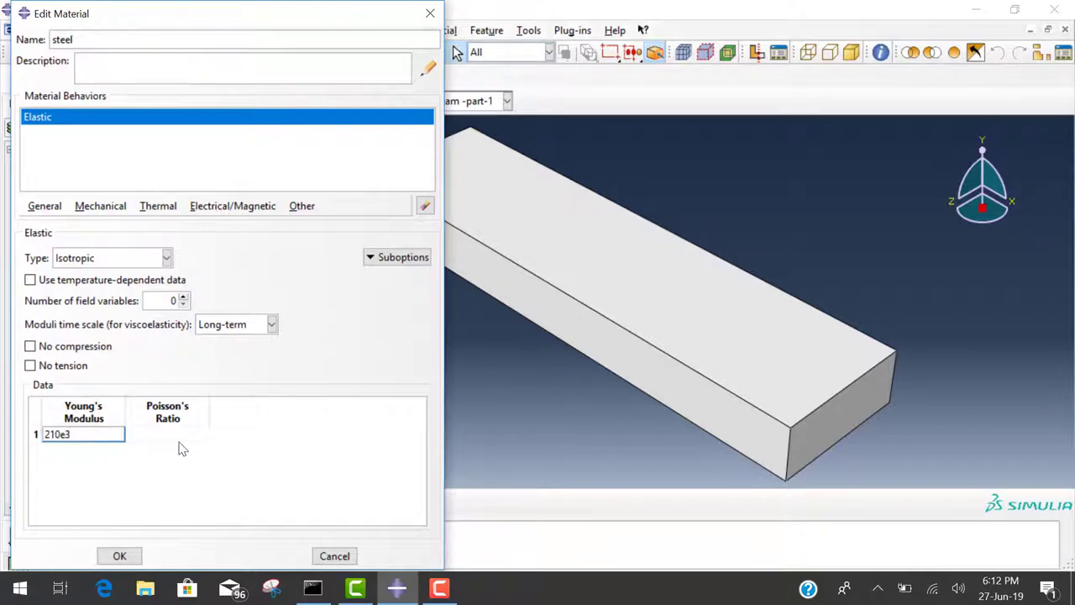
pyautogui.click(168, 434)
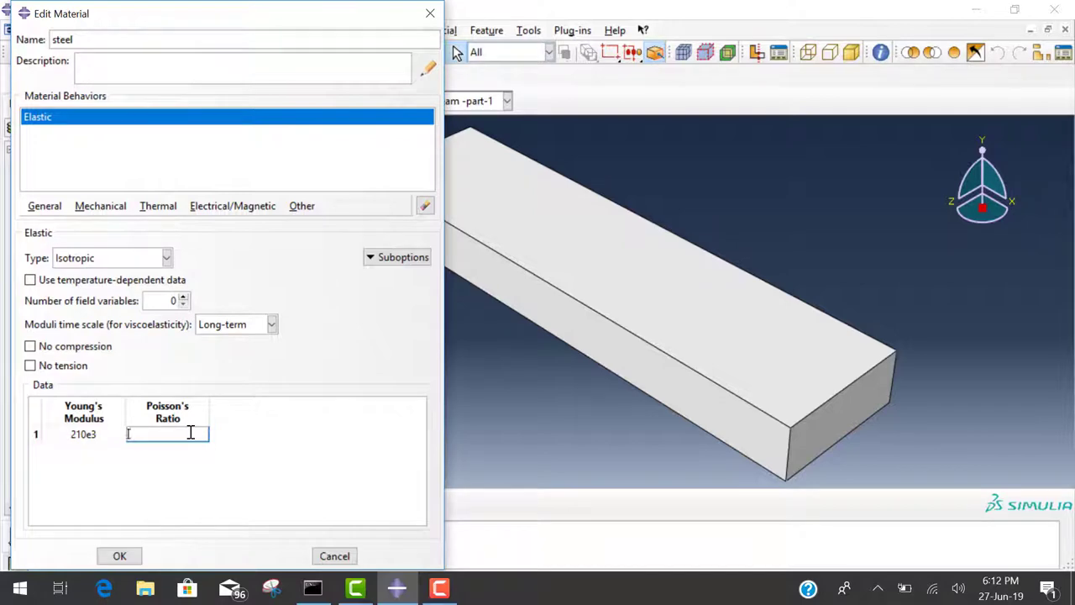
pyautogui.write('0.3')
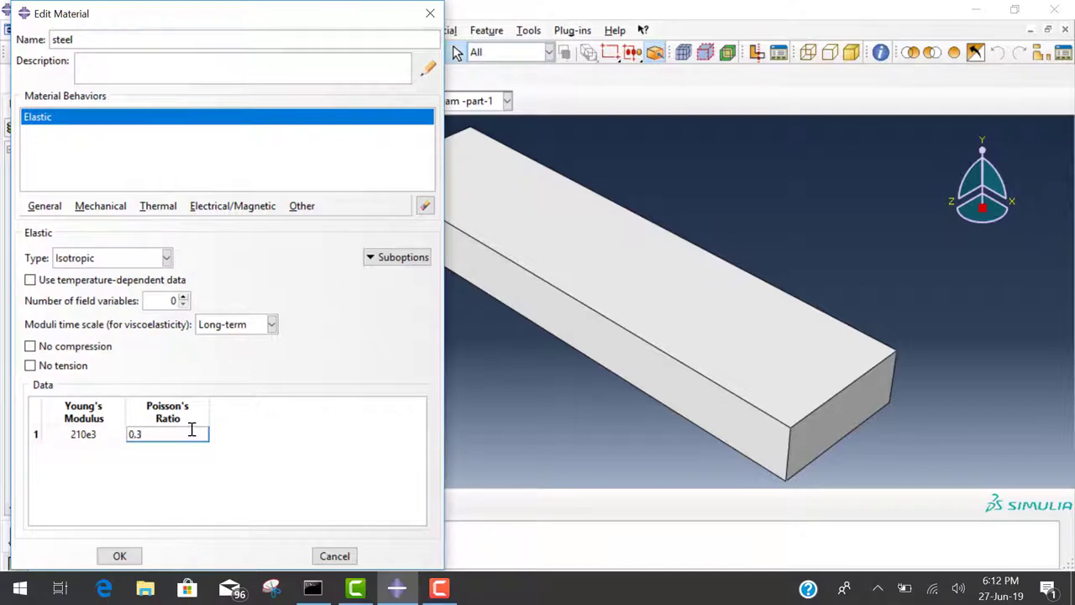
pyautogui.click(119, 554)
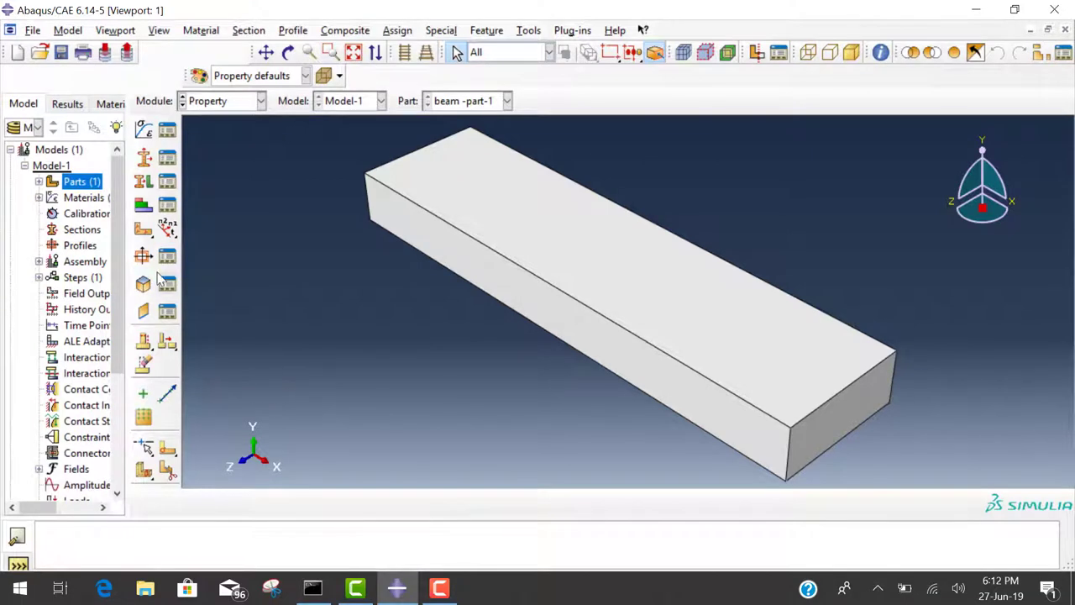
pyautogui.moveTo(144, 131)
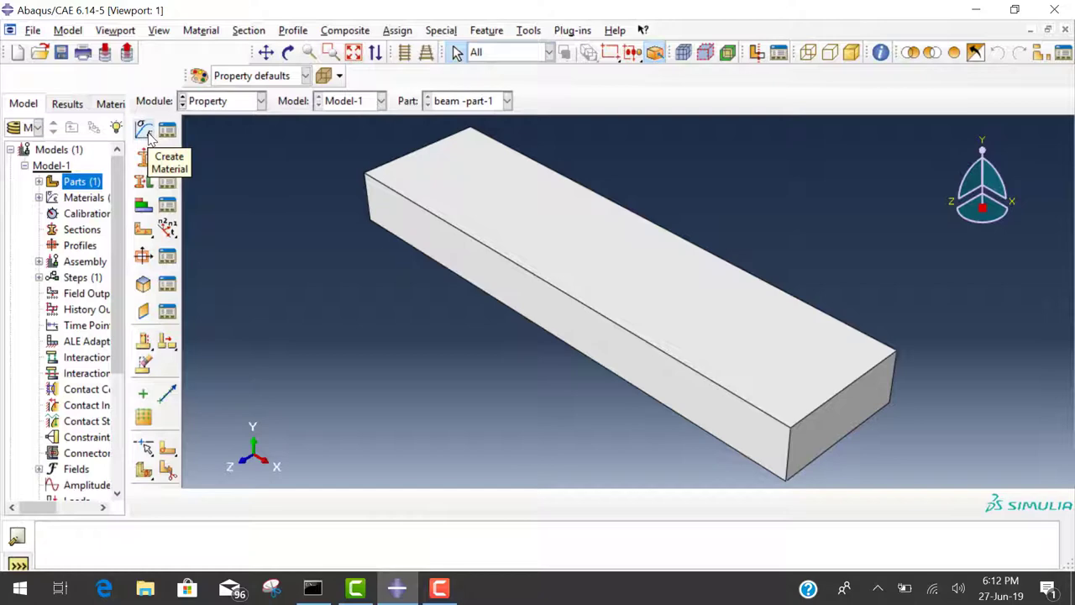
pyautogui.moveTo(219, 192)
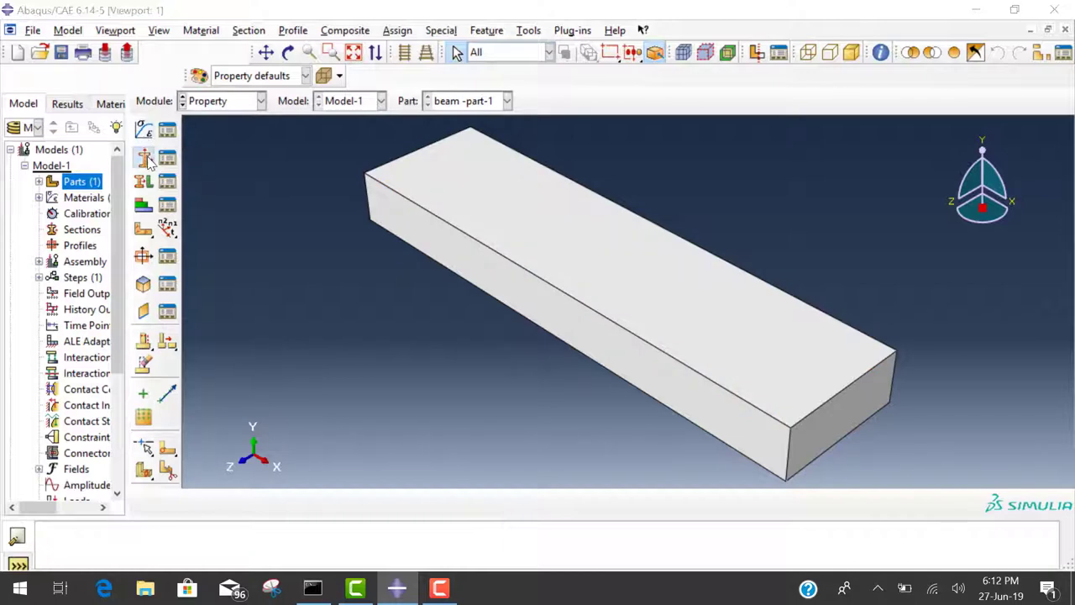
# Step: Define a solid homogeneous section Section-1 using the steel material
pyautogui.click(144, 158)
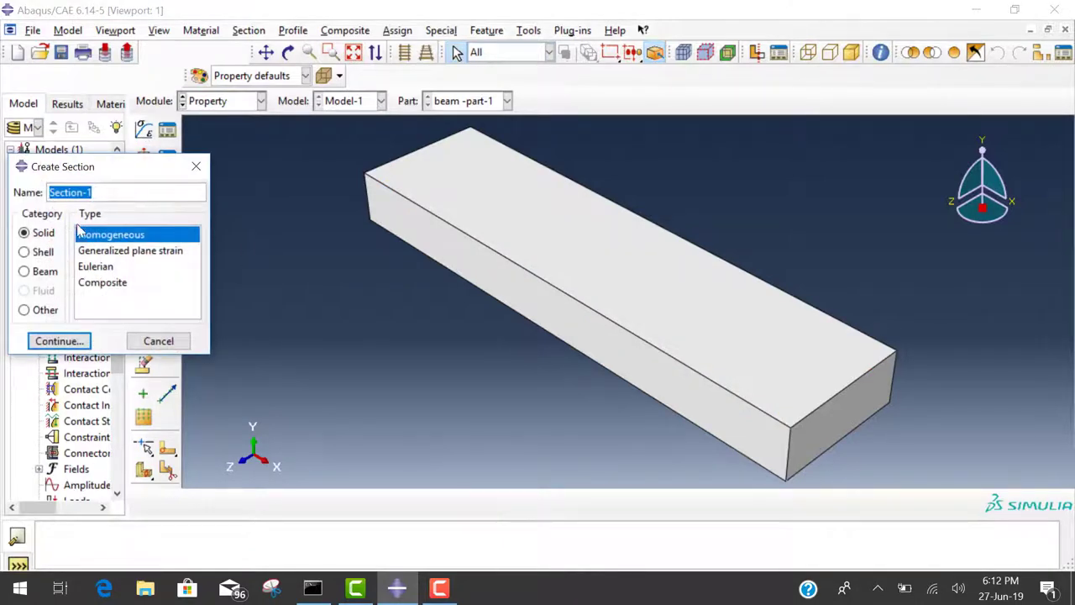
pyautogui.click(59, 340)
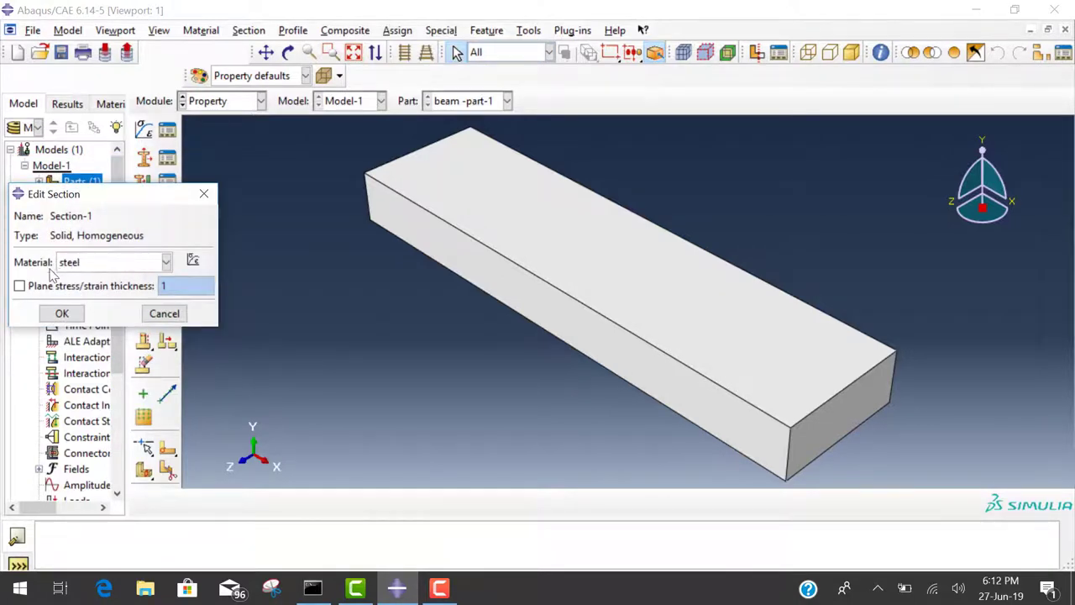
pyautogui.click(60, 313)
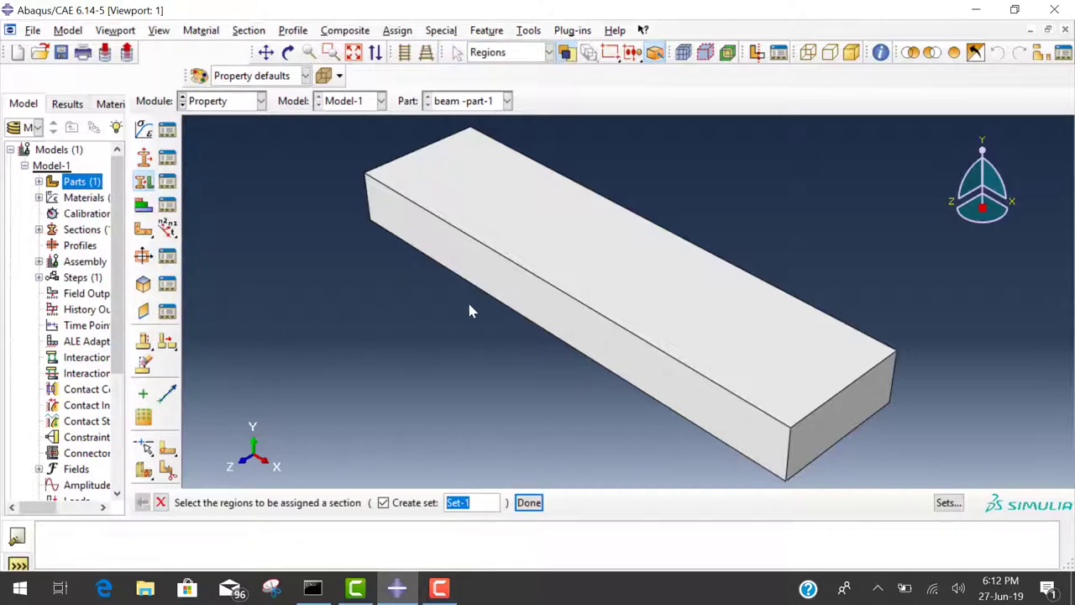
# Step: Assign Section-1 to the whole beam as Set-1
pyautogui.click(546, 356)
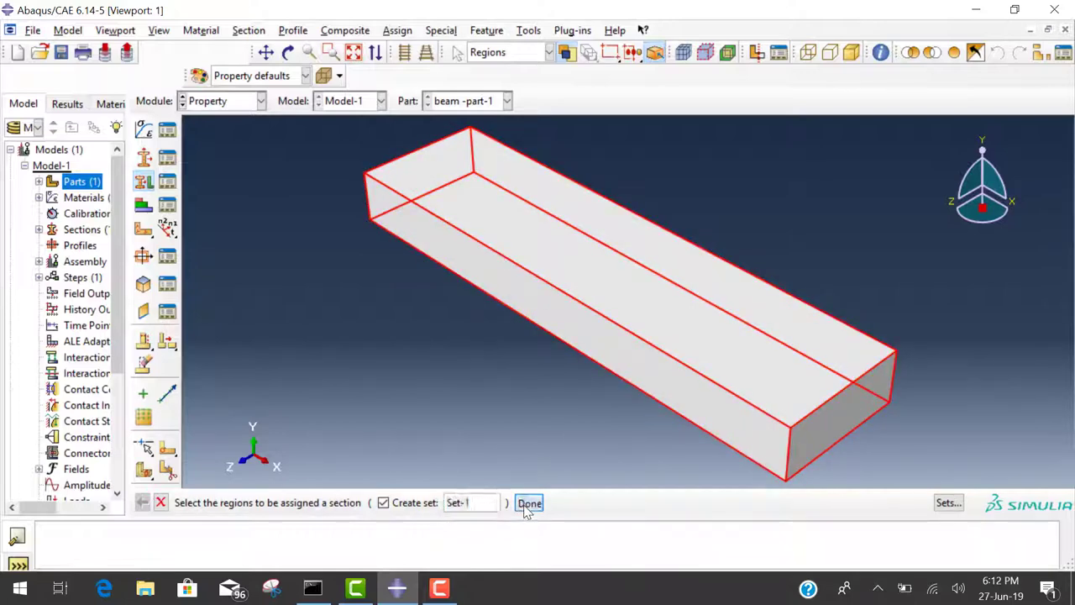
pyautogui.click(529, 502)
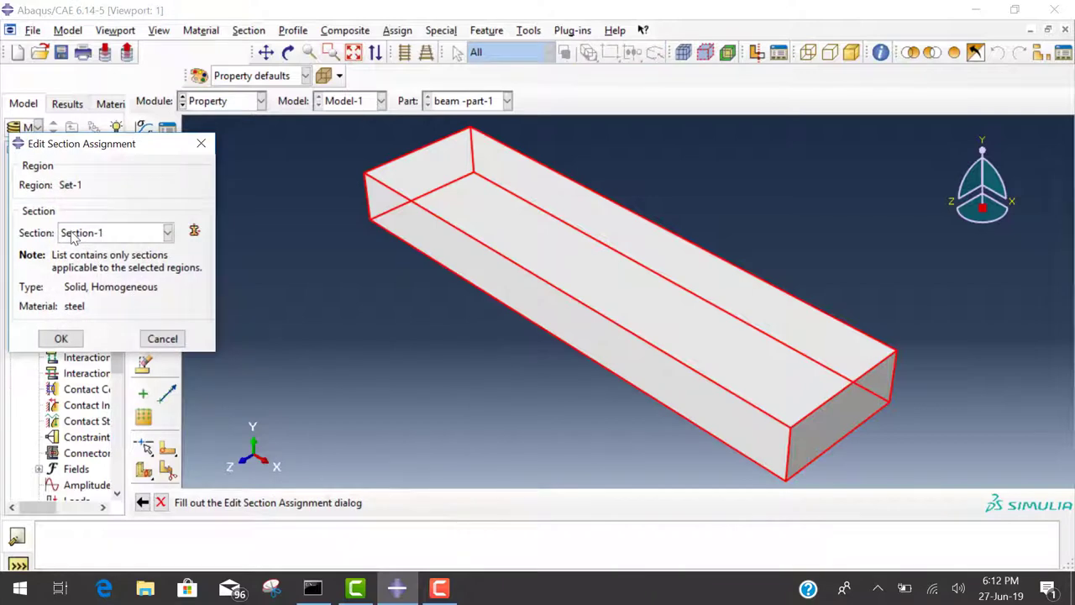
pyautogui.moveTo(124, 285)
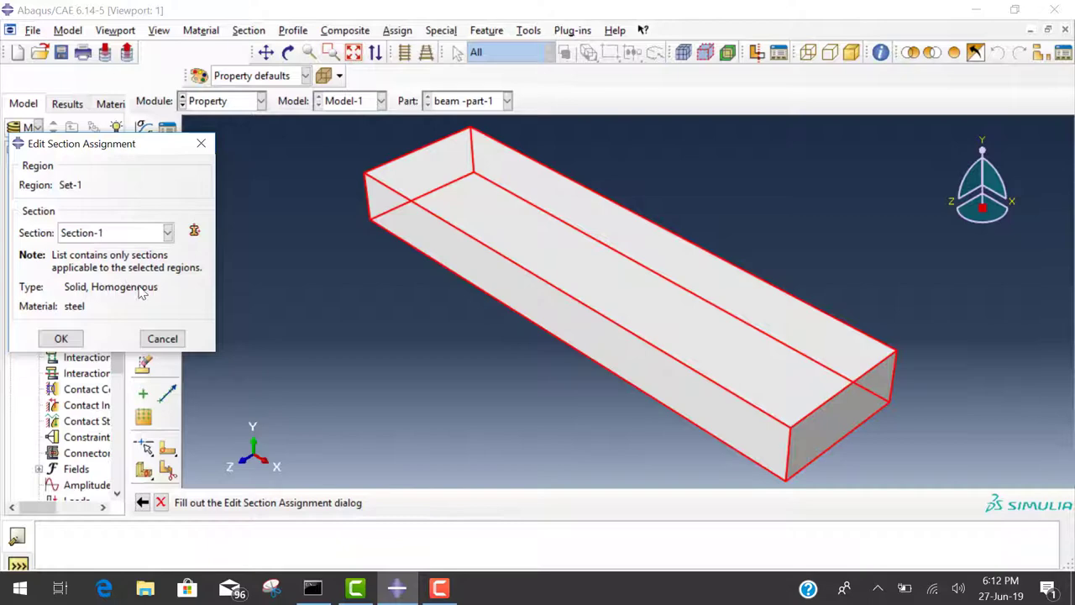
pyautogui.click(61, 338)
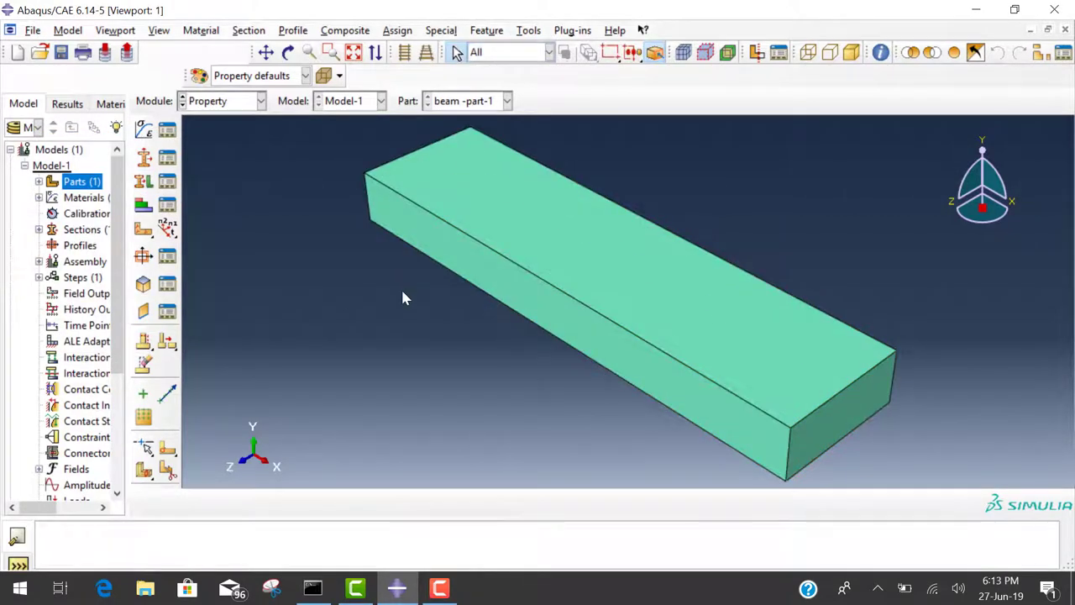
pyautogui.moveTo(336, 313)
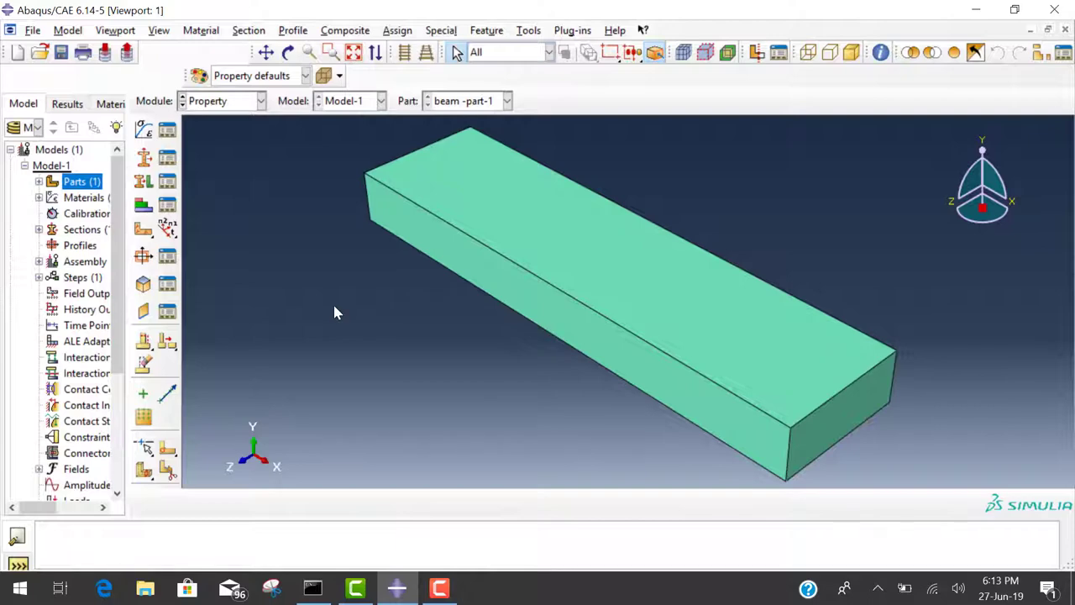
pyautogui.moveTo(249, 124)
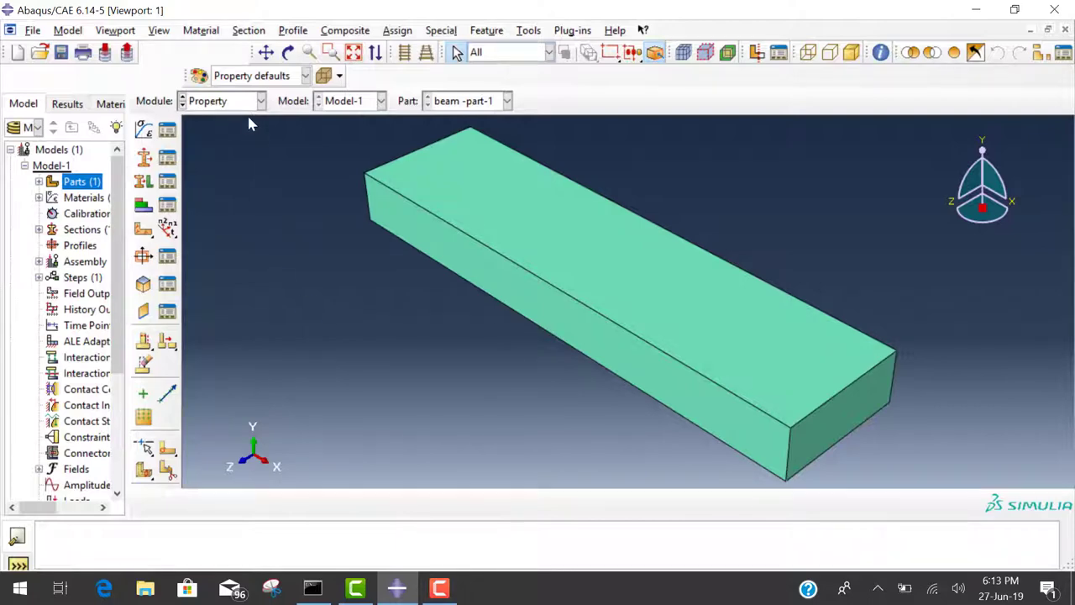
# Step: In the Assembly module, place a dependent instance of beam-part-1
pyautogui.click(221, 101)
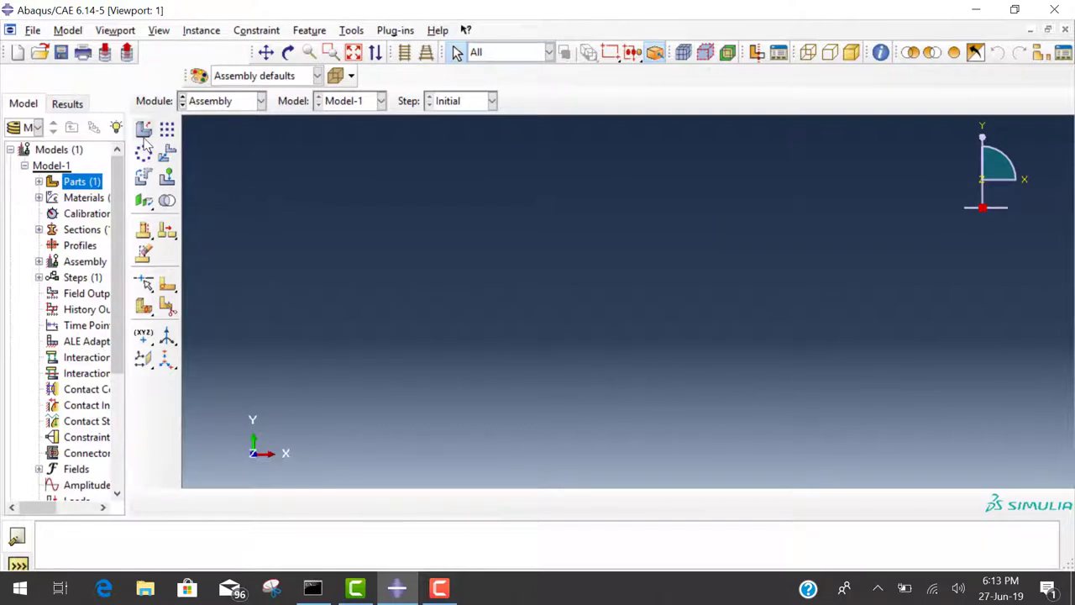
pyautogui.click(145, 130)
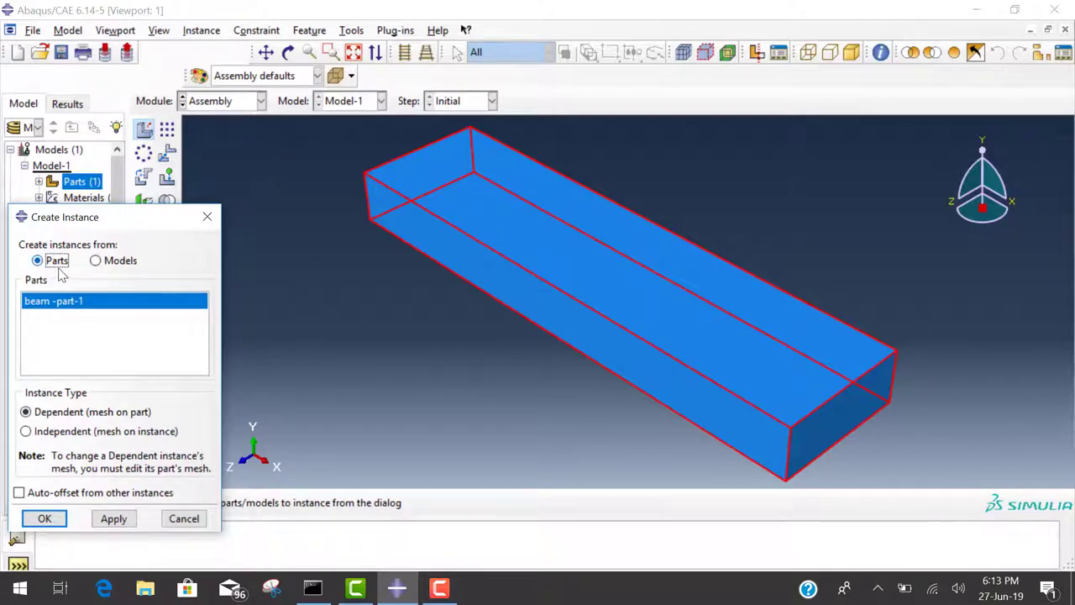
pyautogui.moveTo(138, 427)
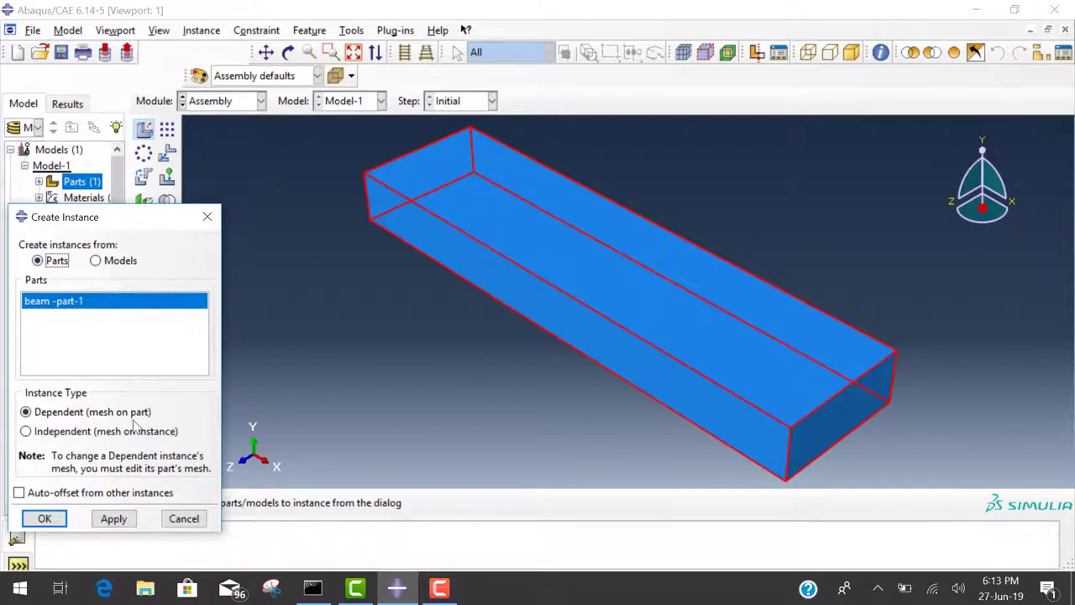
pyautogui.click(44, 518)
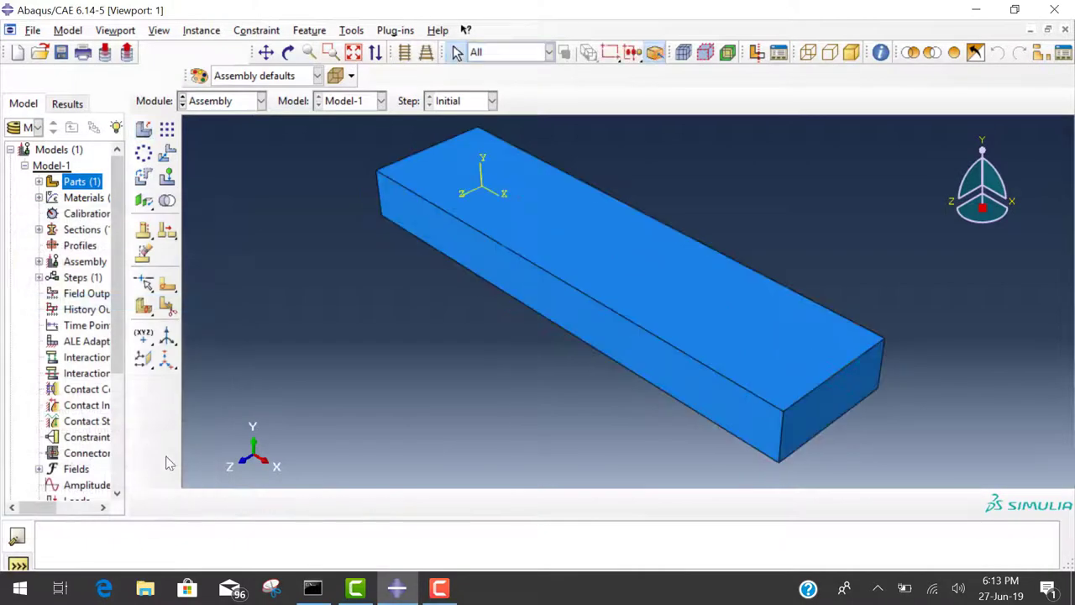
pyautogui.moveTo(309, 234)
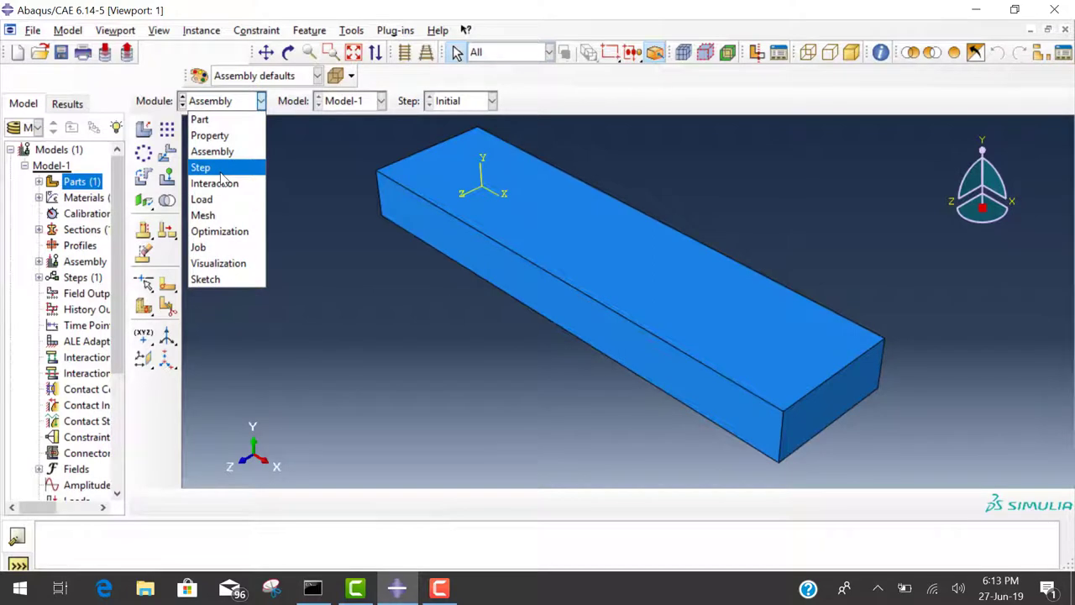
# Step: Add a static general step Step-1 after Initial with default settings
pyautogui.click(200, 168)
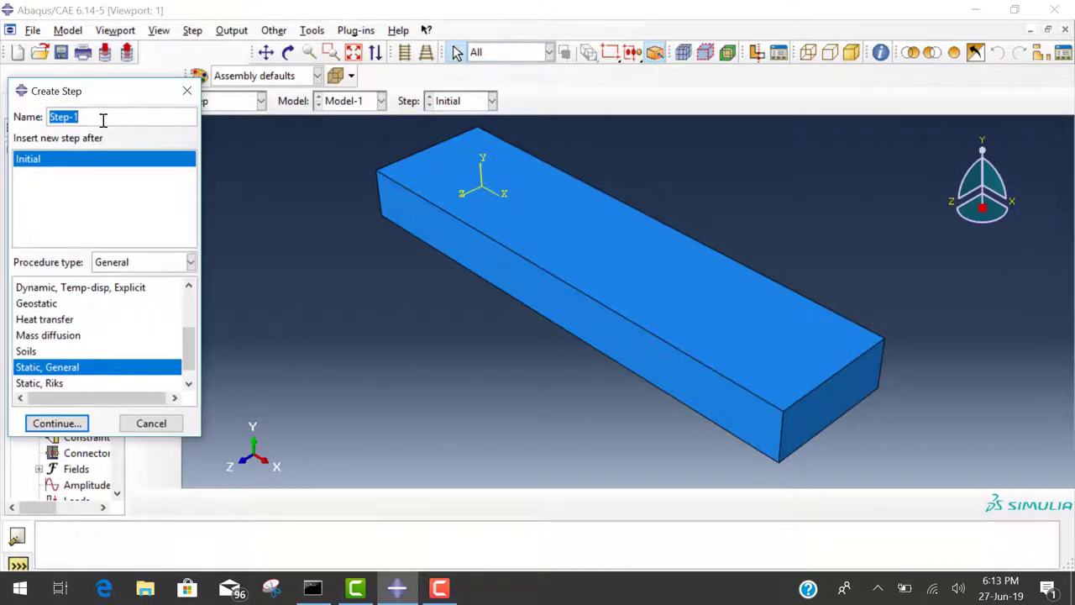
pyautogui.moveTo(131, 344)
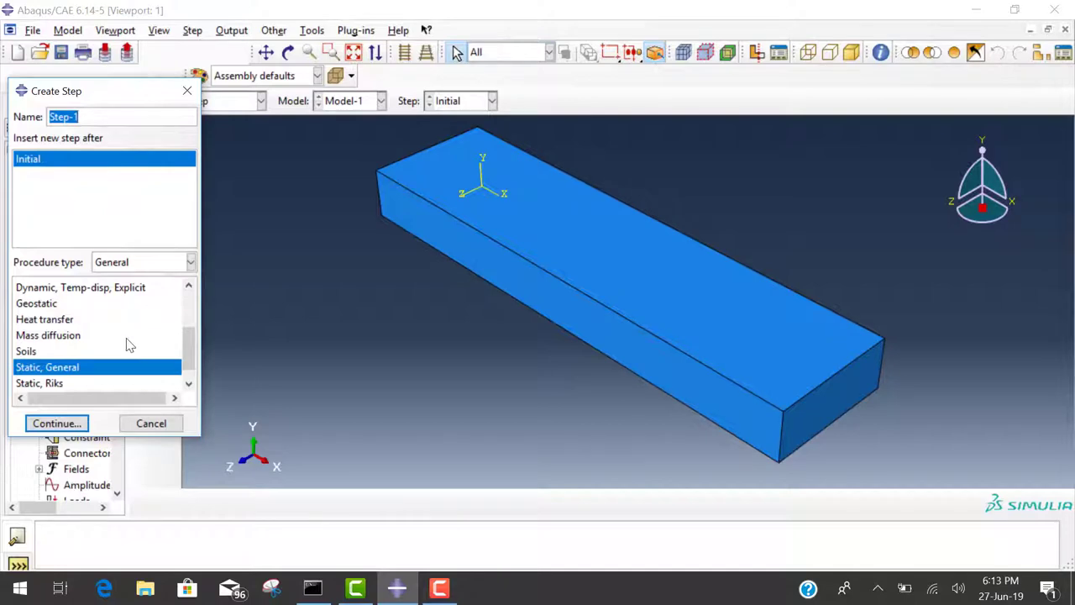
pyautogui.moveTo(94, 347)
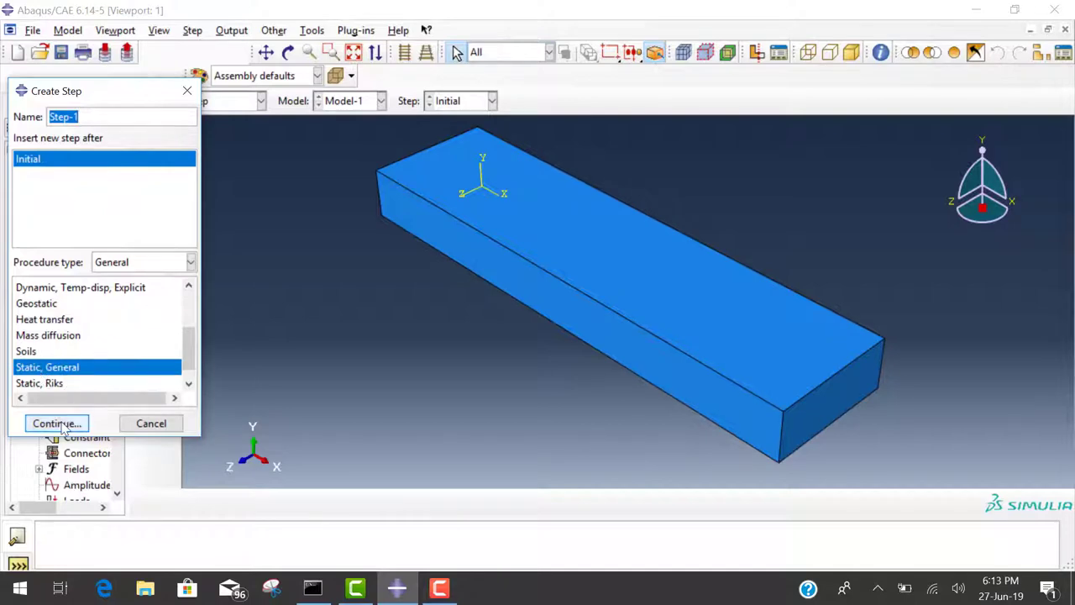
pyautogui.click(58, 423)
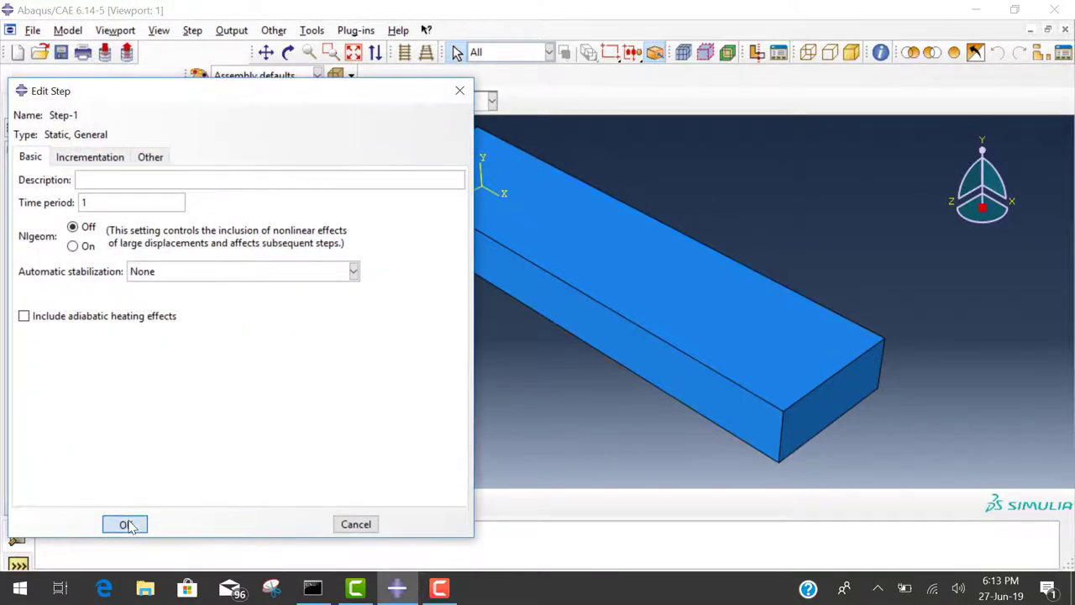
pyautogui.click(124, 524)
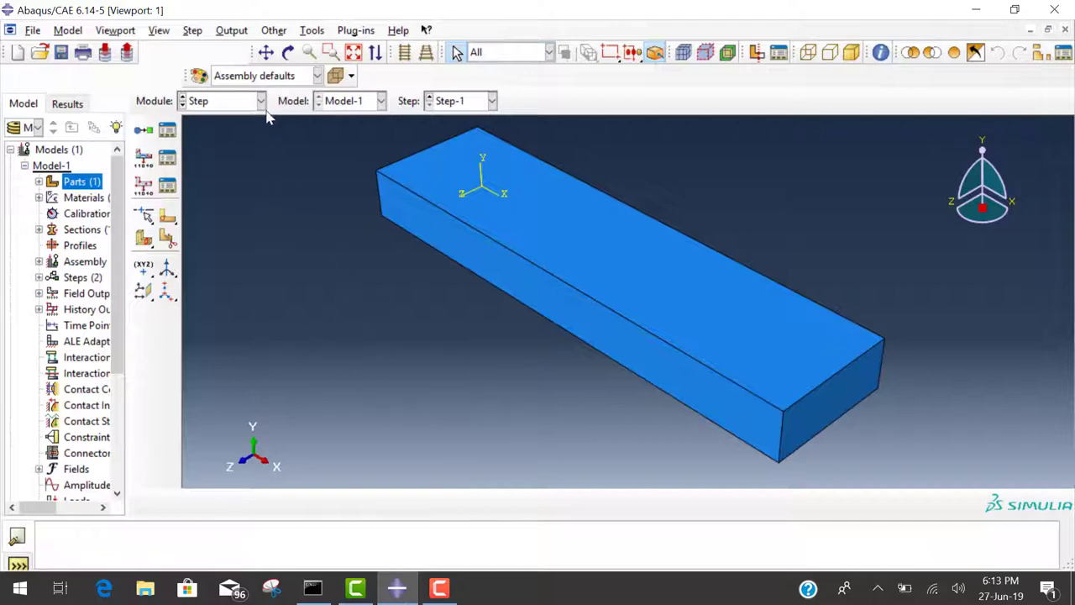
# Step: In the Mesh module, make the beam part rather than the assembly the meshing object
pyautogui.click(222, 100)
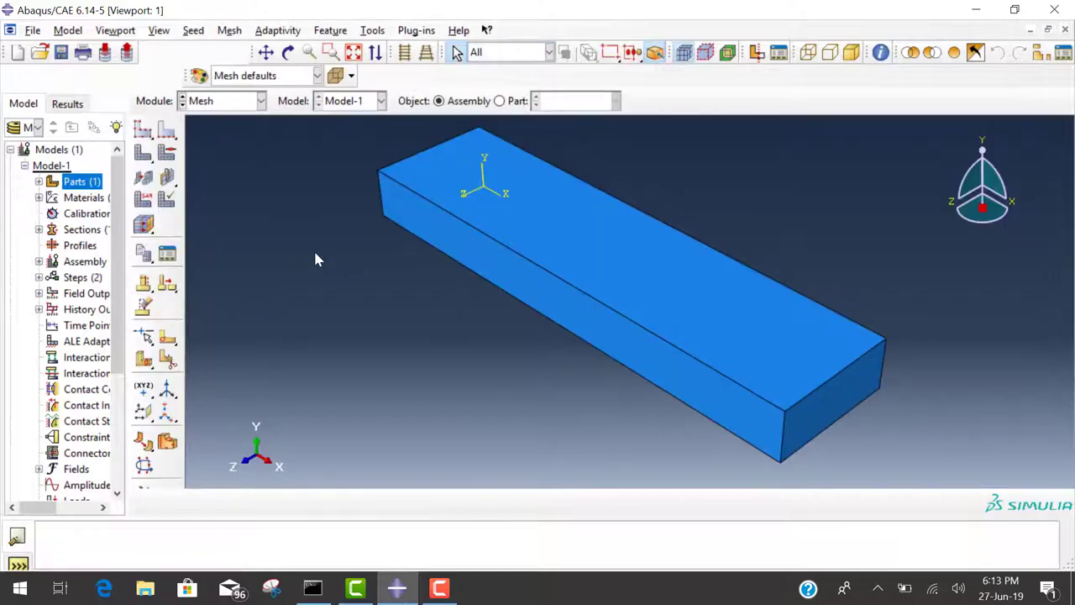
pyautogui.moveTo(145, 136)
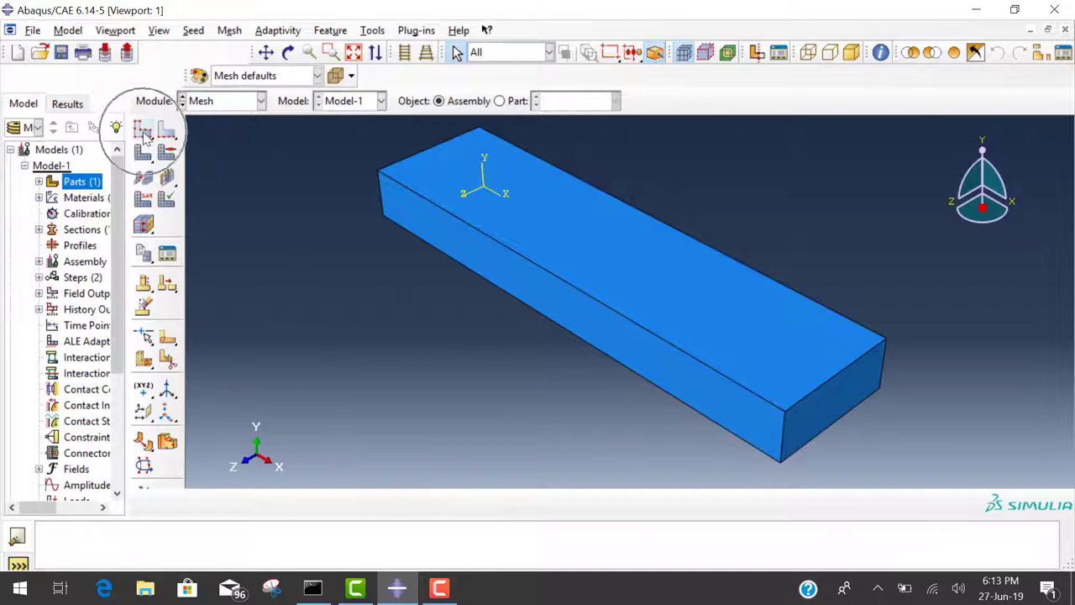
pyautogui.moveTo(435, 301)
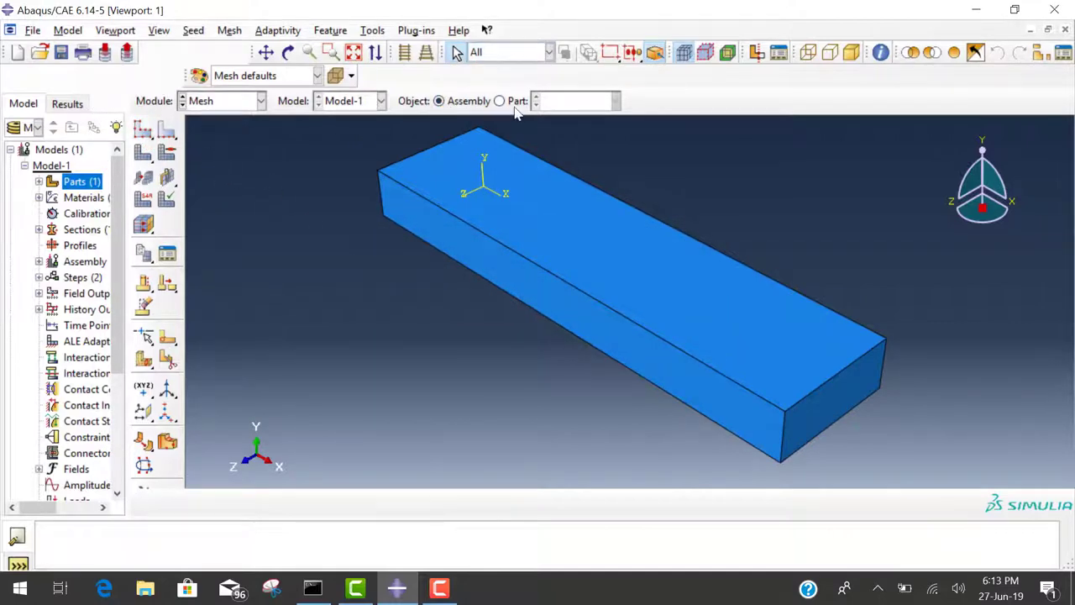
pyautogui.click(500, 101)
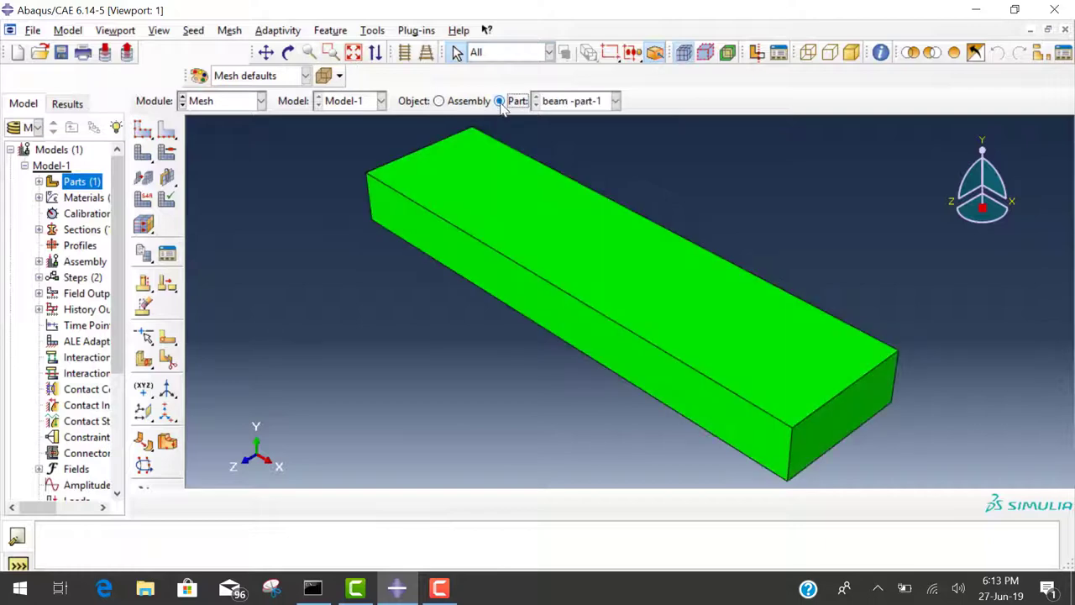
pyautogui.click(477, 191)
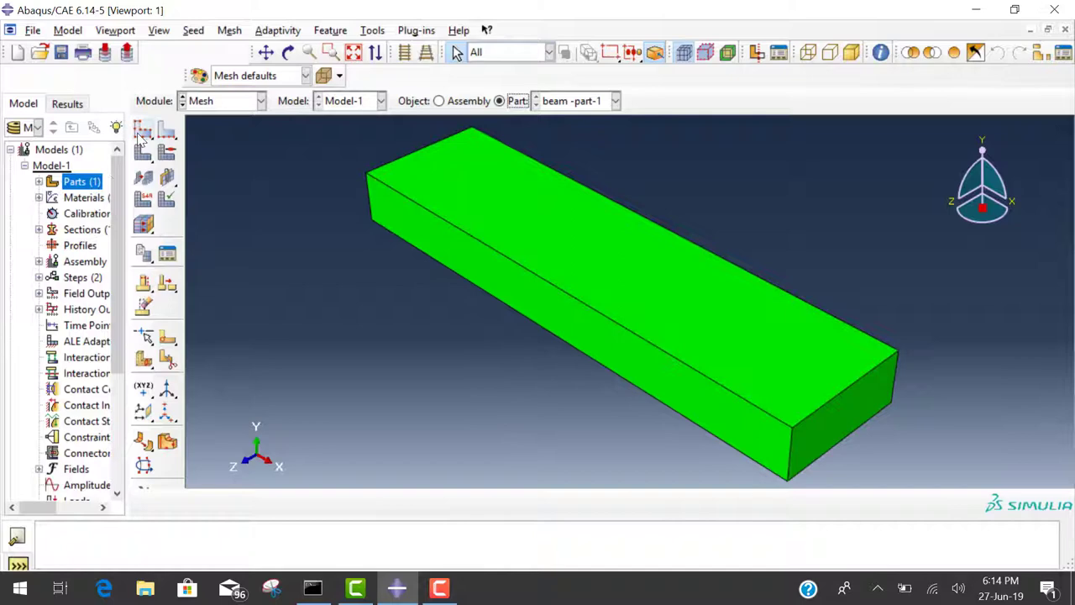
# Step: Seed the beam part with an approximate global element size of 10
pyautogui.click(143, 131)
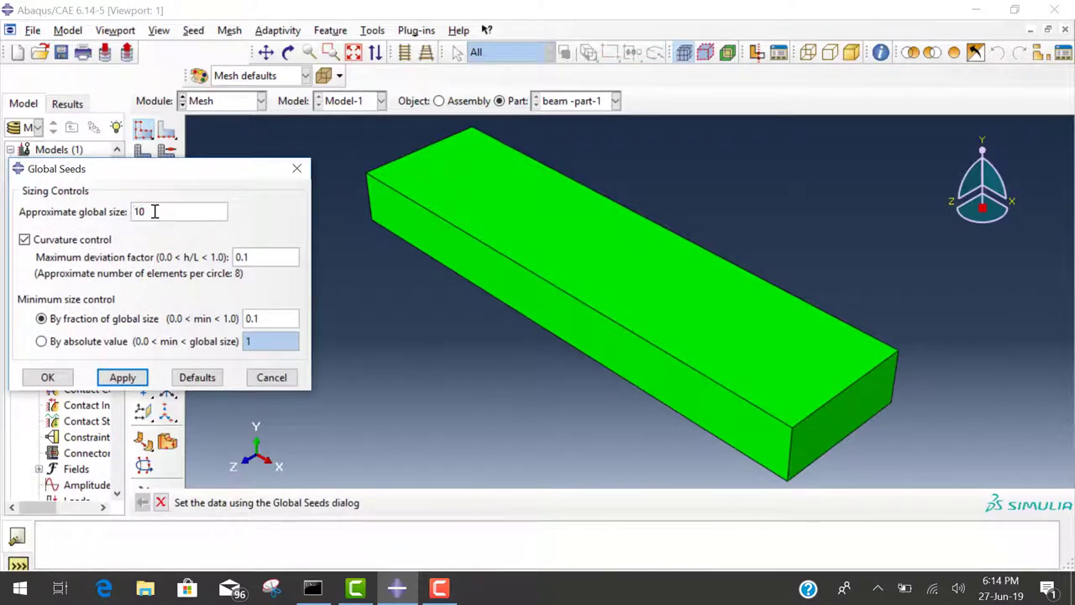
pyautogui.tripleClick(138, 211)
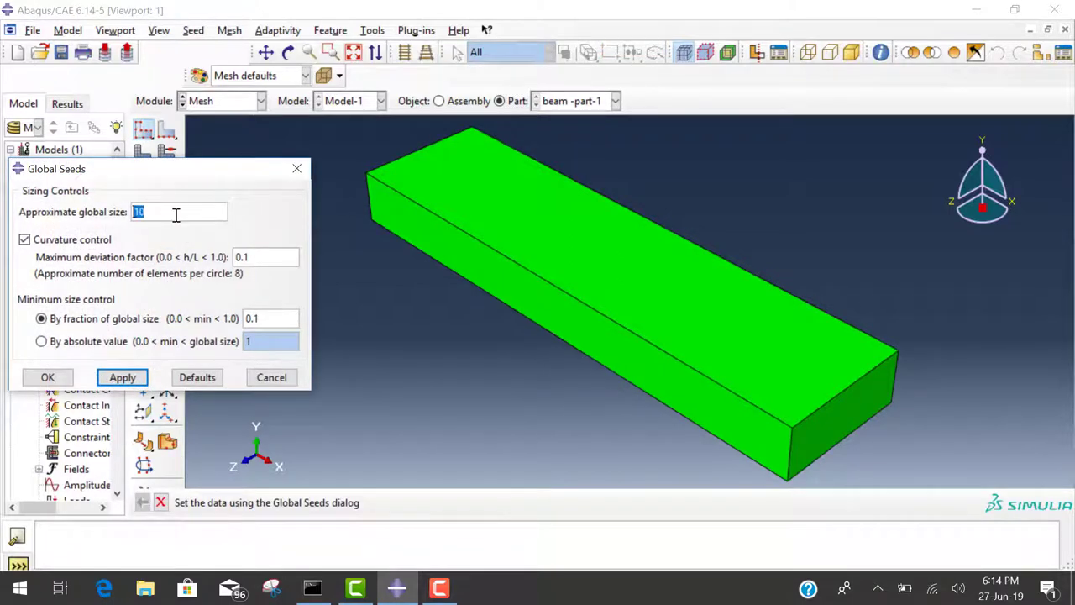
pyautogui.moveTo(366, 211)
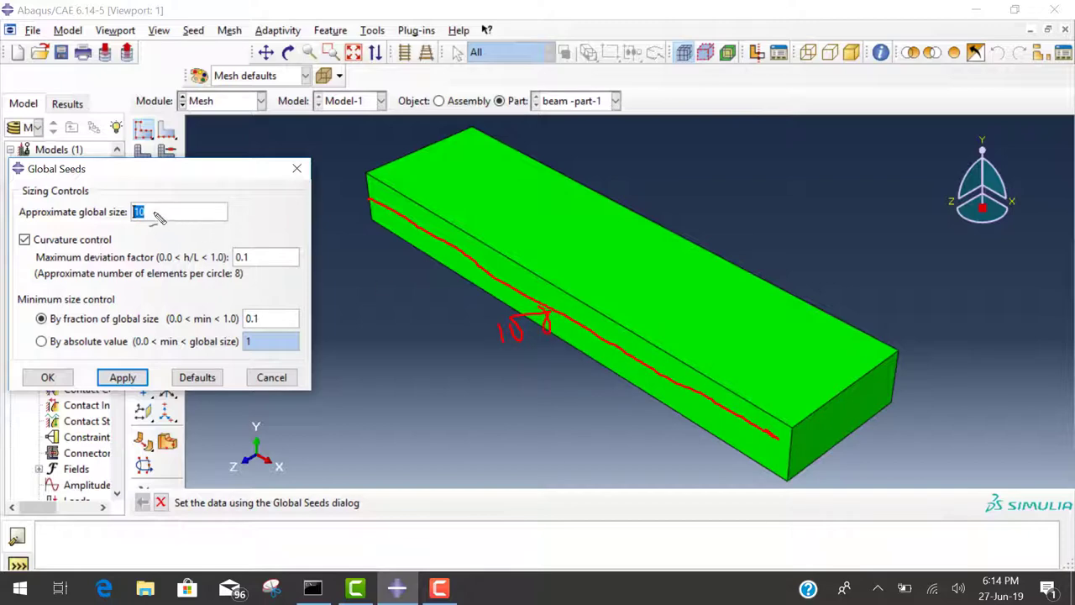
pyautogui.moveTo(630, 312)
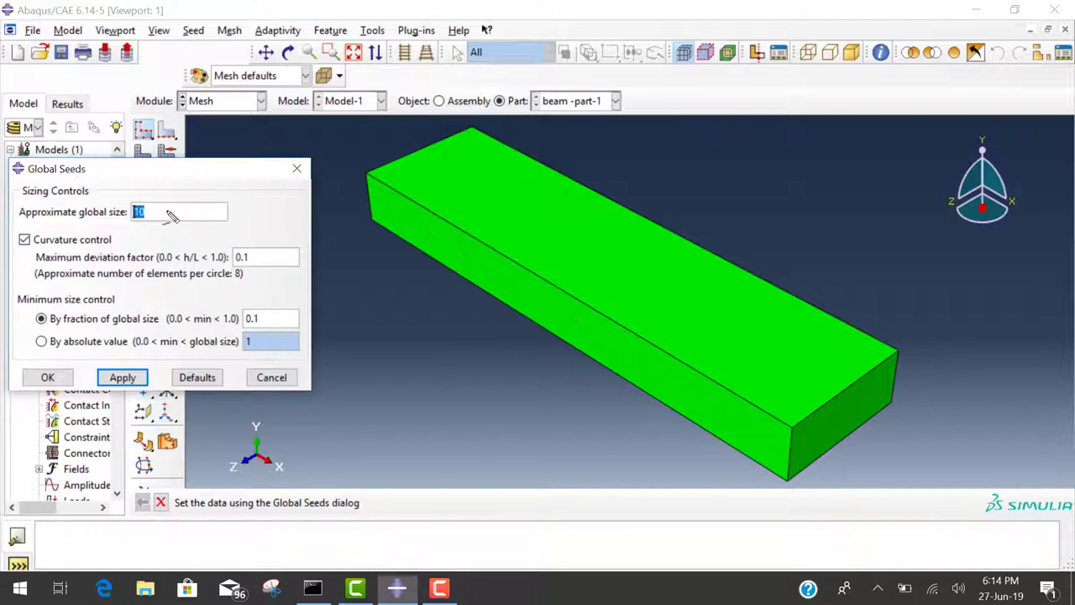
pyautogui.moveTo(124, 211)
pyautogui.write('5')
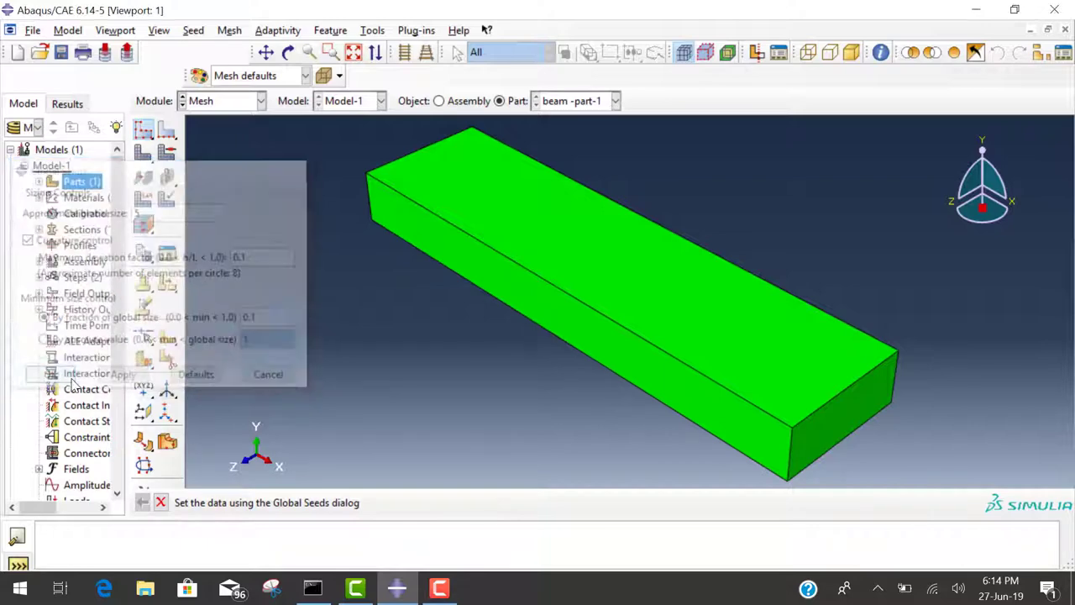
pyautogui.click(195, 373)
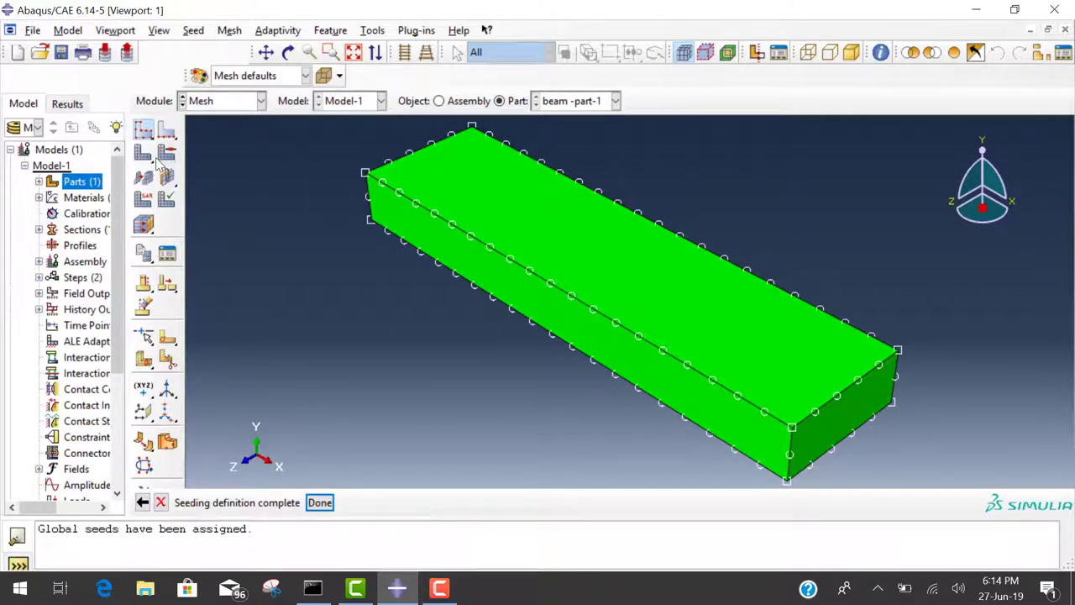
# Step: Finish seeding, mesh the beam part into 200 elements, and move to the Load module
pyautogui.click(319, 502)
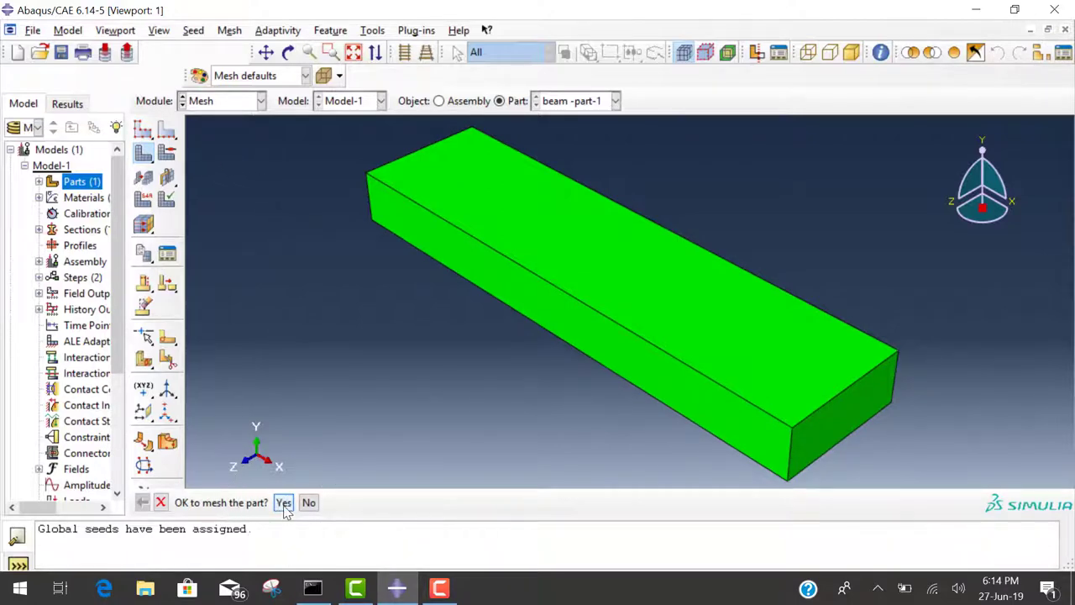
pyautogui.click(282, 502)
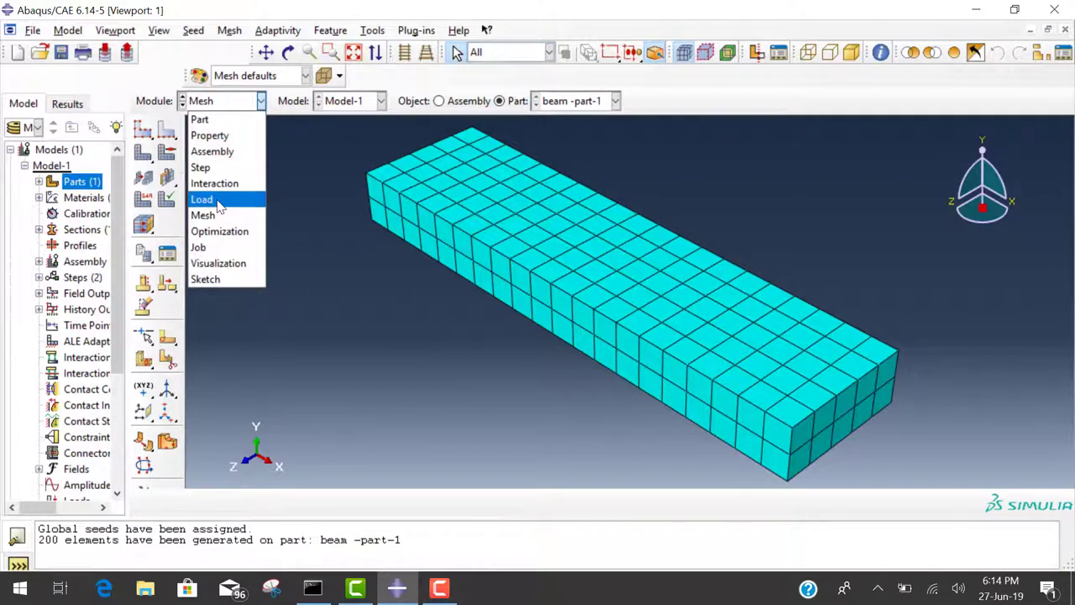
pyautogui.click(201, 198)
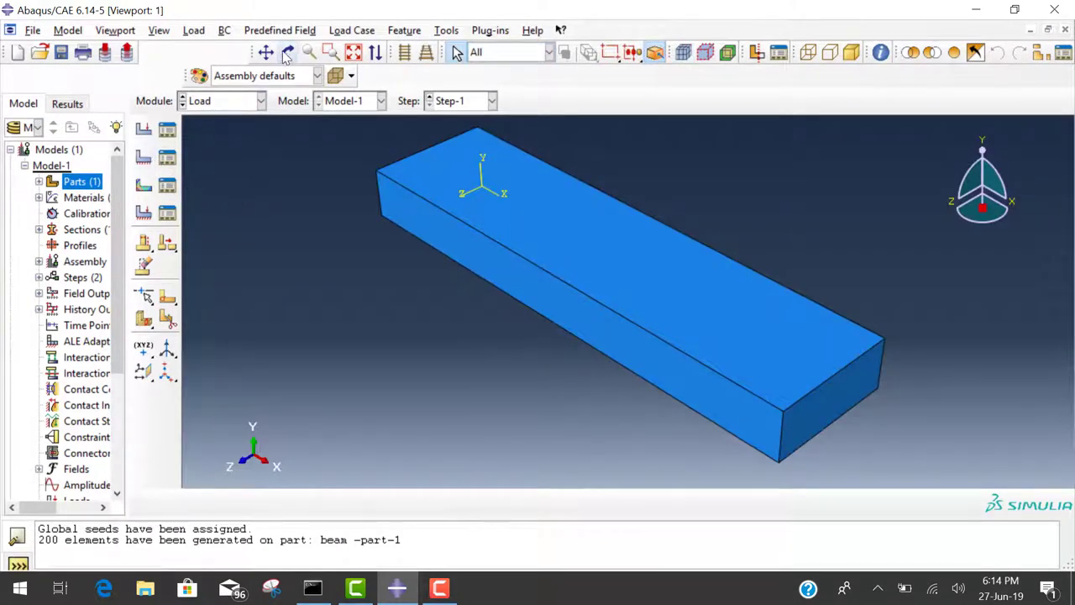
# Step: Fix the beam's end face with an ENCASTRE boundary condition BC-1 in Step-1
pyautogui.click(289, 52)
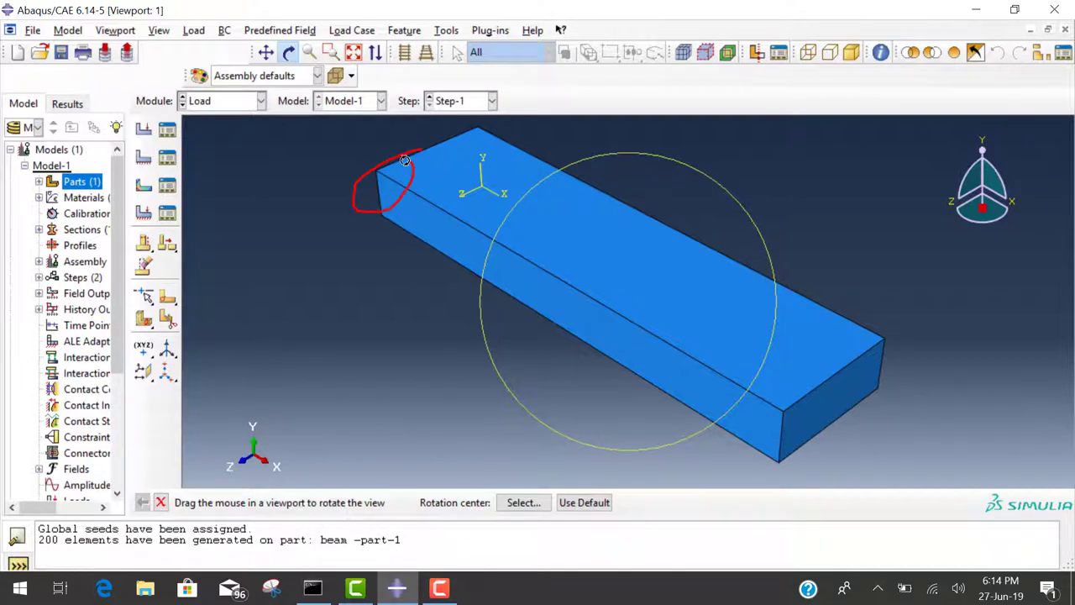
pyautogui.moveTo(406, 161); pyautogui.dragTo(574, 277)
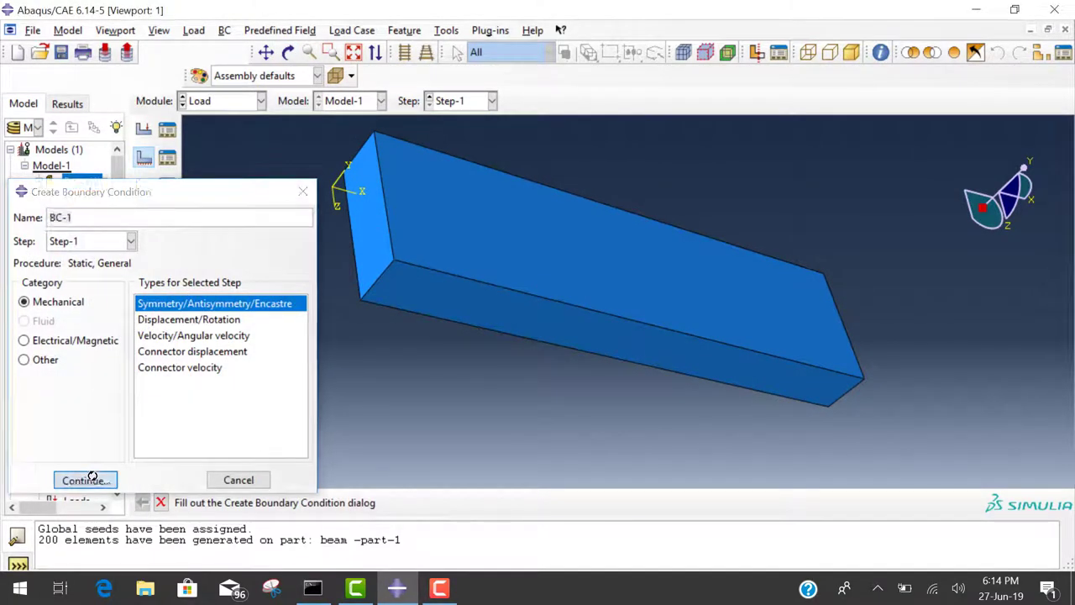
pyautogui.click(84, 480)
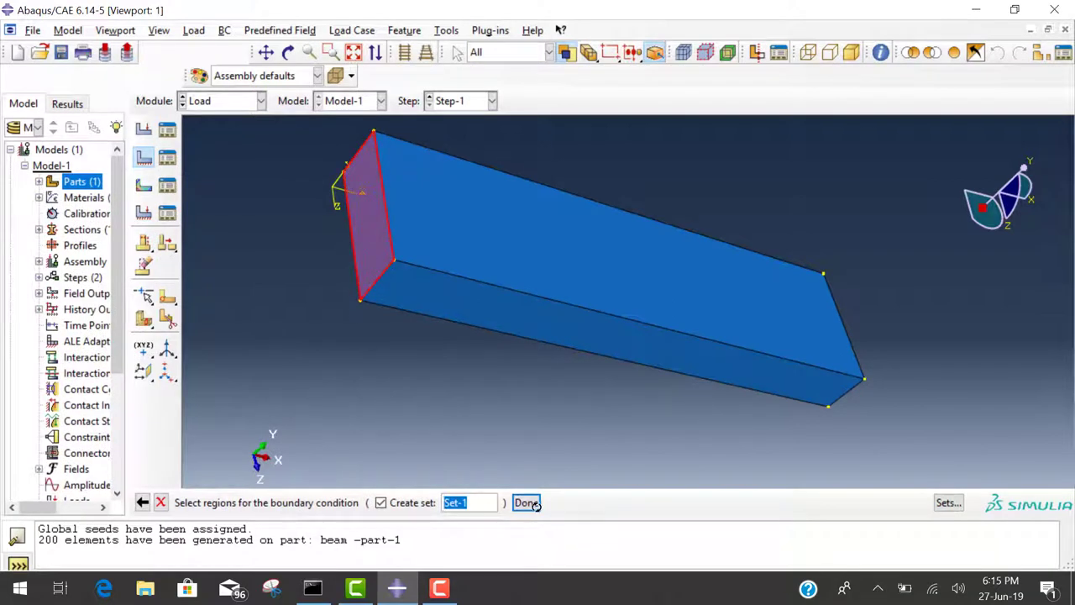
pyautogui.click(526, 502)
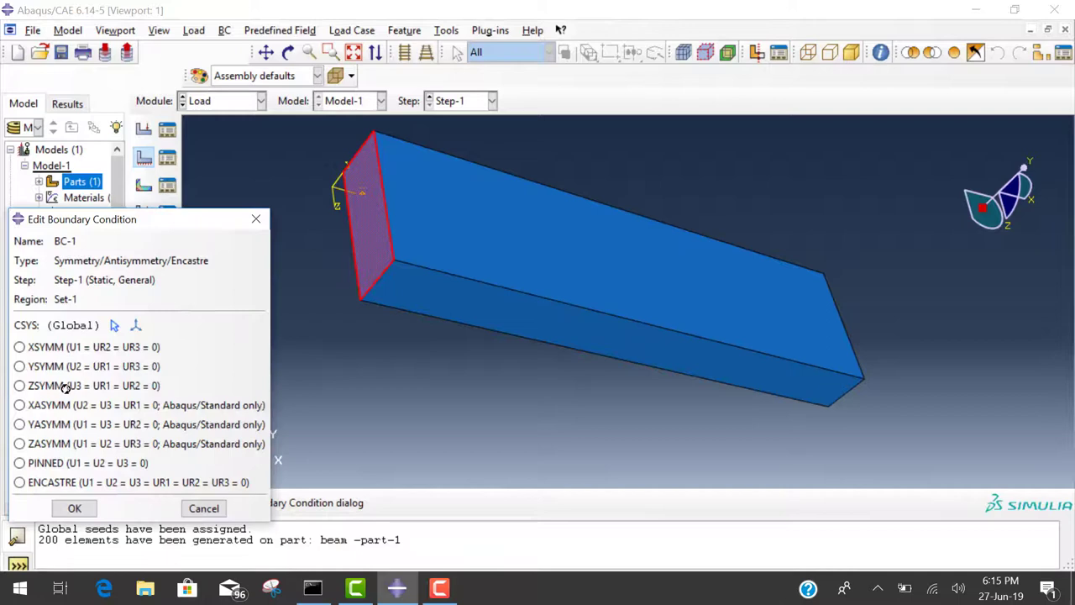
pyautogui.click(20, 481)
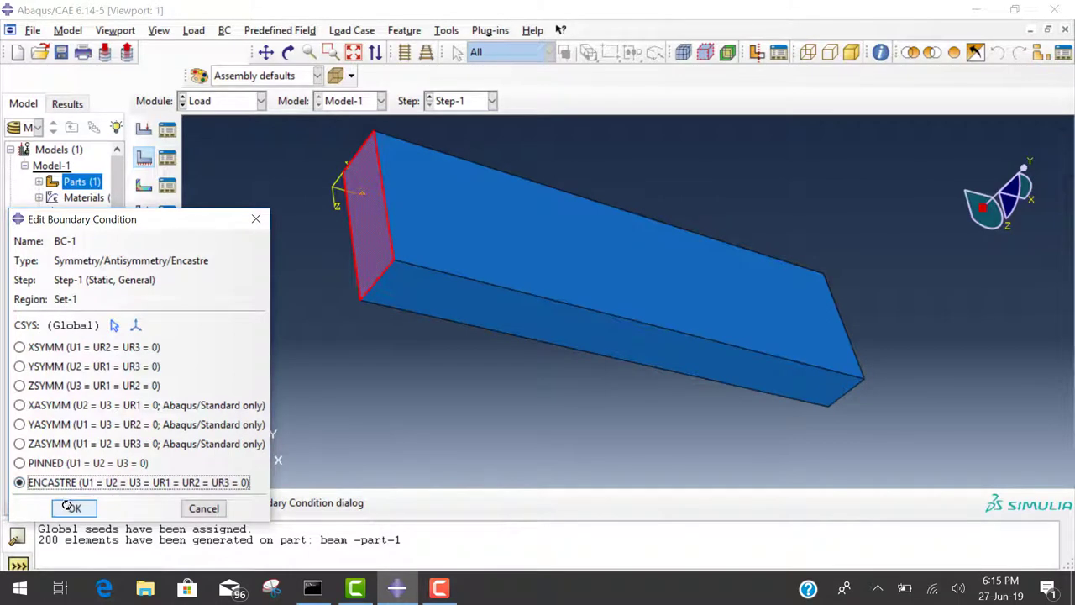
pyautogui.click(74, 507)
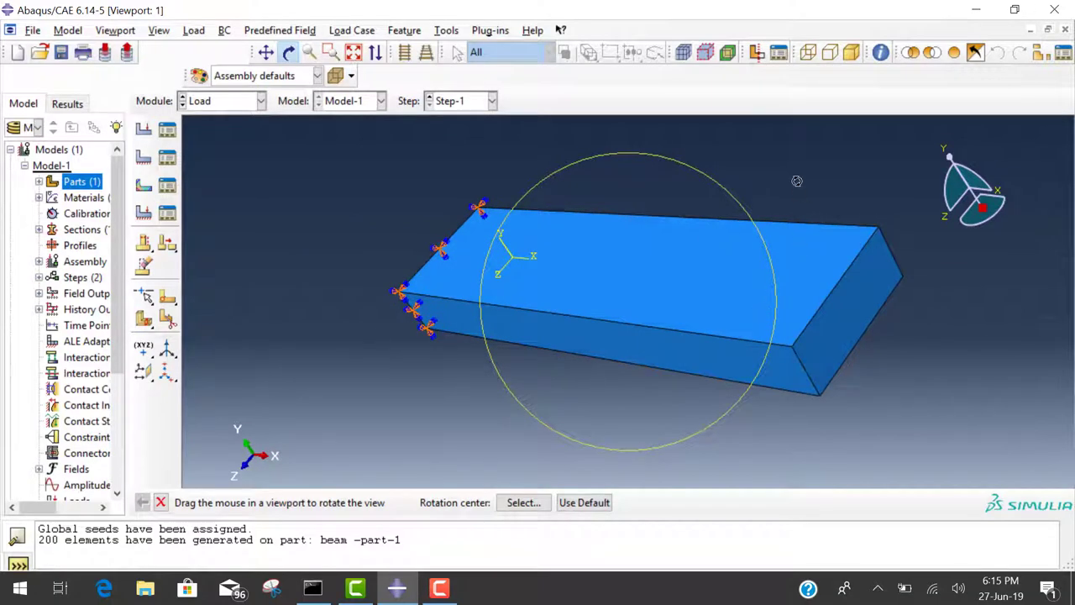
pyautogui.moveTo(796, 168); pyautogui.dragTo(833, 287)
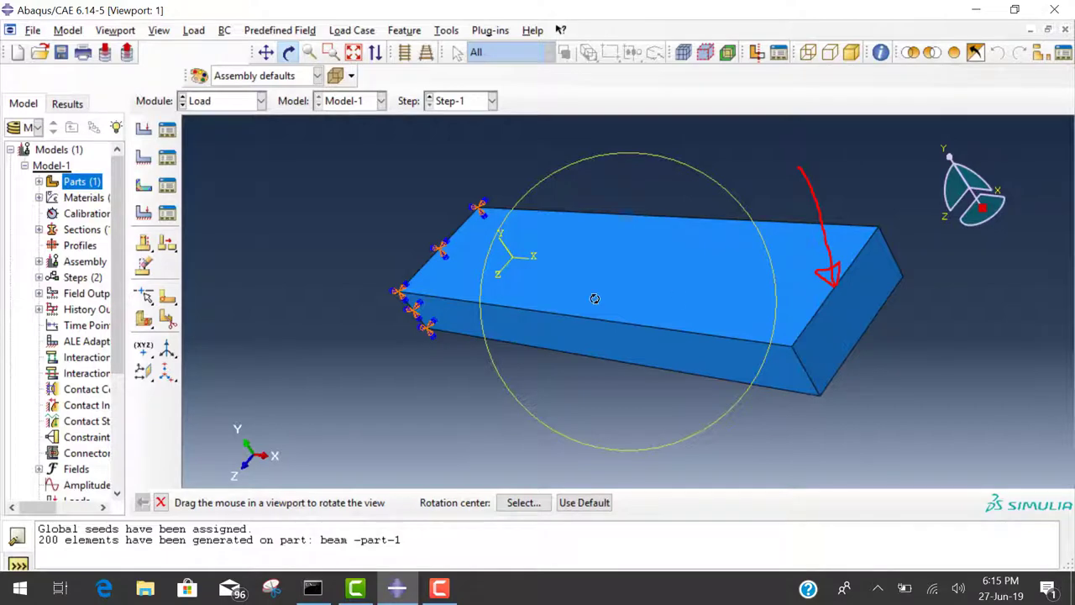
pyautogui.moveTo(793, 342)
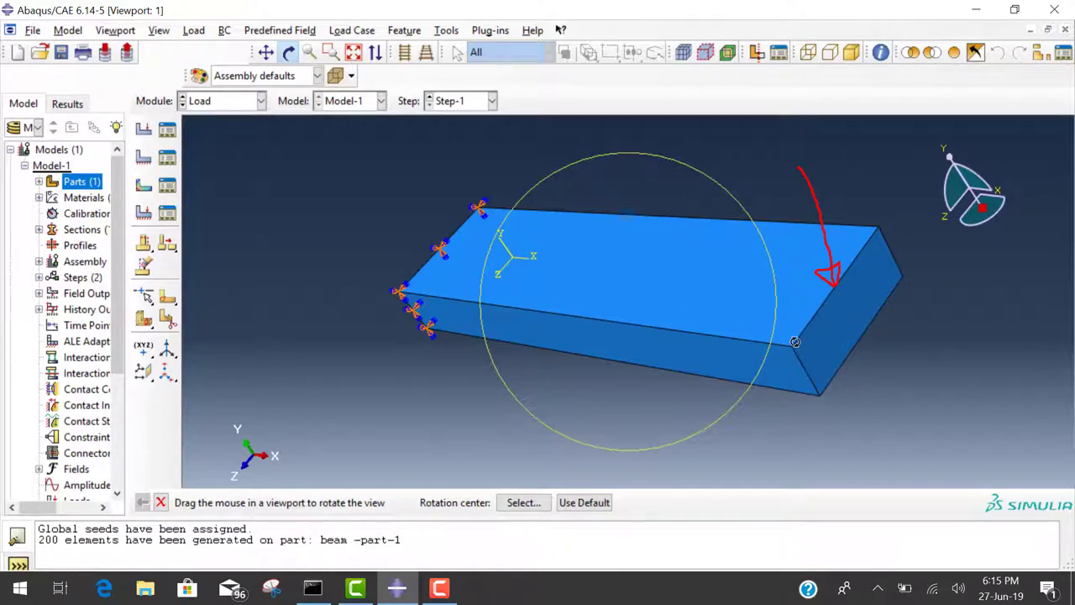
pyautogui.moveTo(793, 346)
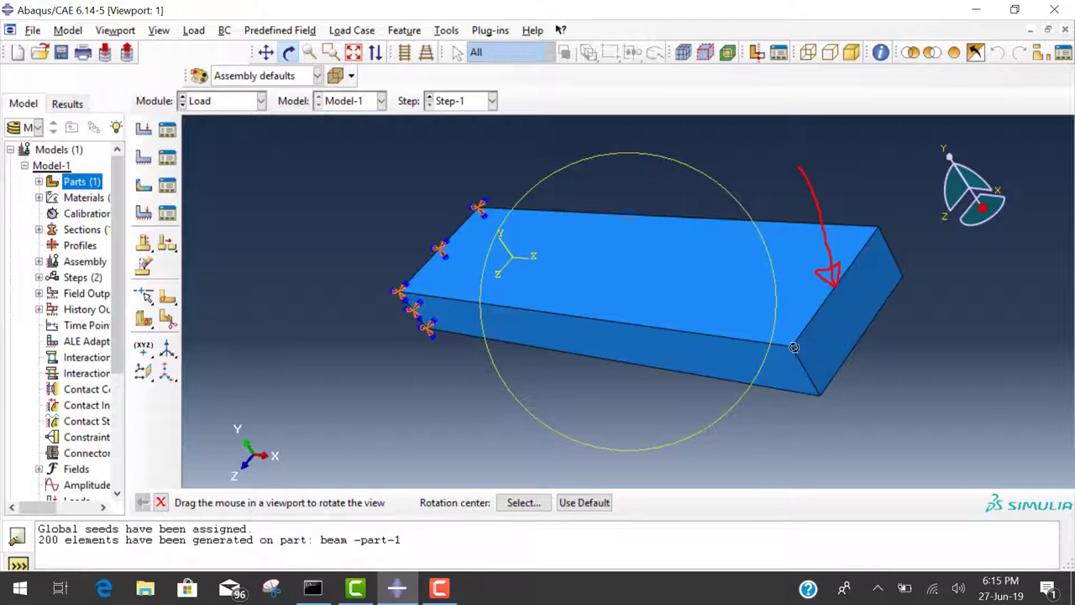
pyautogui.moveTo(877, 229)
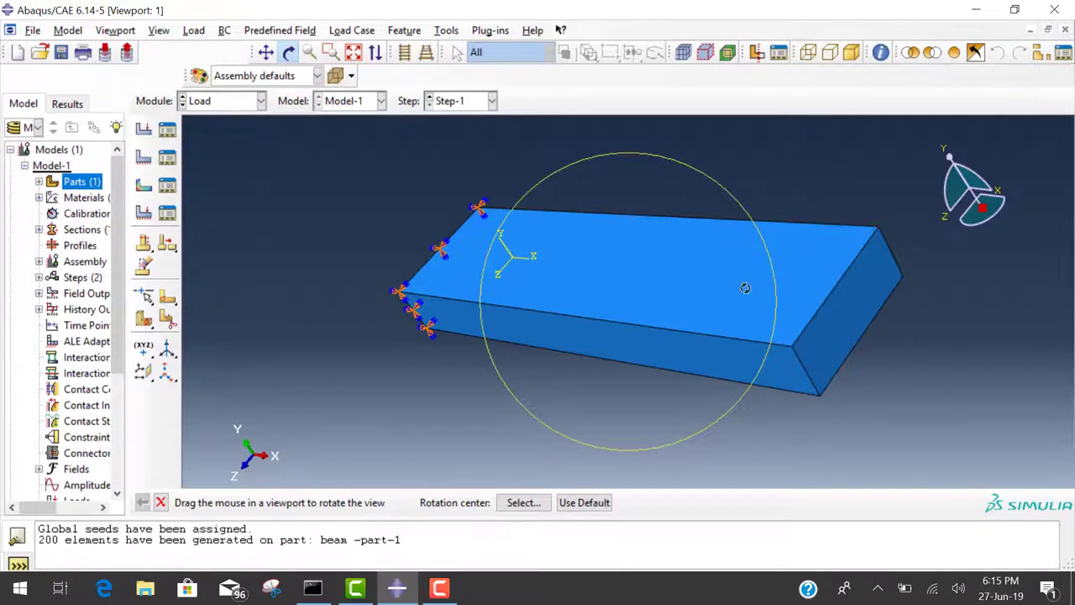
pyautogui.moveTo(143, 131)
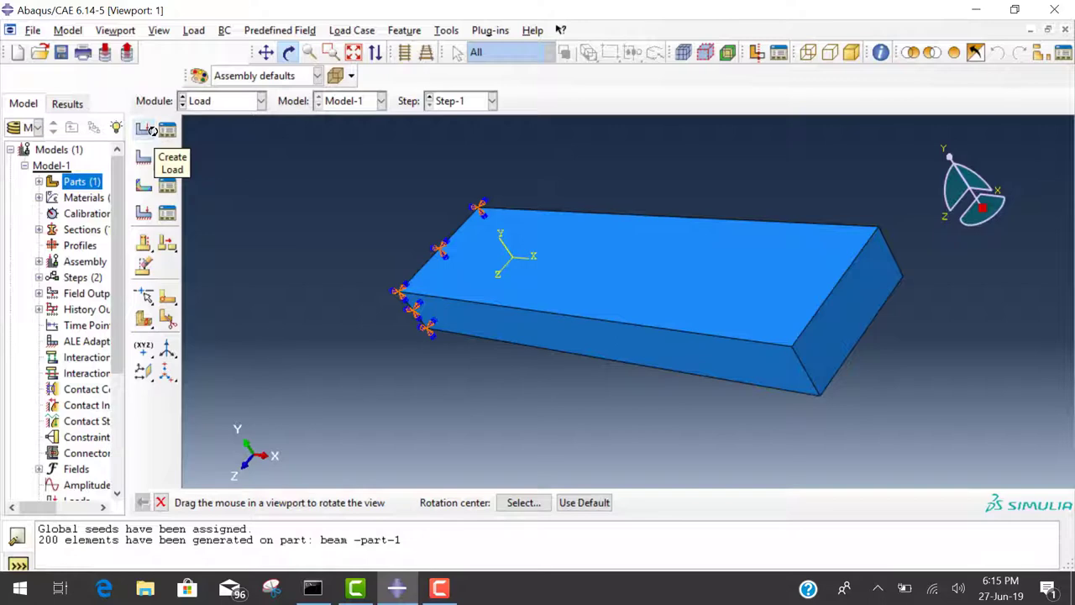
pyautogui.click(144, 128)
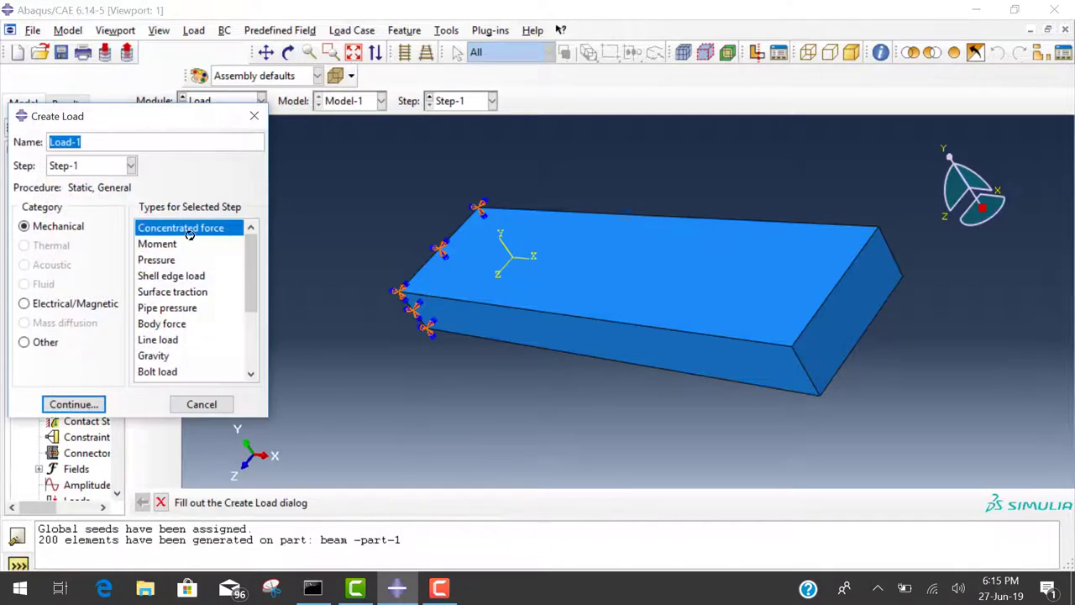
pyautogui.click(74, 403)
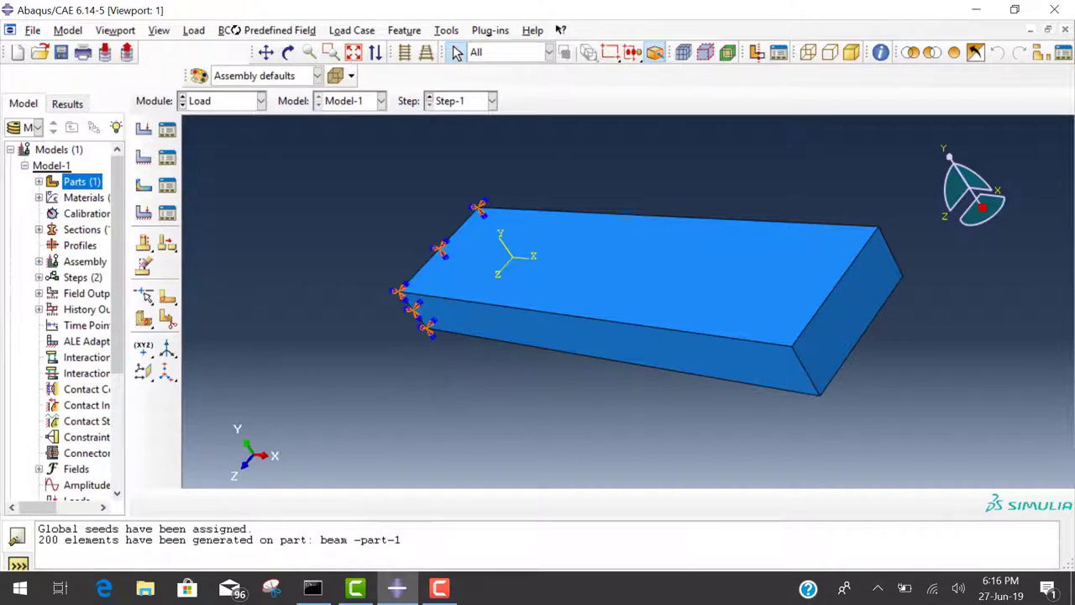
# Step: Create a node set named 'load node' holding the free-end corner node
pyautogui.click(447, 31)
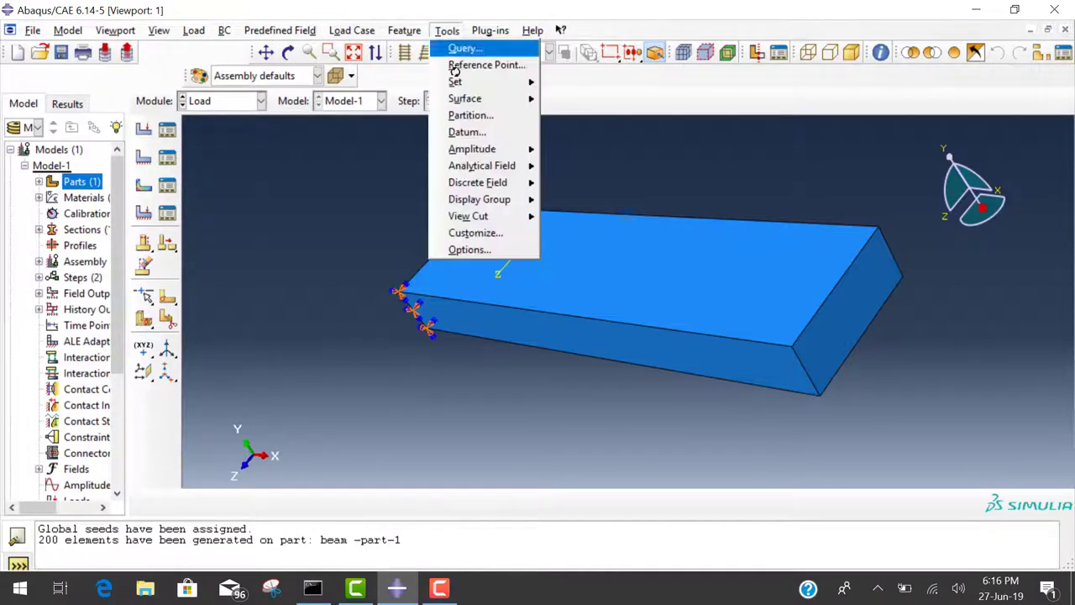
pyautogui.click(455, 81)
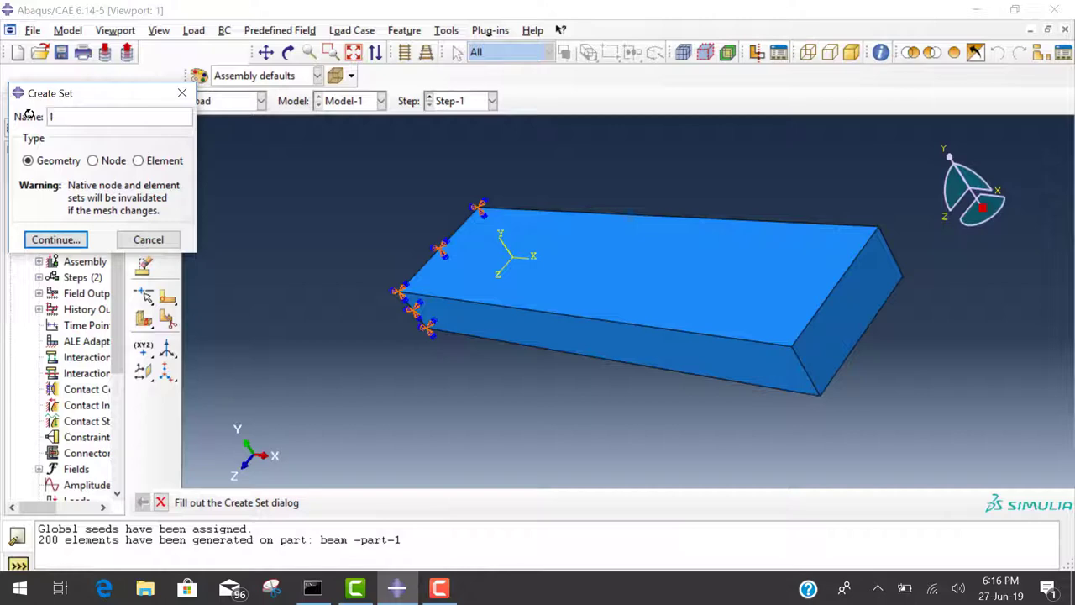
pyautogui.write('load node')
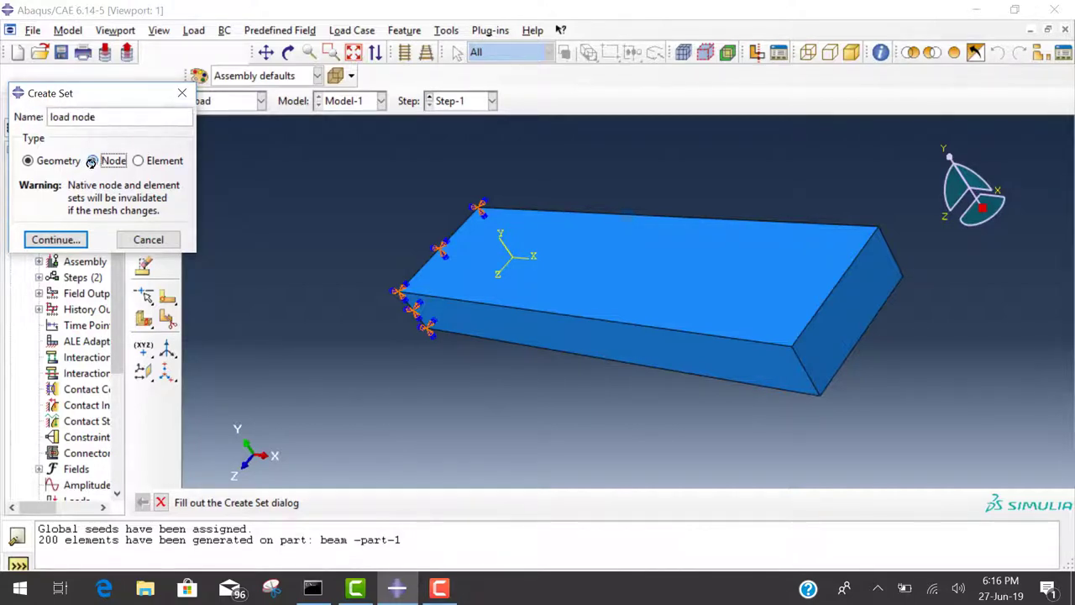
pyautogui.click(54, 238)
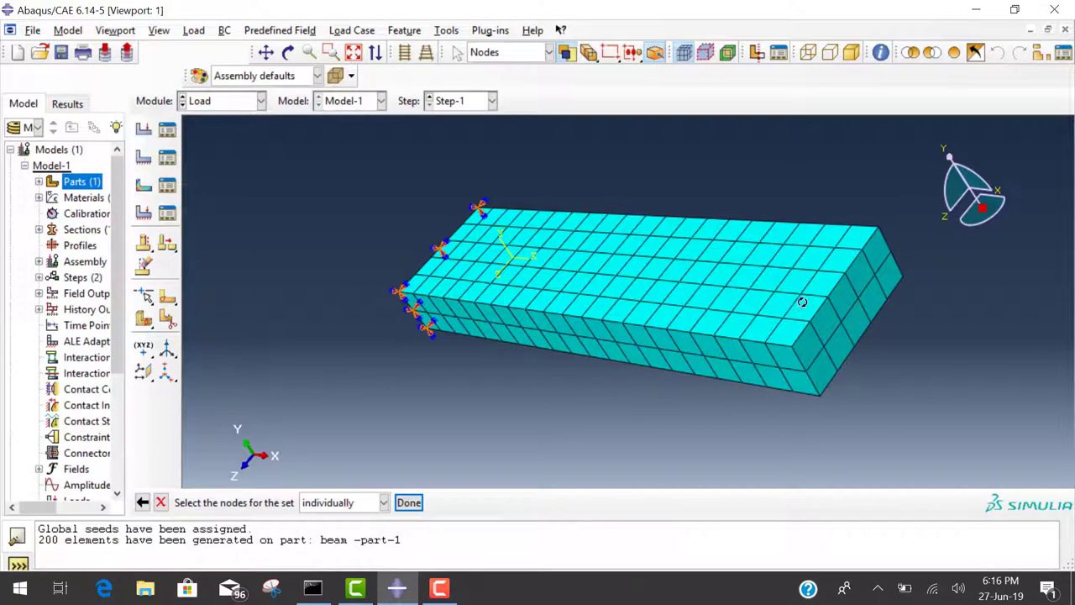
pyautogui.moveTo(837, 284)
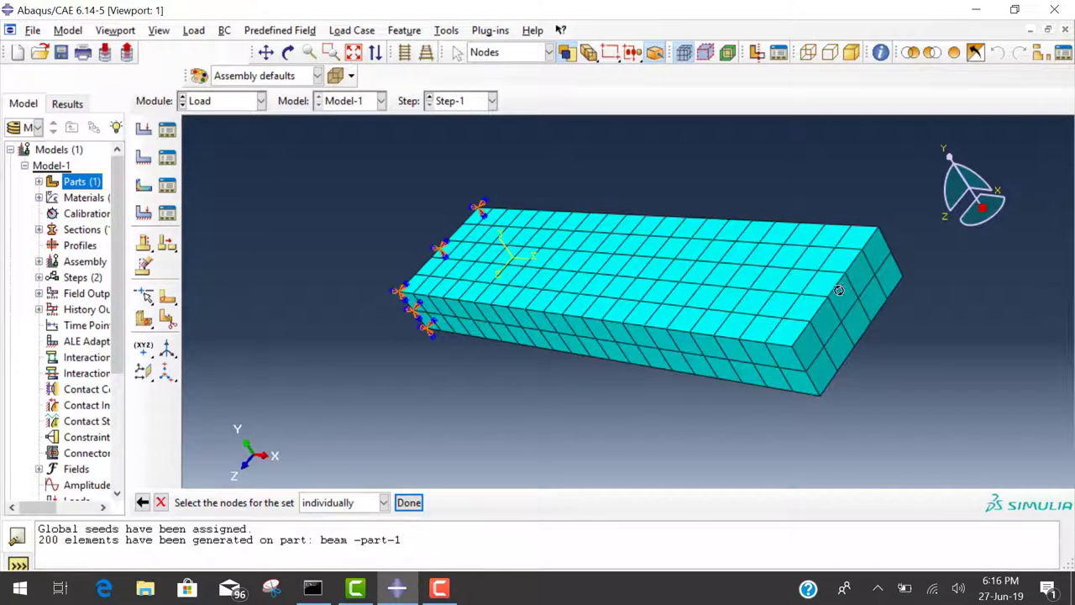
pyautogui.click(843, 272)
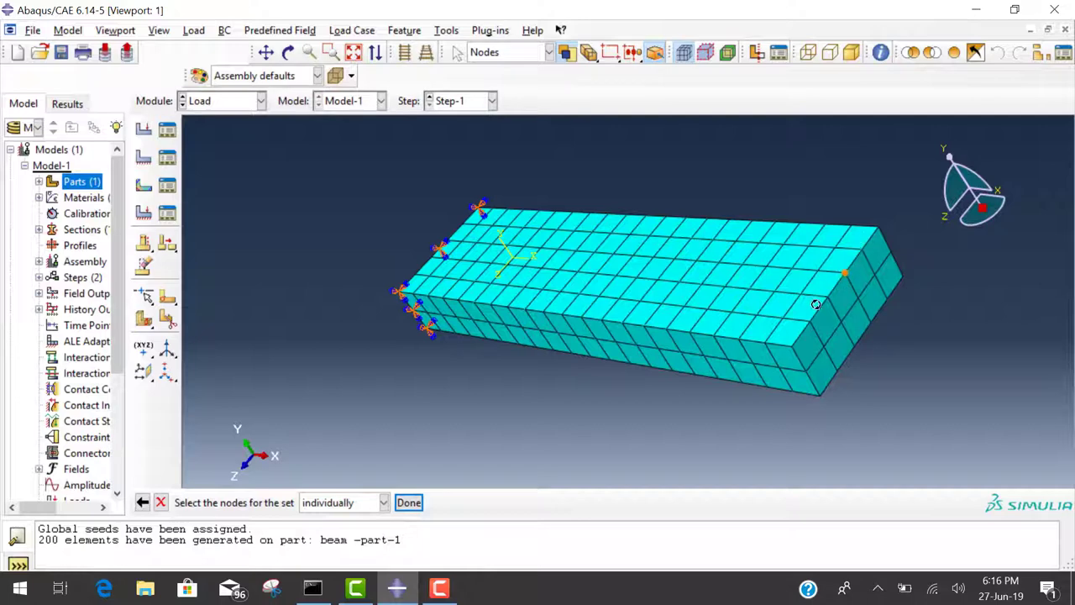
pyautogui.moveTo(870, 258)
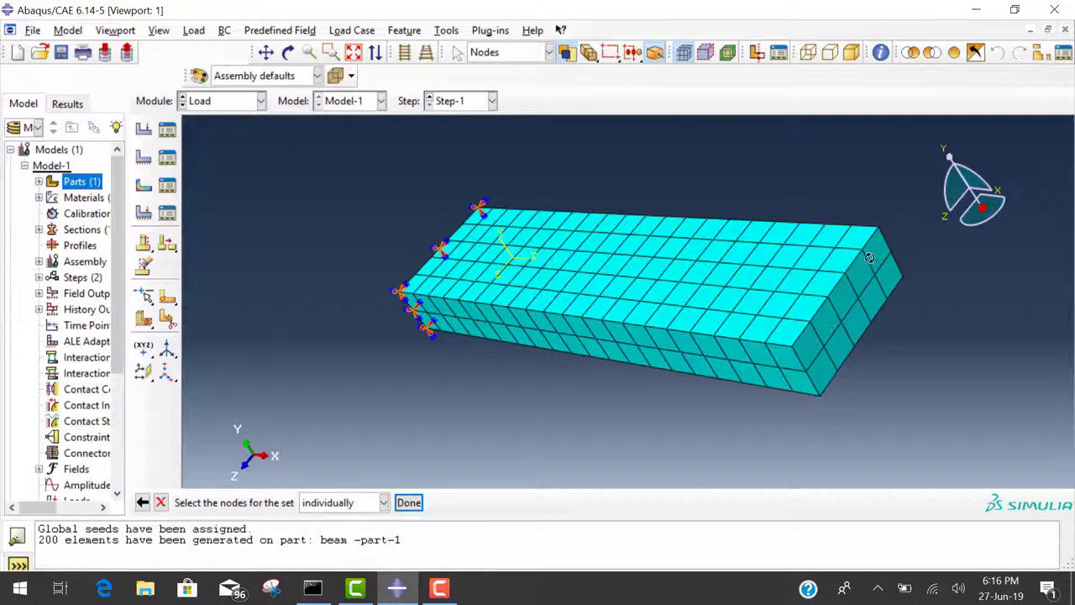
pyautogui.moveTo(843, 273)
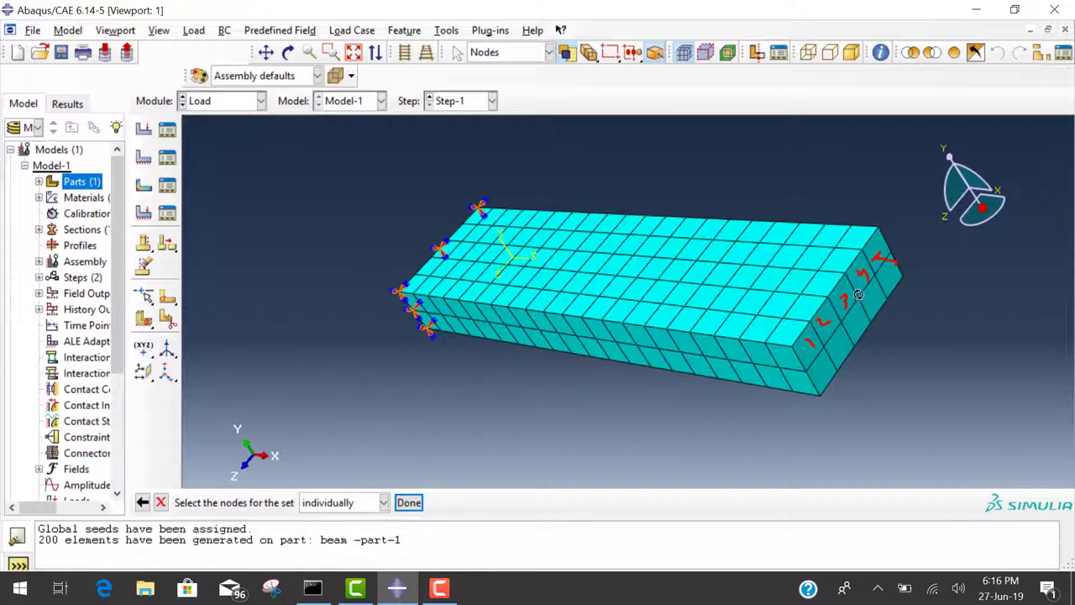
pyautogui.moveTo(843, 304)
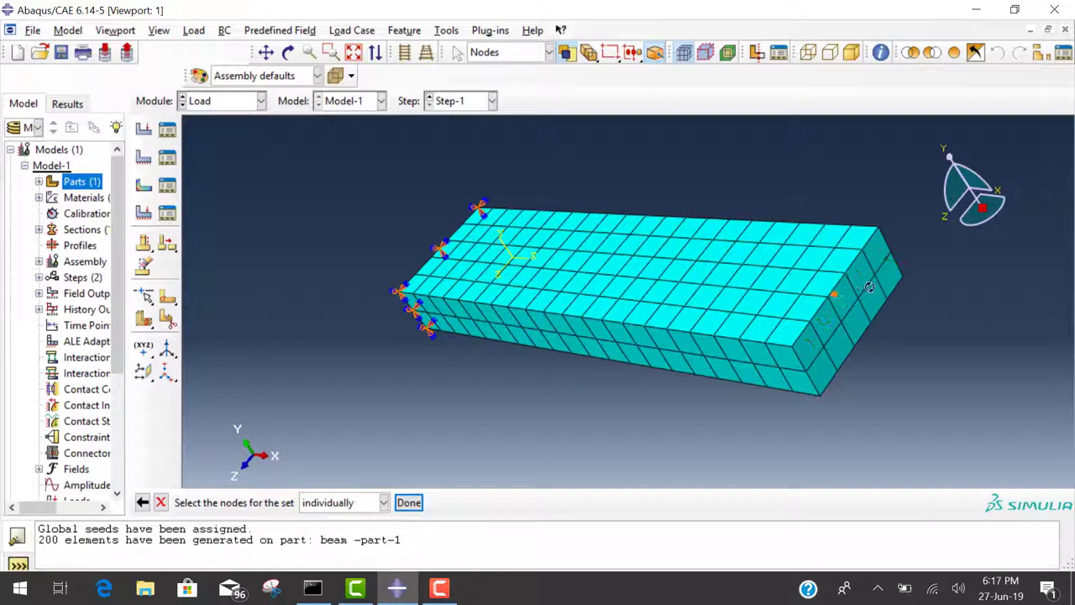
pyautogui.click(847, 272)
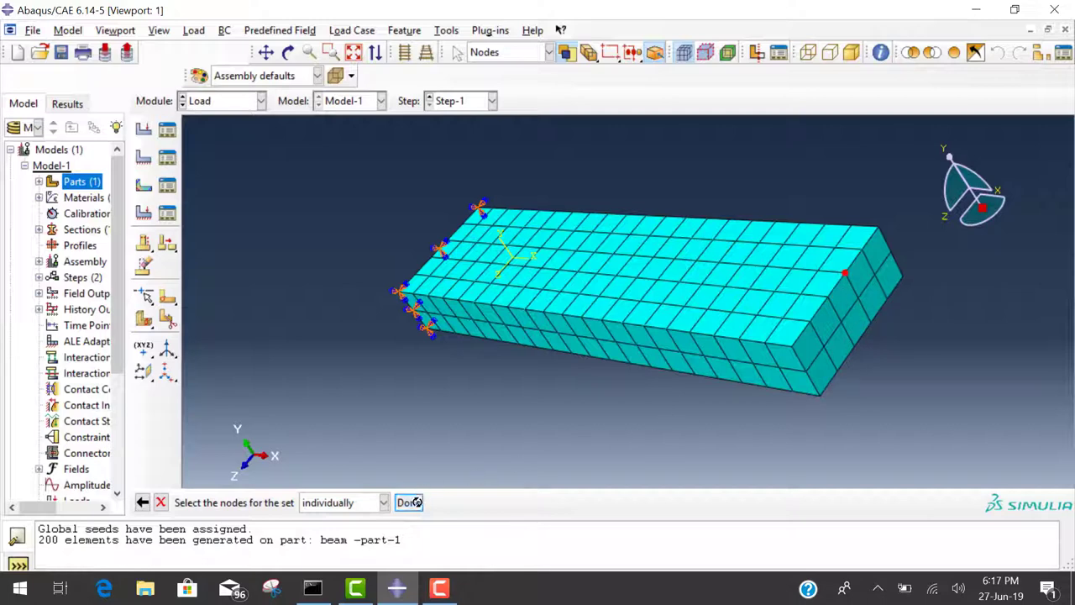
pyautogui.click(410, 502)
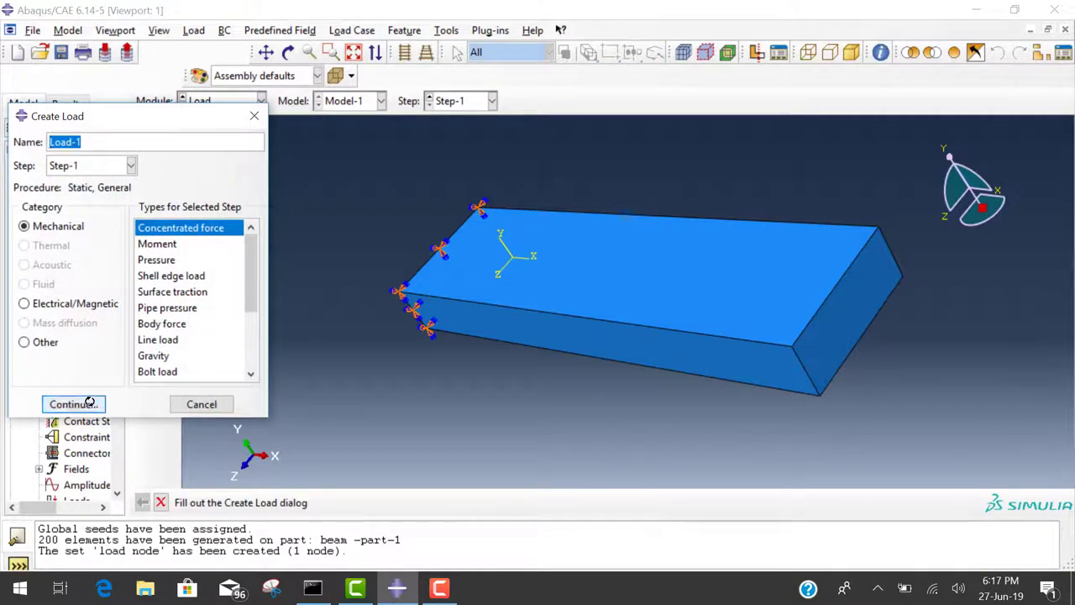
# Step: Create a second node set Set-3 at the same free-end corner node
pyautogui.click(73, 403)
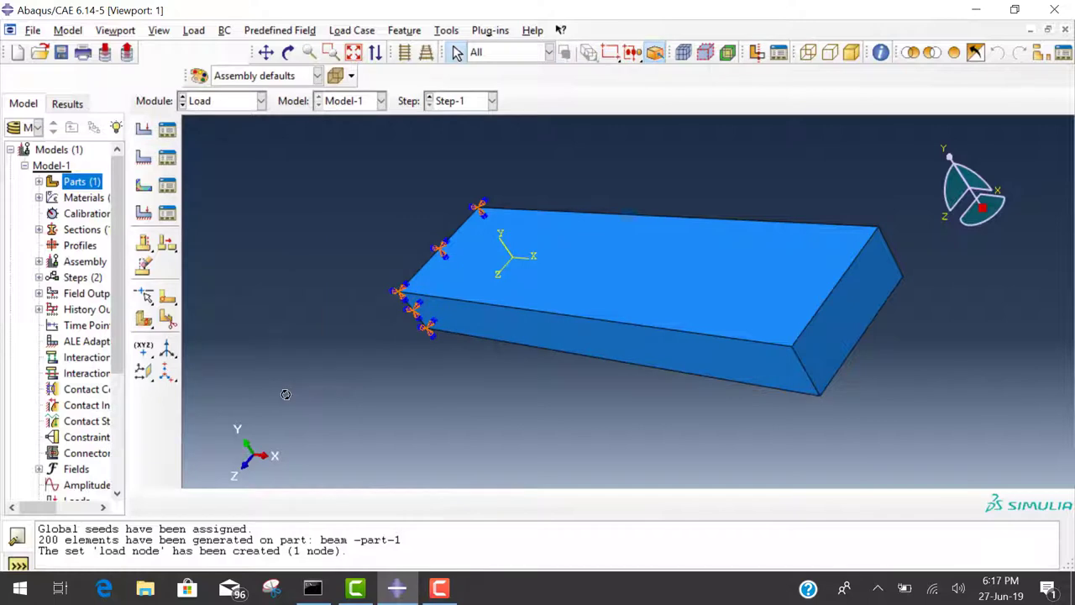
pyautogui.moveTo(296, 70)
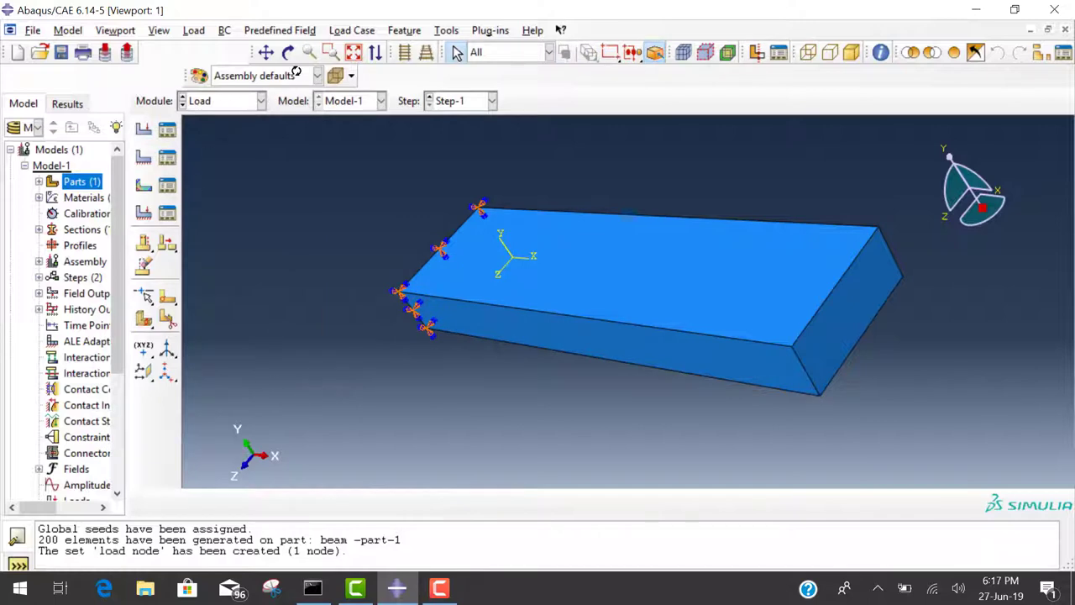
pyautogui.click(447, 30)
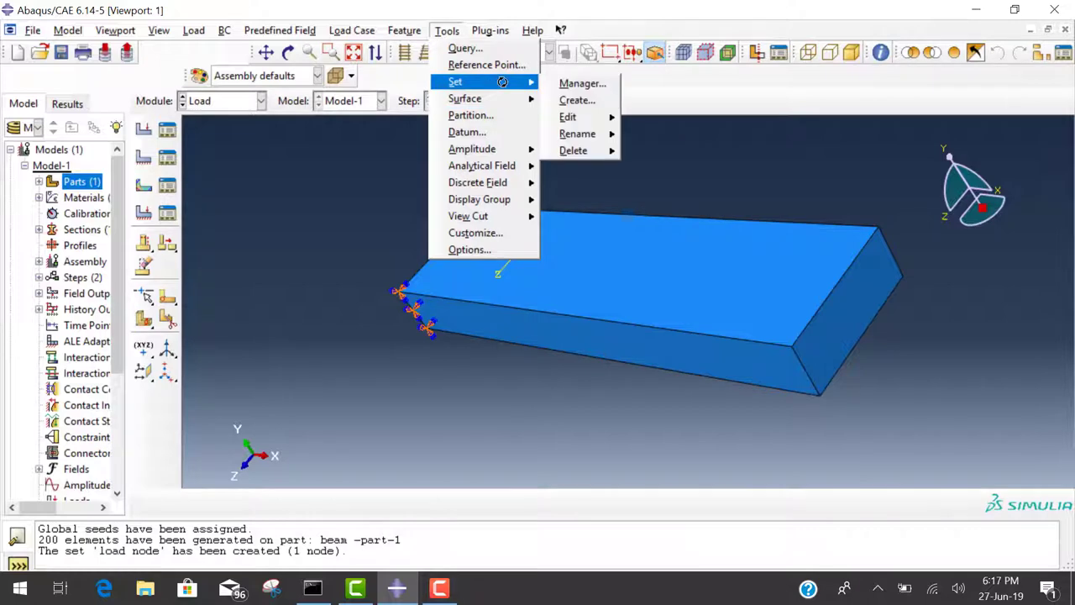
pyautogui.click(578, 101)
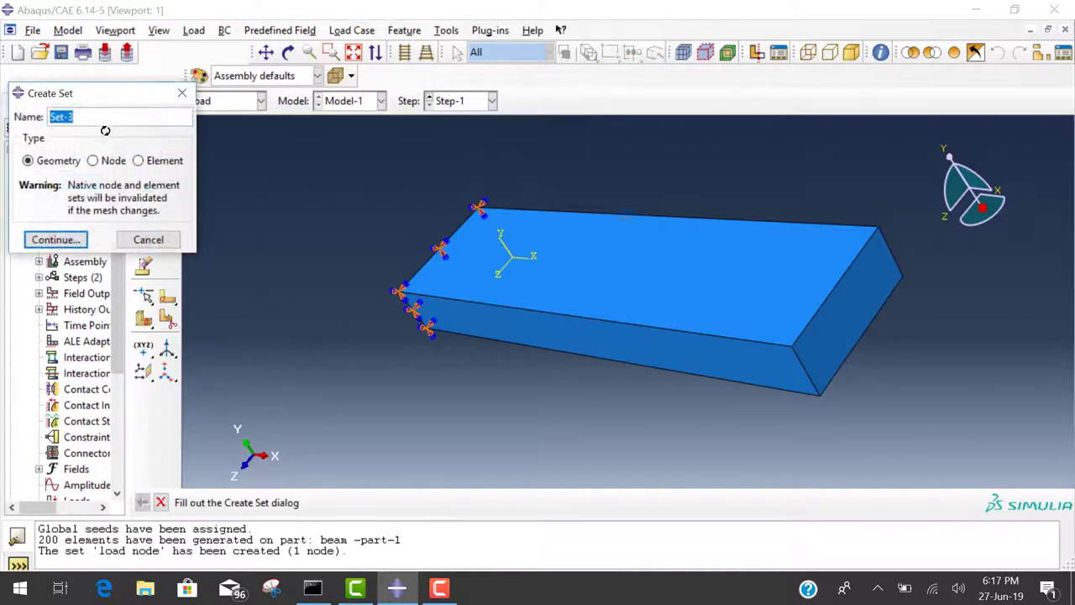
pyautogui.click(93, 161)
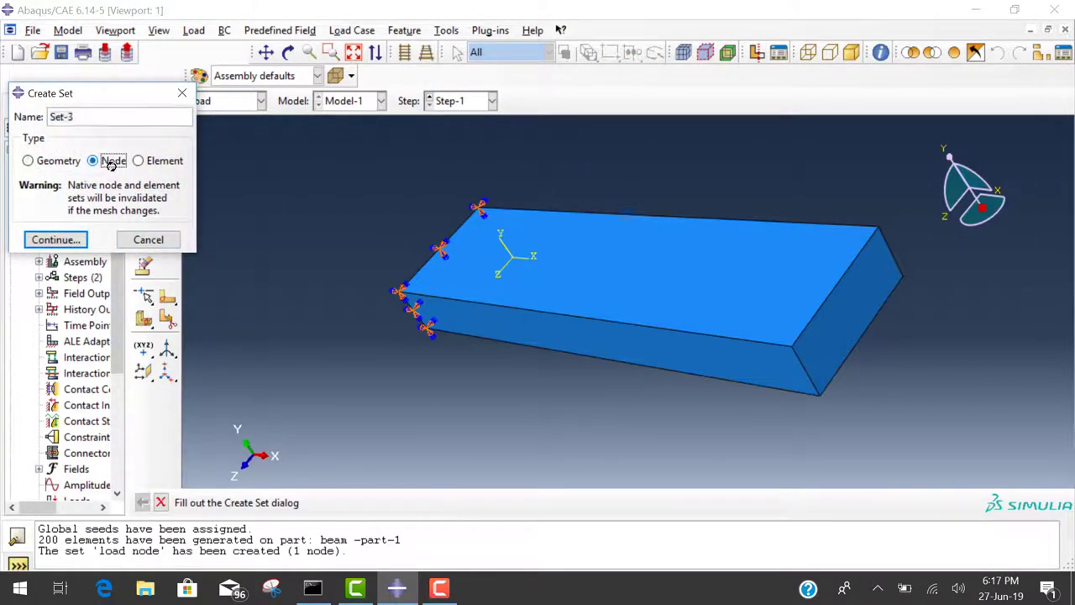
pyautogui.click(56, 239)
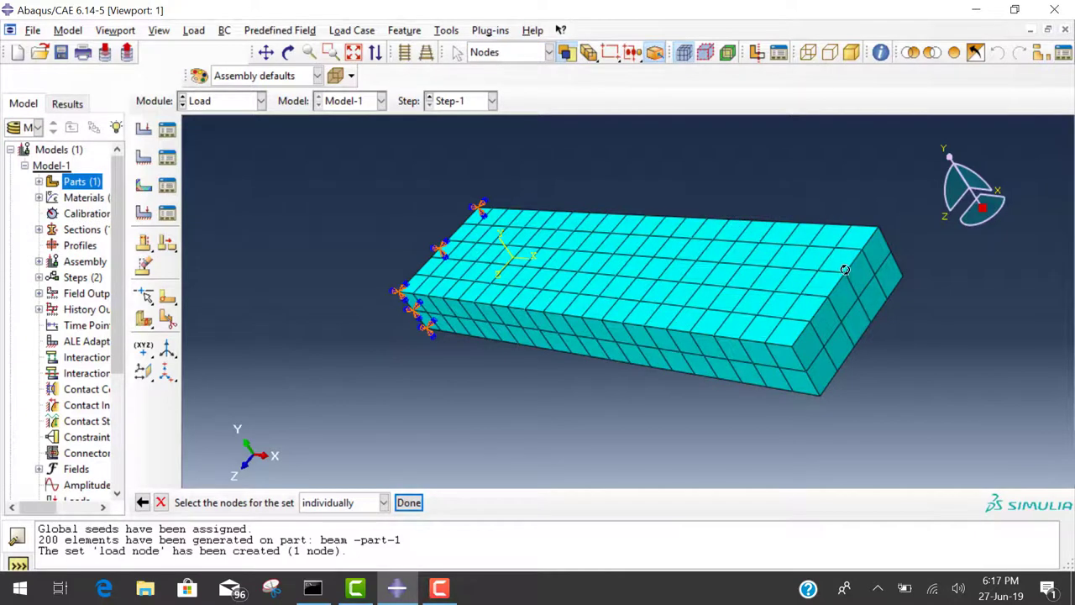
pyautogui.click(844, 272)
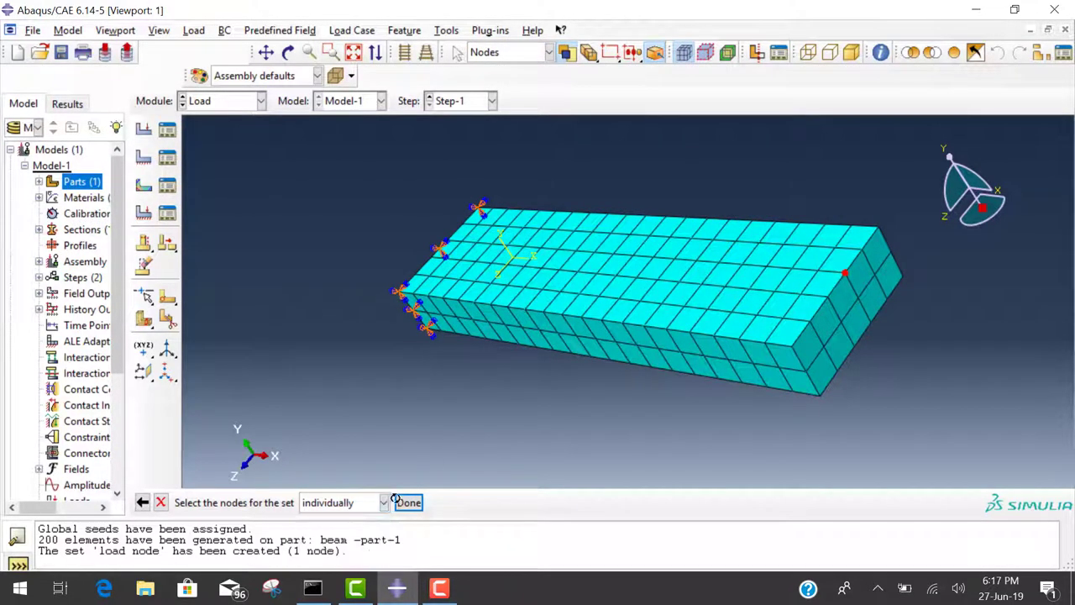
pyautogui.click(406, 502)
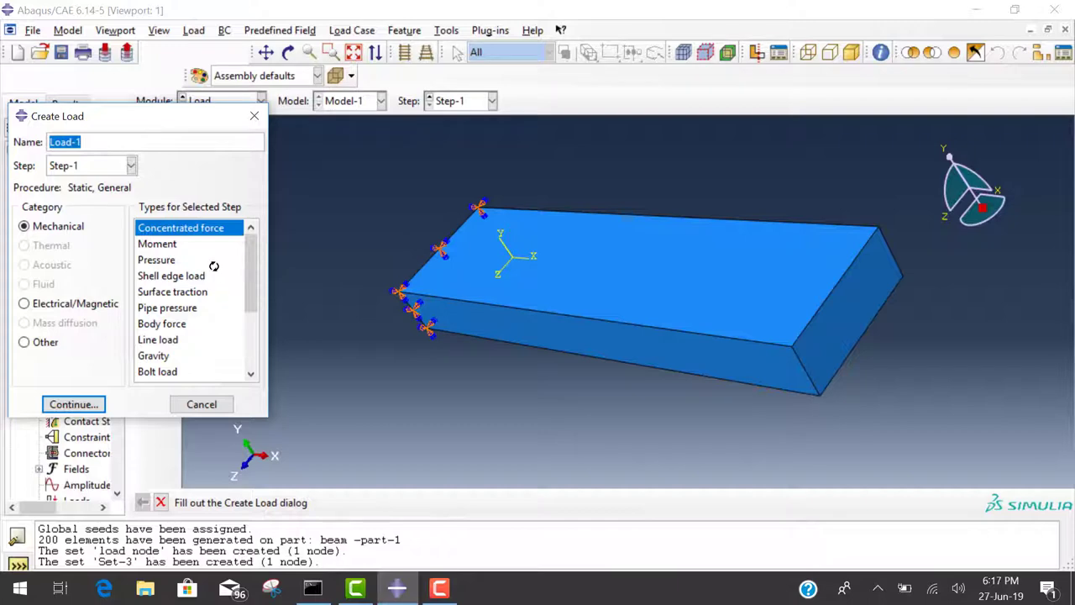
# Step: Start a concentrated force load in Step-1 and proceed to region selection
pyautogui.click(74, 403)
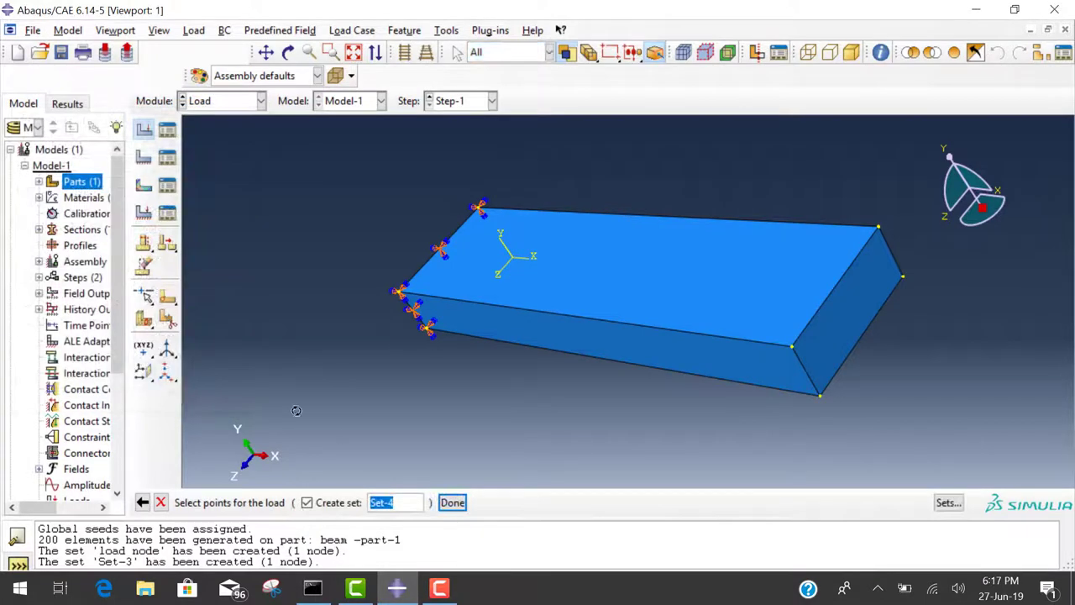
pyautogui.moveTo(857, 255)
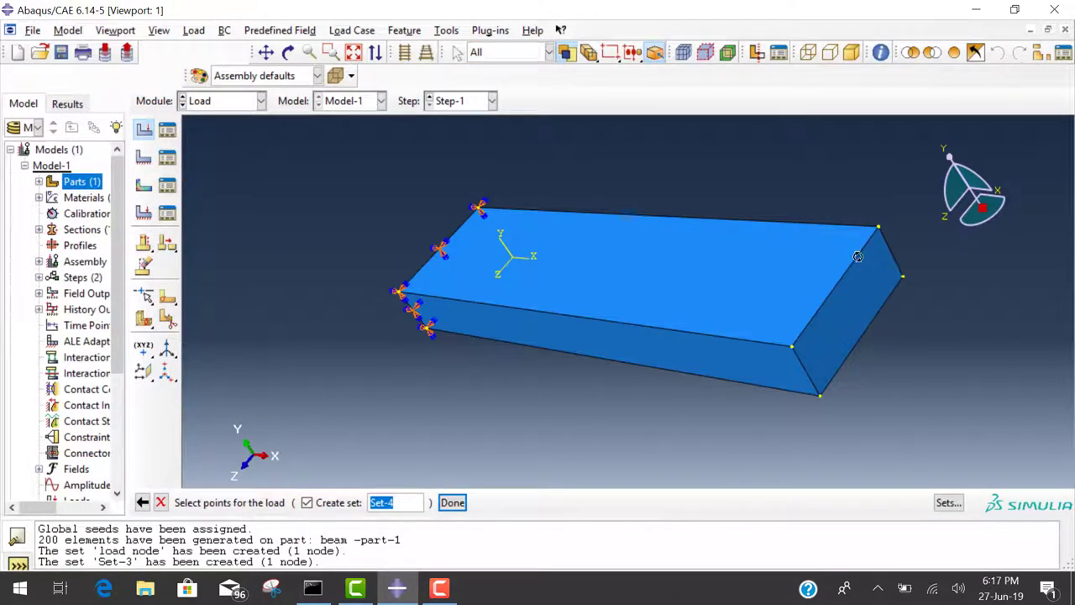
pyautogui.moveTo(873, 292)
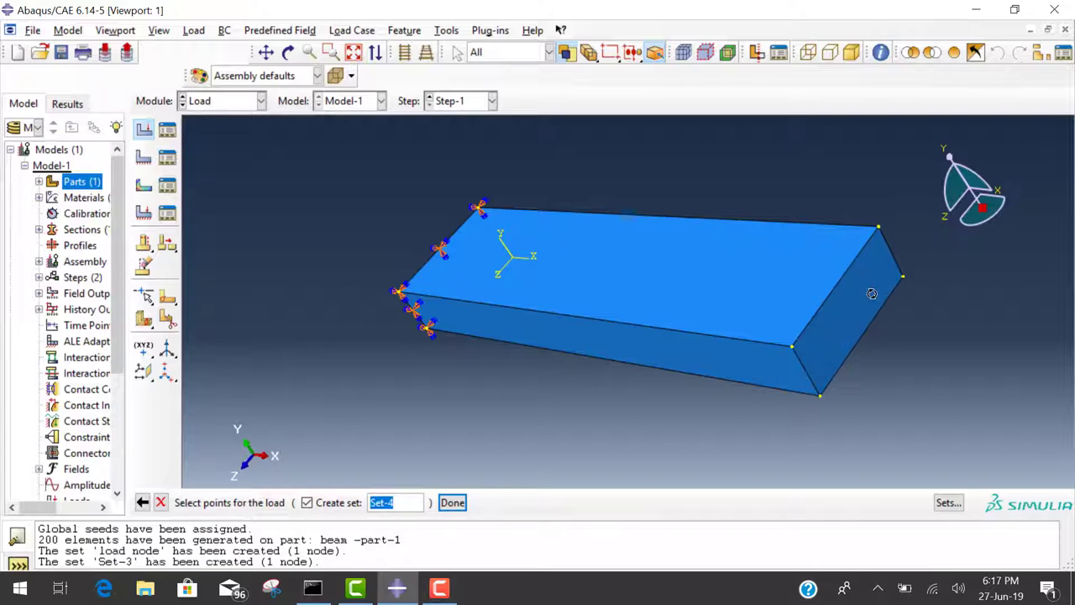
pyautogui.moveTo(558, 563)
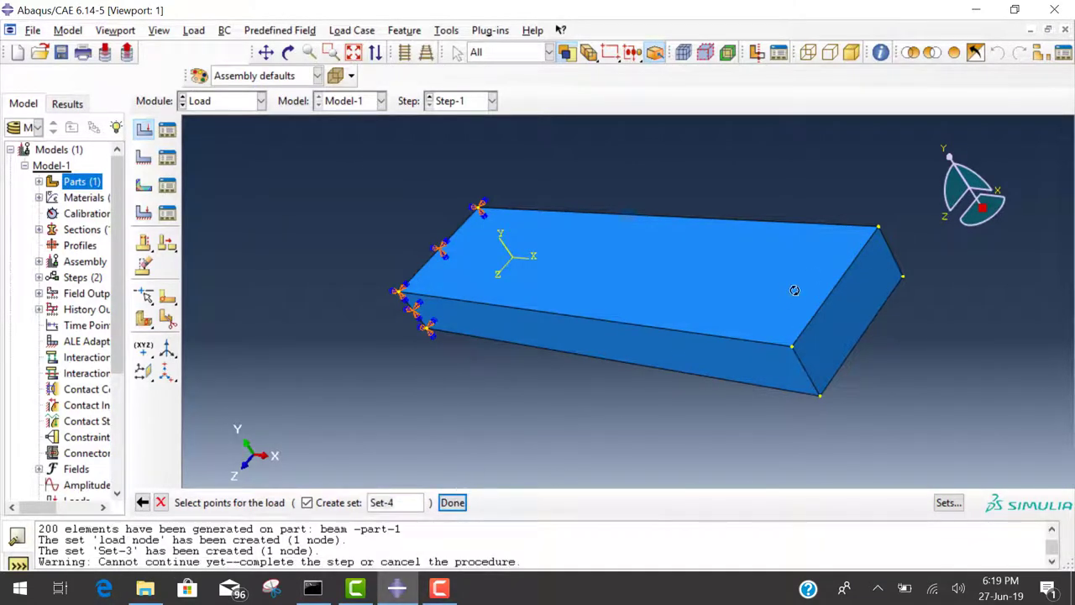
pyautogui.moveTo(309, 245)
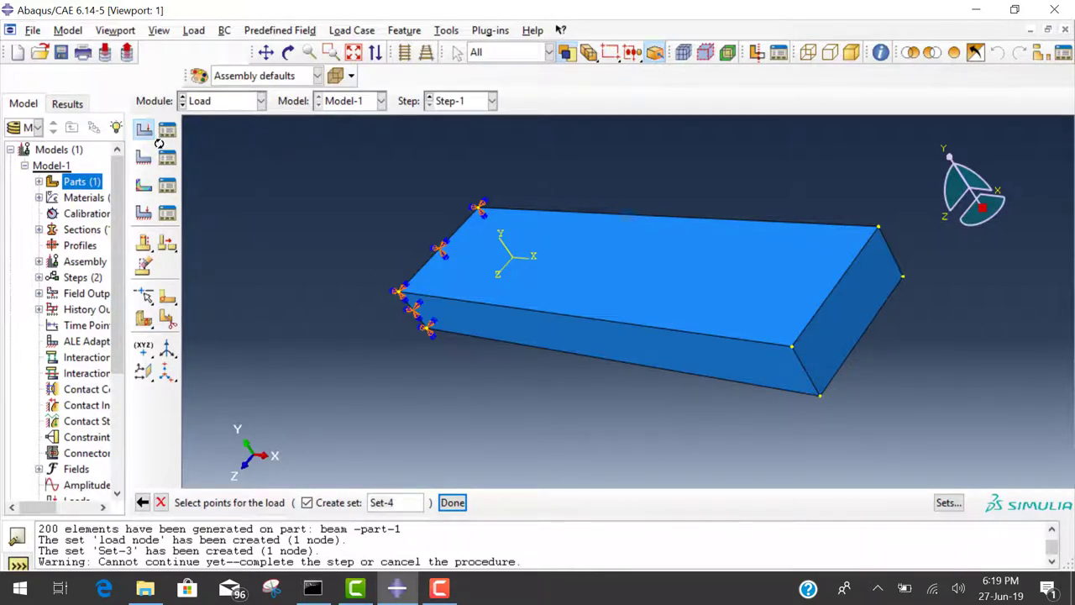
pyautogui.click(451, 500)
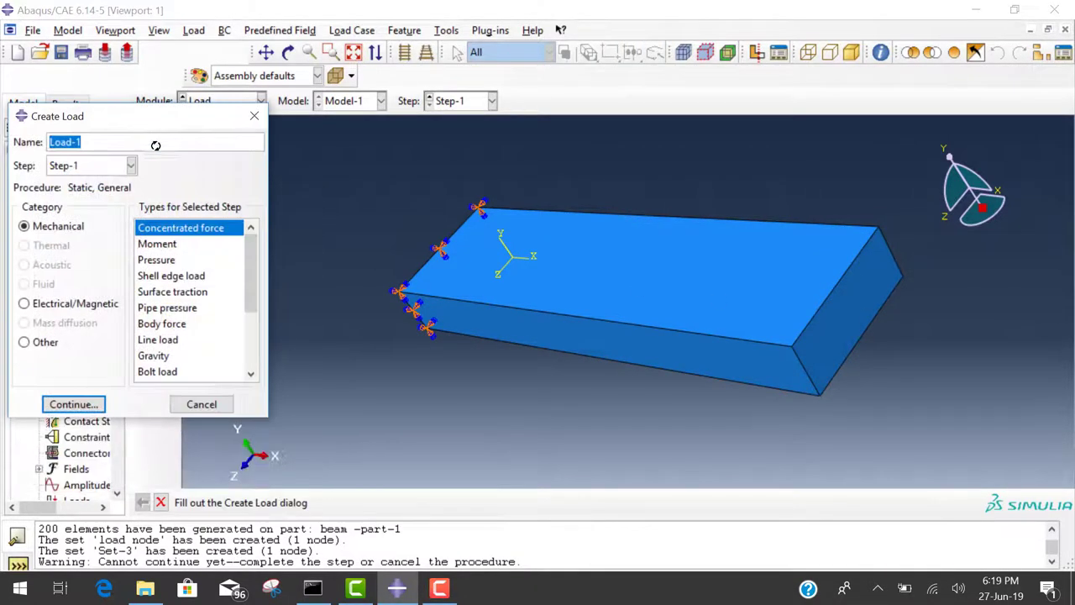
pyautogui.click(131, 164)
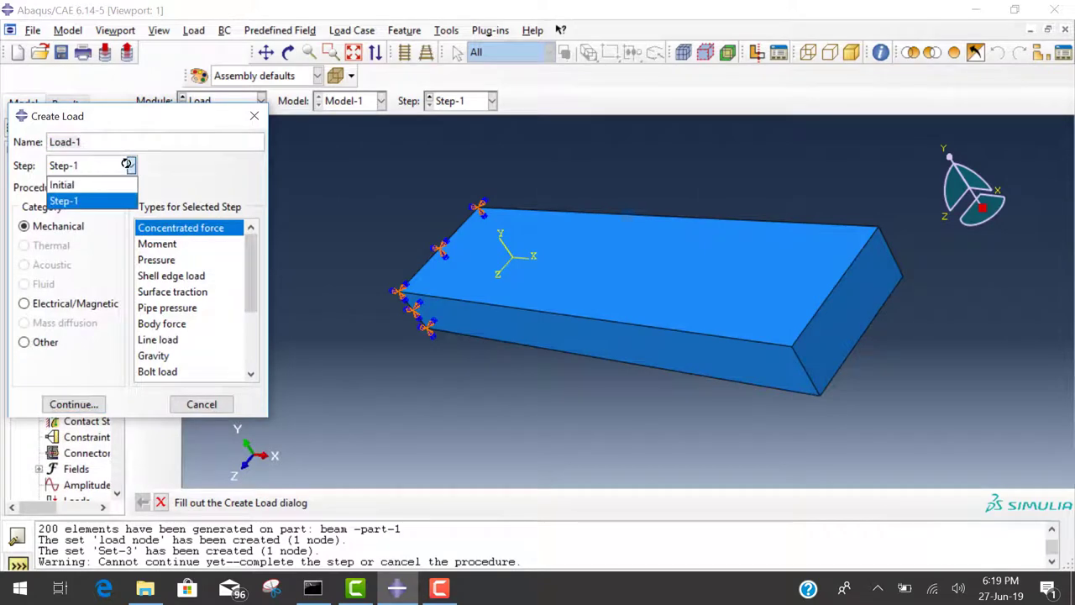
pyautogui.click(63, 200)
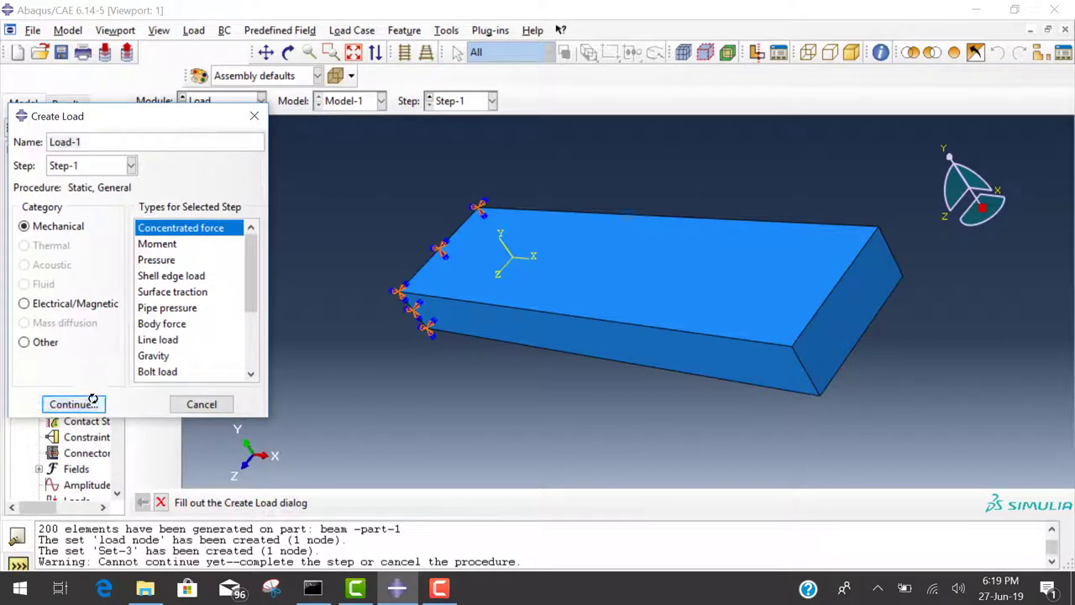
pyautogui.click(70, 403)
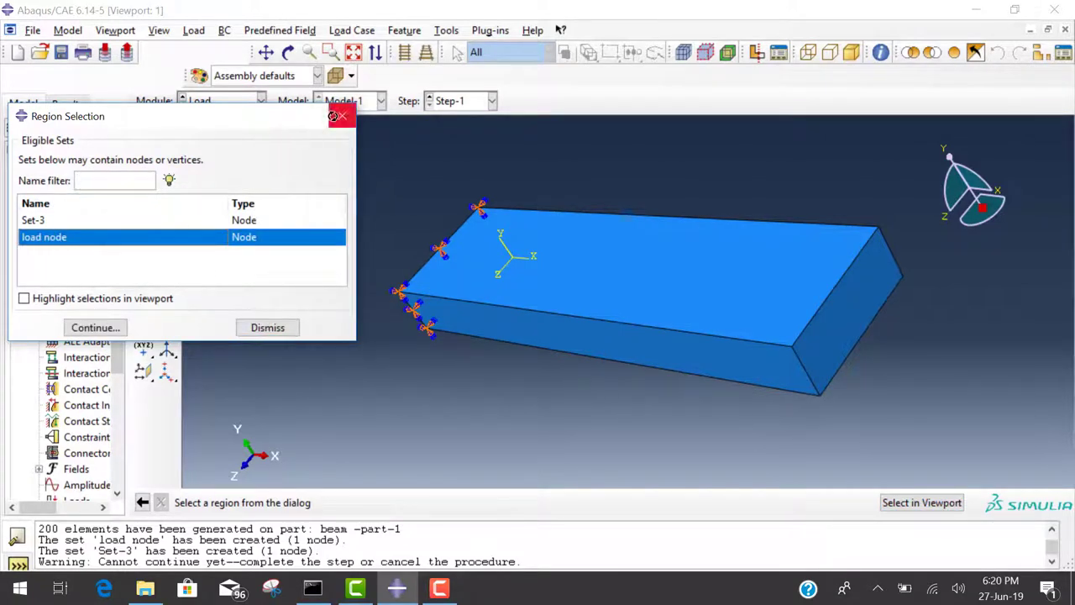
# Step: Bring up the saved node sets Set-3 and 'load node' as candidate load regions
pyautogui.click(94, 326)
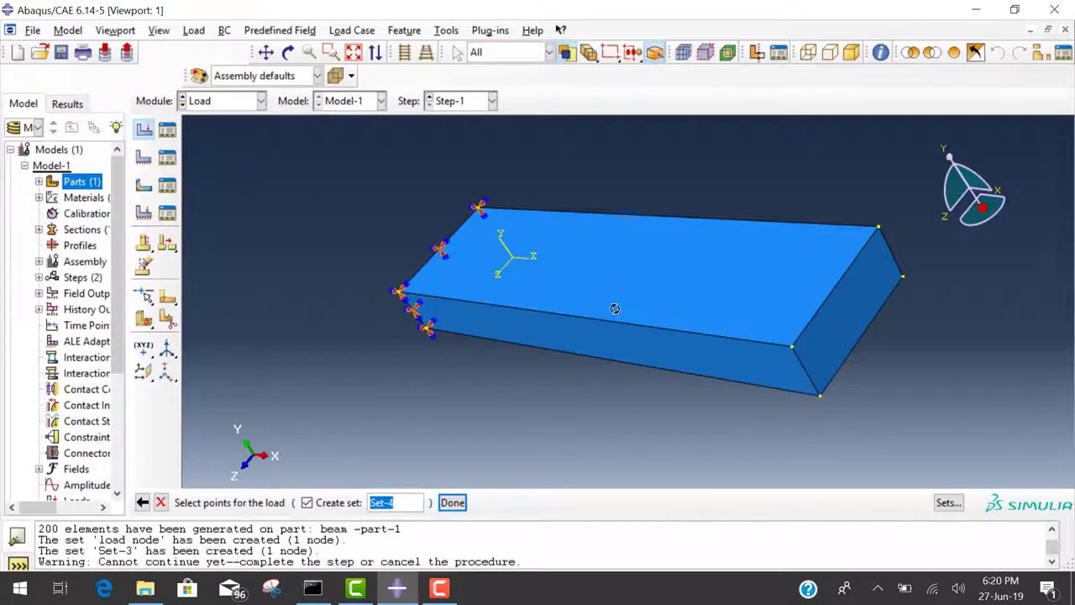
pyautogui.click(446, 31)
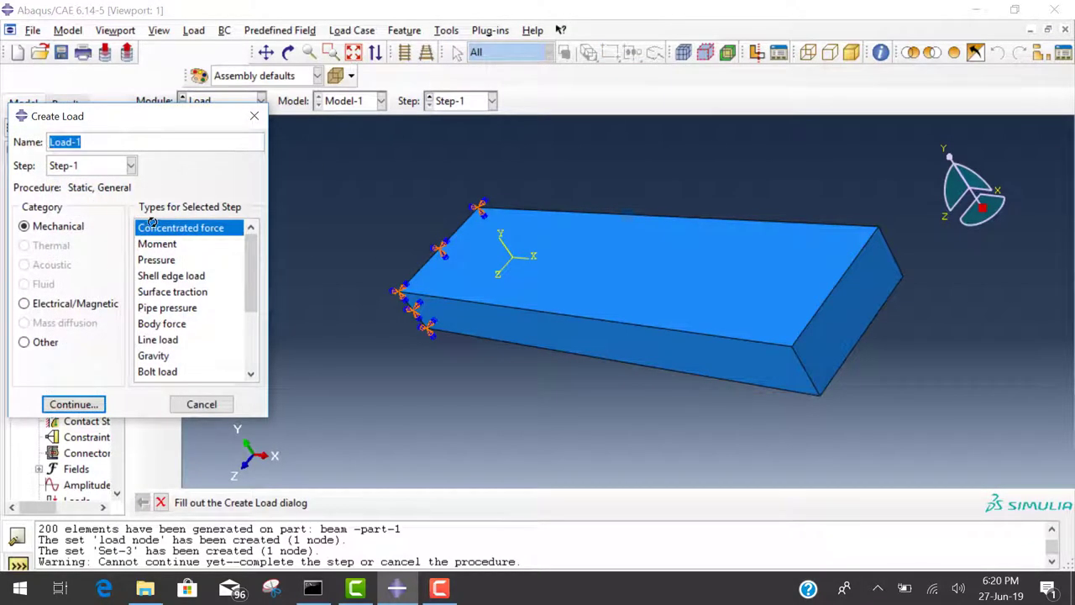
pyautogui.click(74, 403)
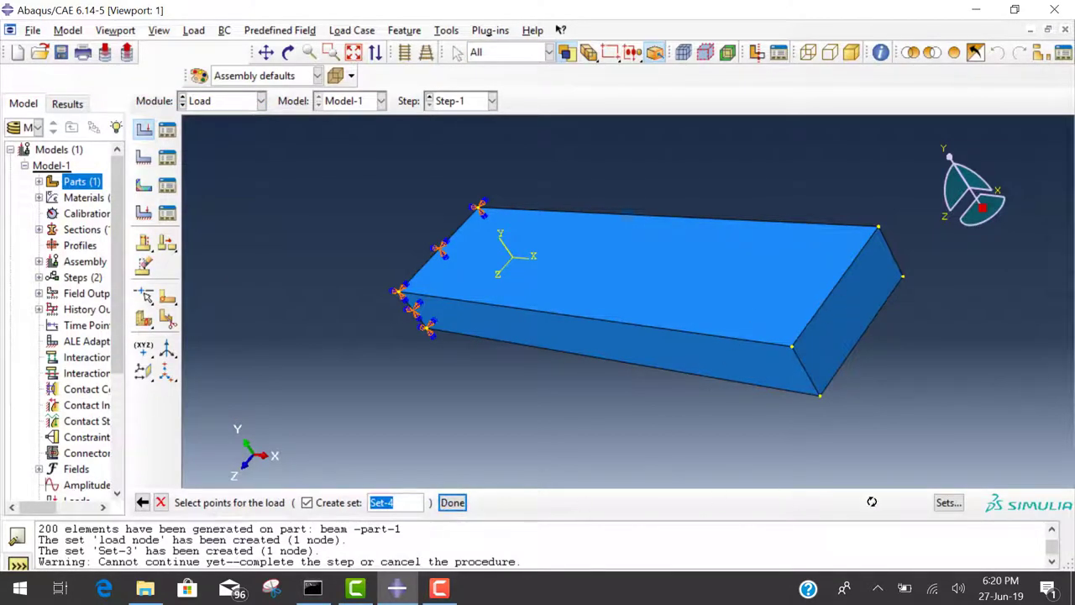
pyautogui.click(948, 502)
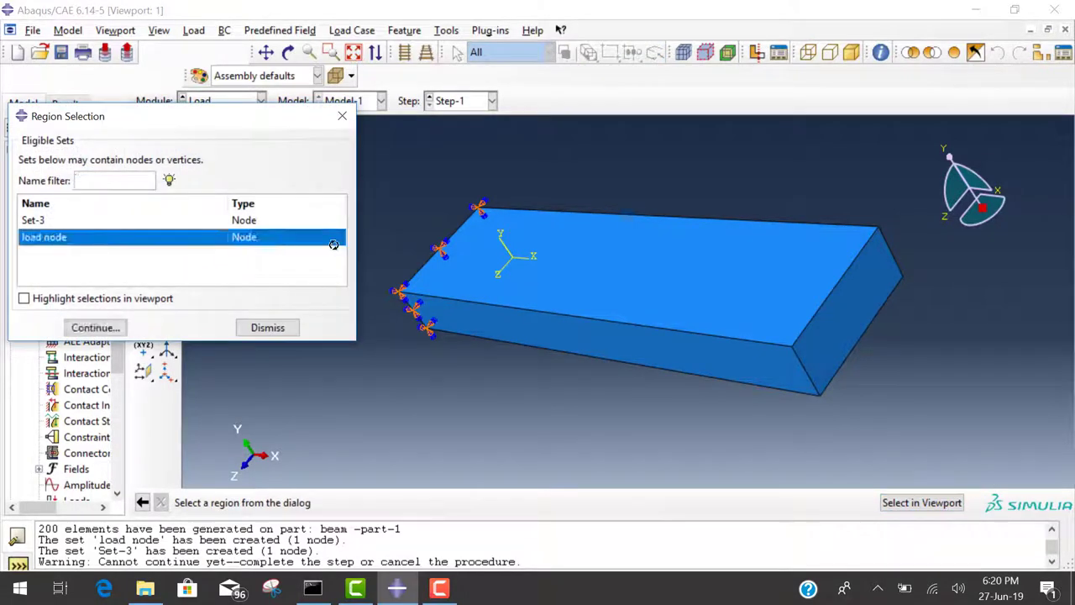
# Step: Apply the force to 'load node' with -100 in CF2
pyautogui.click(94, 328)
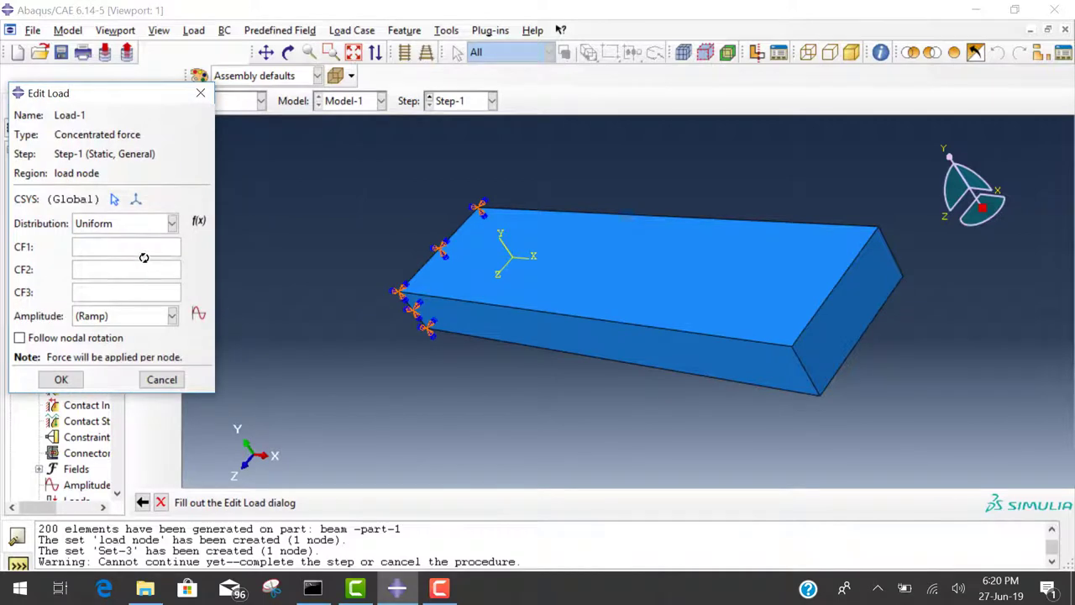
pyautogui.click(126, 268)
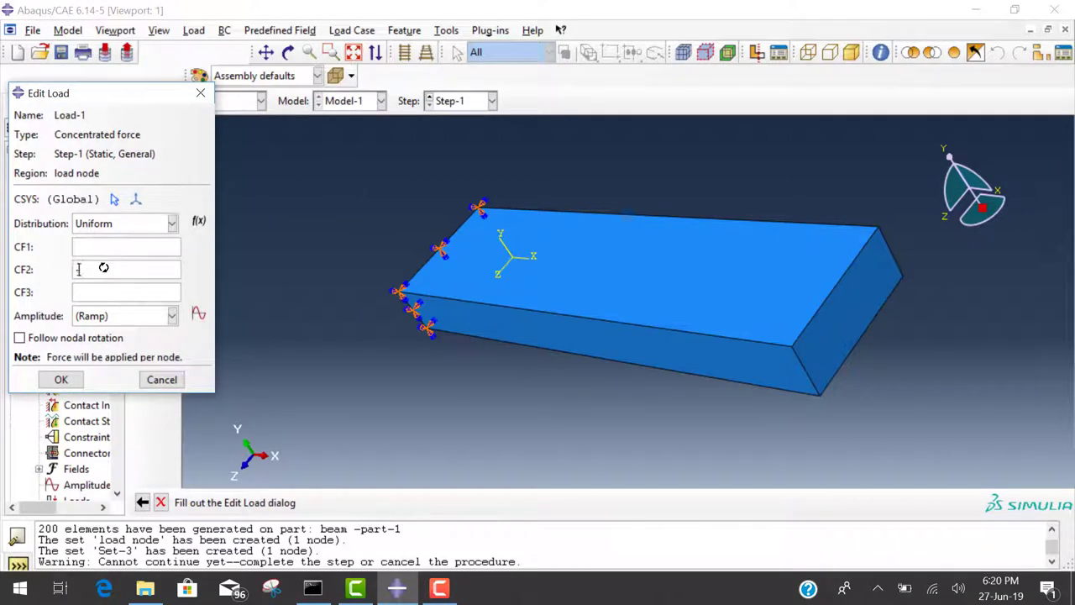
pyautogui.write('-100')
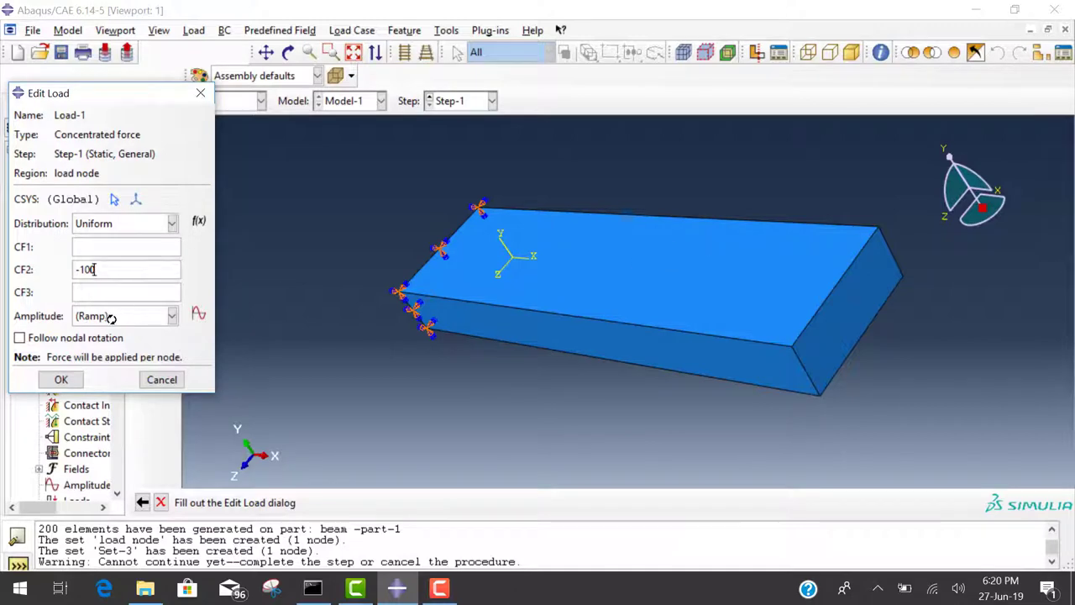
# Step: Create equally spaced amplitude Amp-1 with values 0 and 1, and save Load-1
pyautogui.click(198, 314)
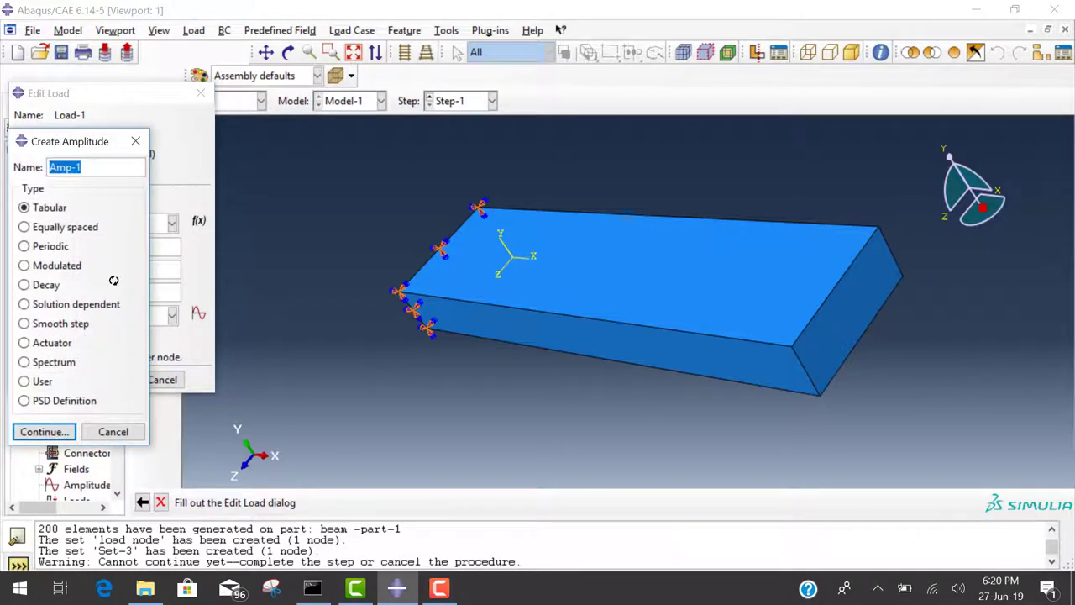
pyautogui.click(44, 430)
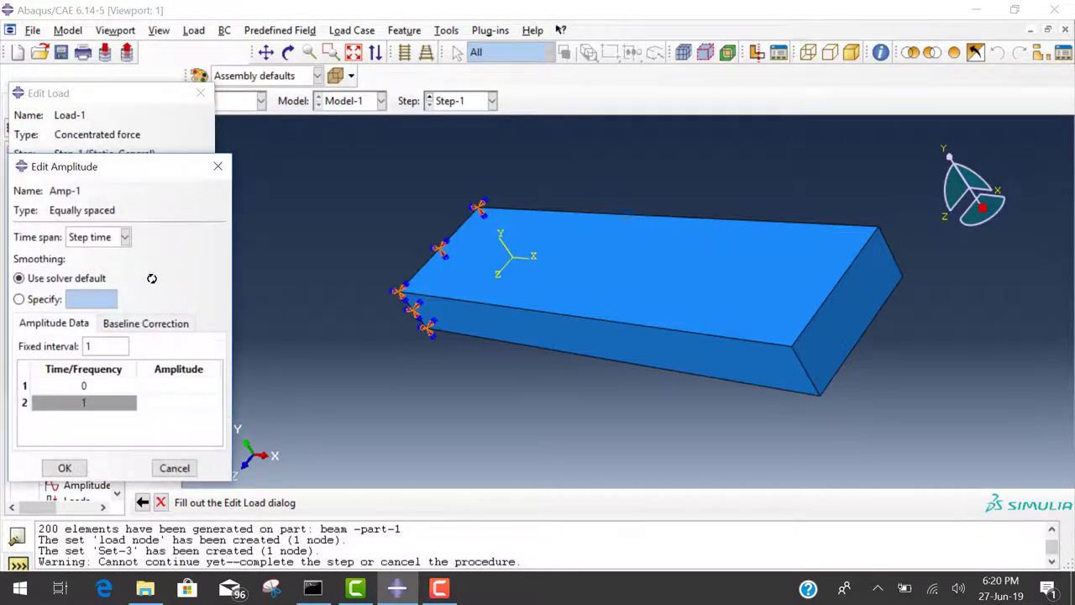
pyautogui.click(178, 403)
pyautogui.write('1')
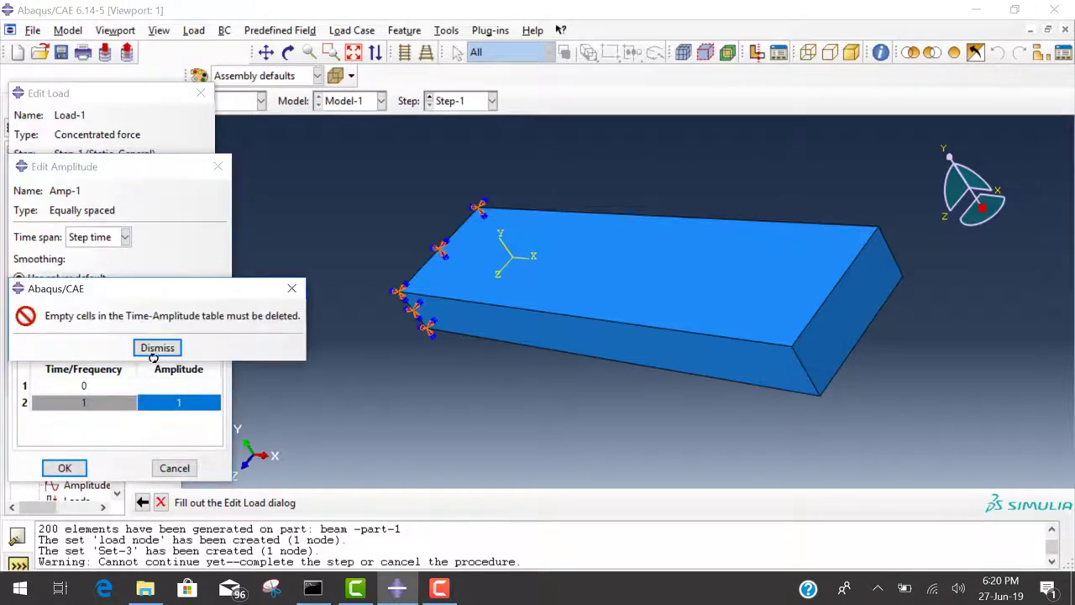
pyautogui.click(158, 346)
pyautogui.write('0')
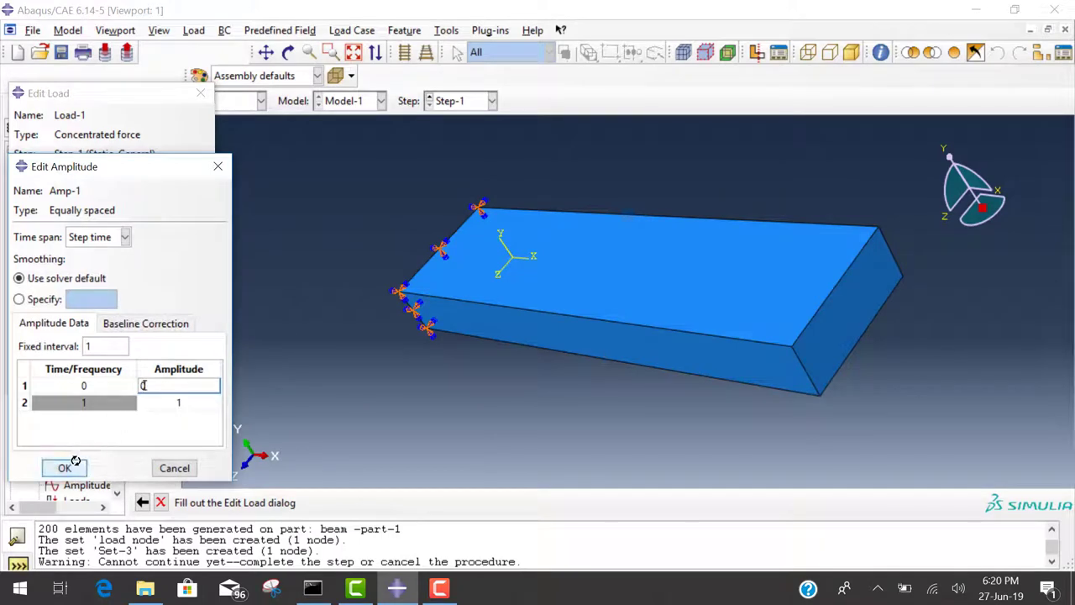
pyautogui.click(64, 467)
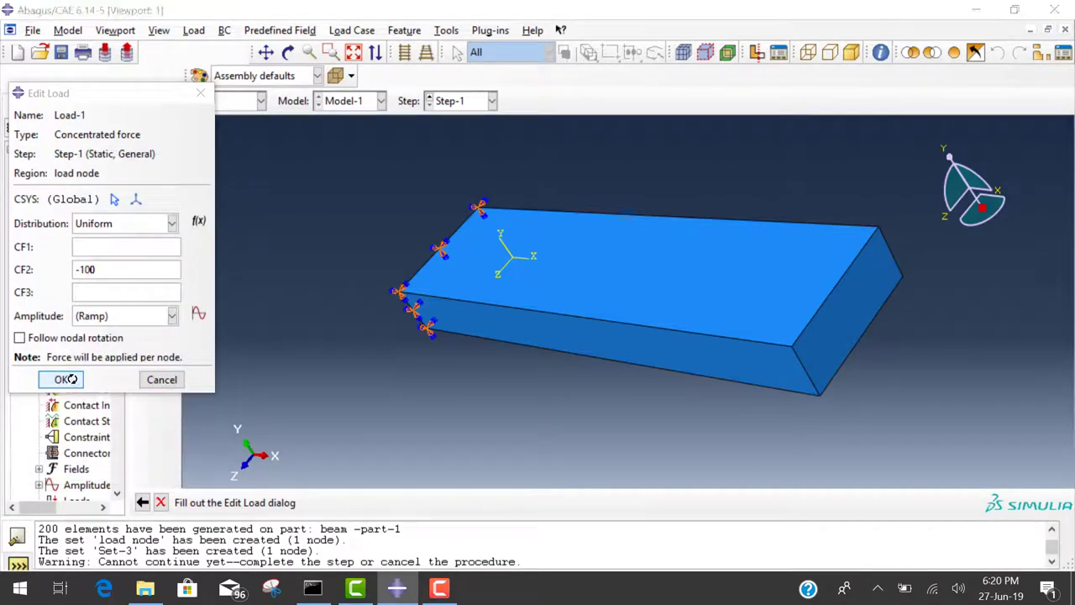
pyautogui.click(60, 379)
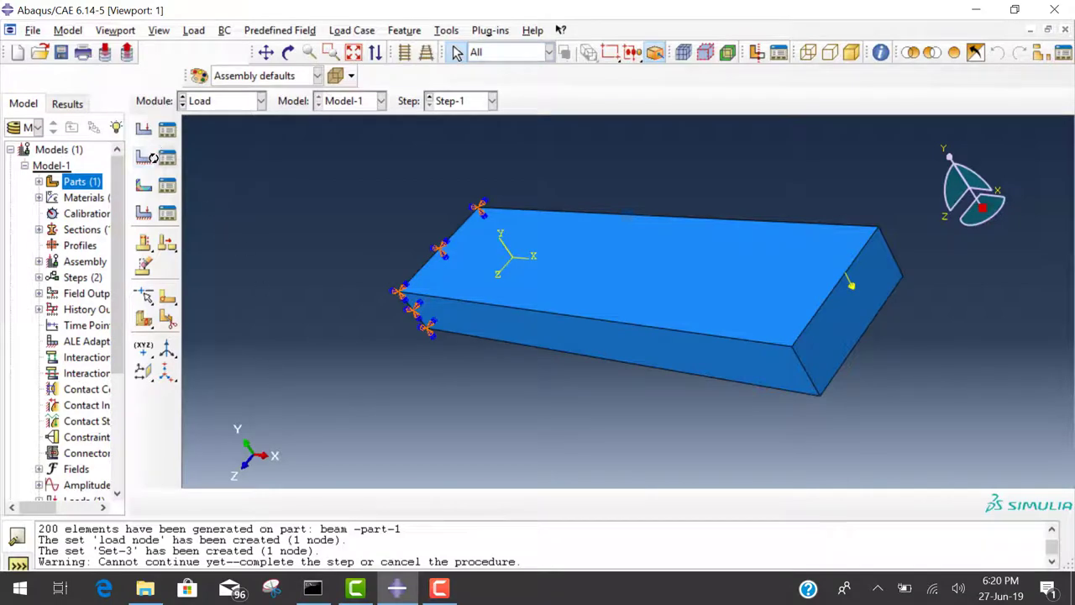
# Step: Create Job-1 with the default name and model in the Job module
pyautogui.click(222, 100)
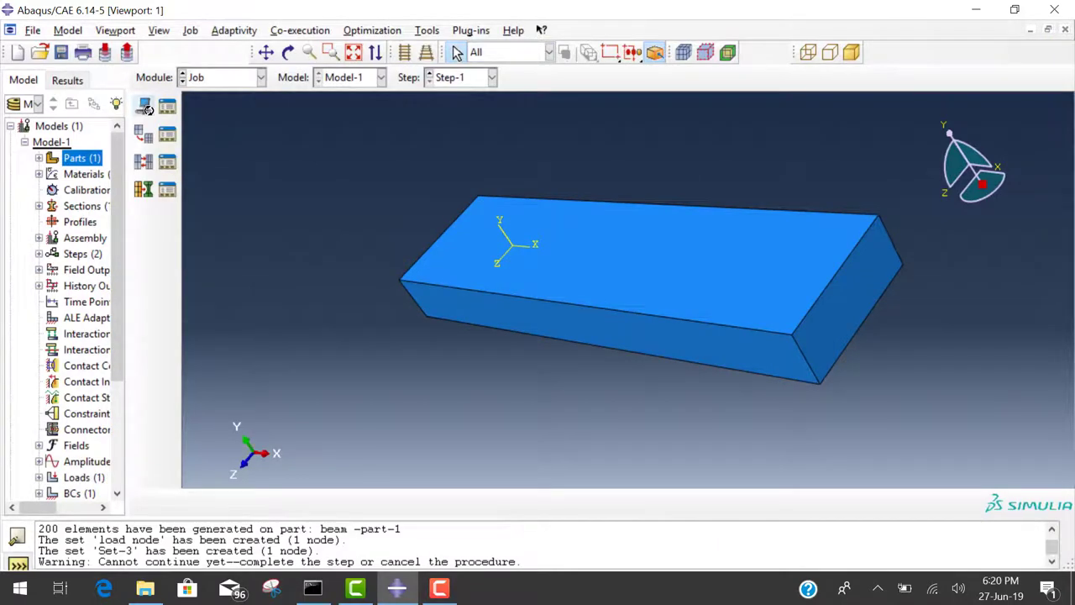
pyautogui.click(143, 105)
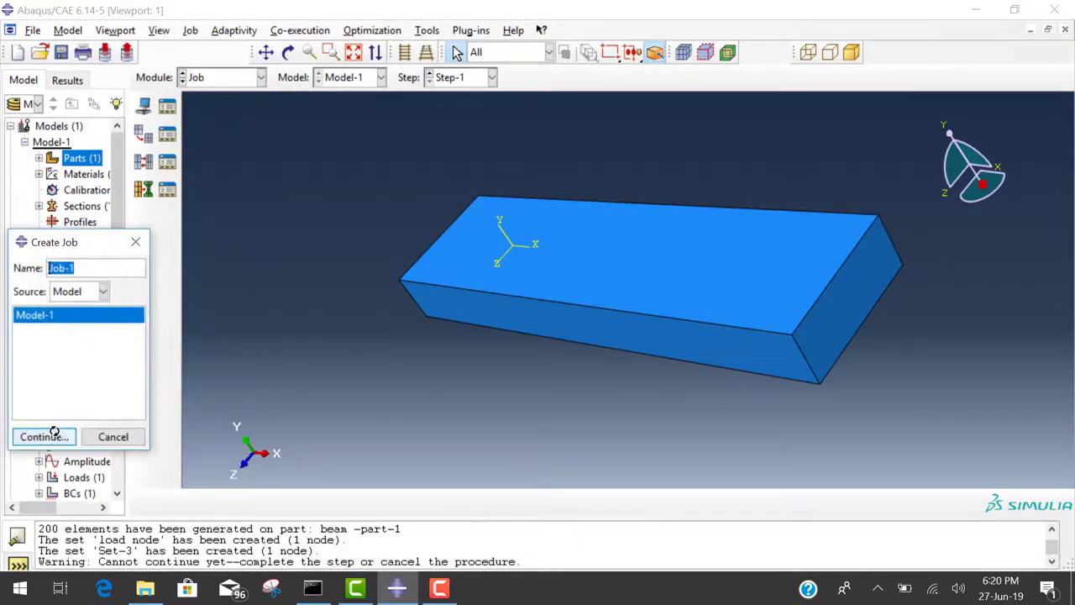
pyautogui.click(43, 436)
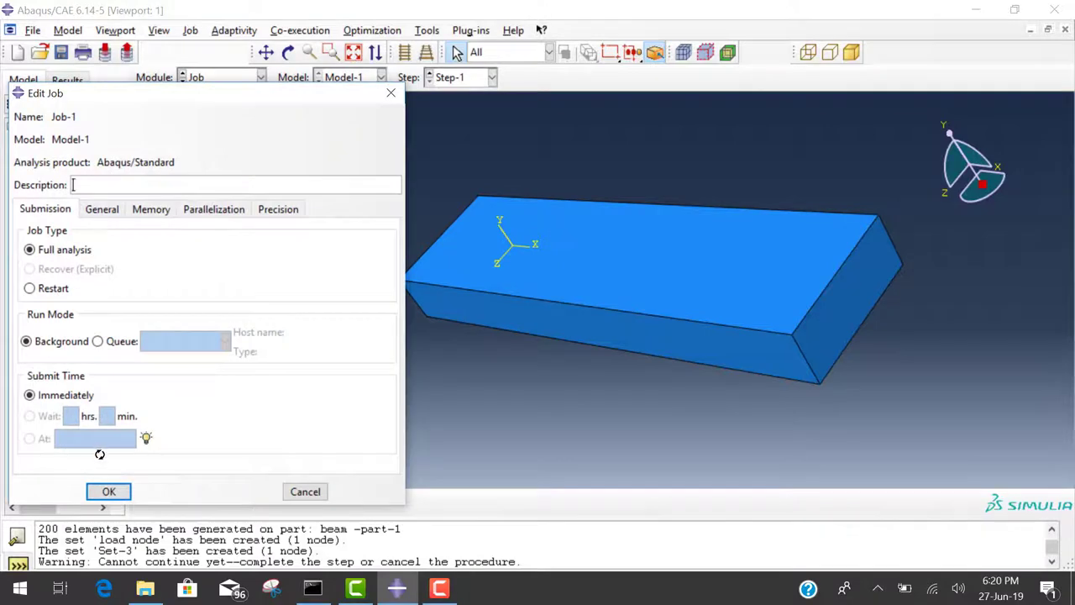
pyautogui.click(107, 490)
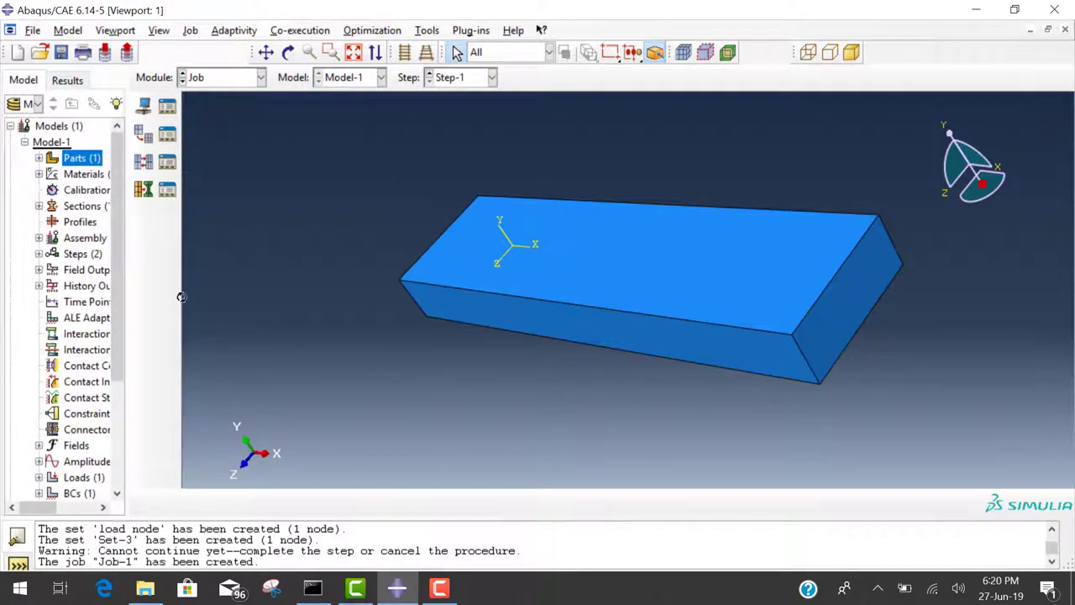
# Step: Submit Job-1 from the model tree, overwriting existing files, until it completes
pyautogui.scroll(-3)
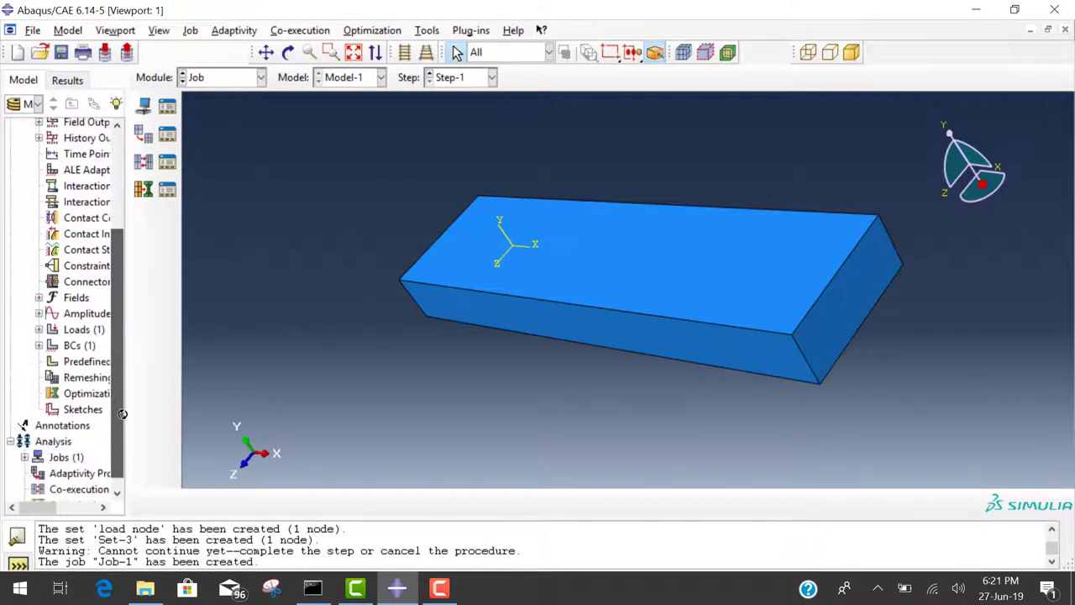
pyautogui.scroll(-3)
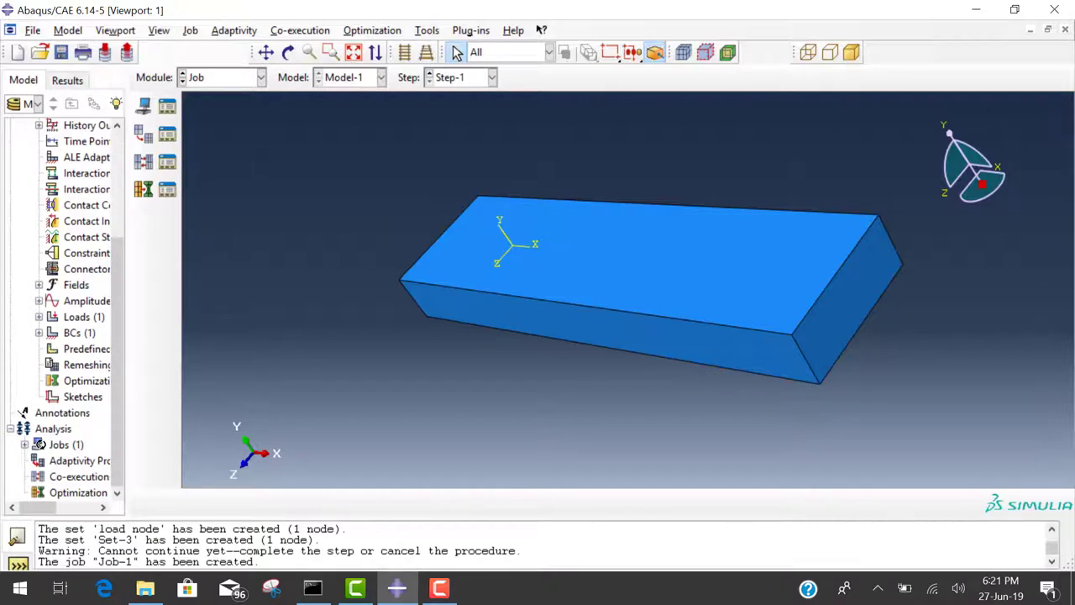
pyautogui.rightClick(65, 444)
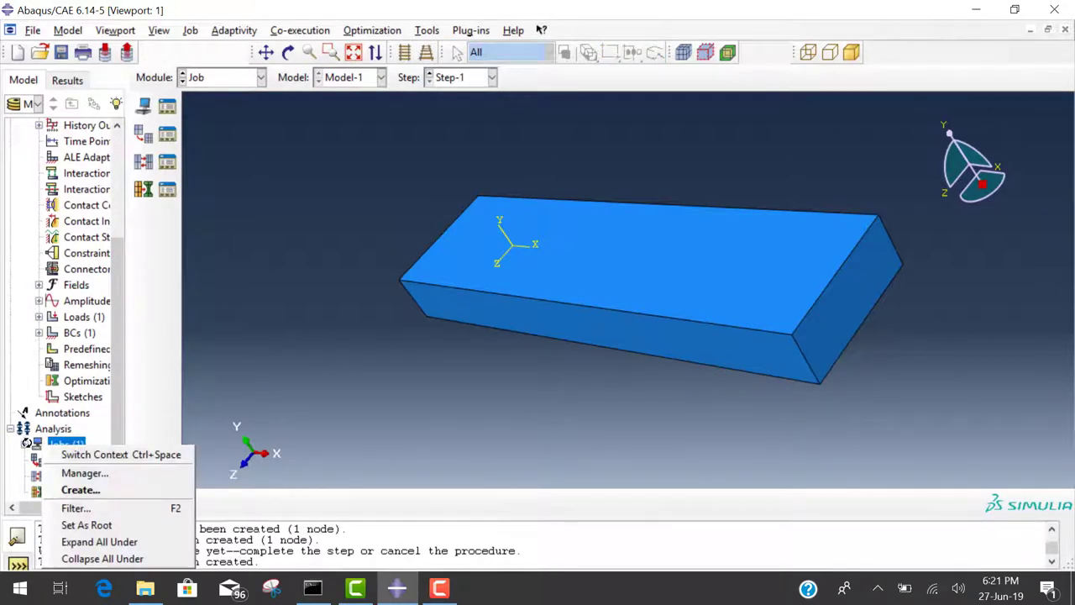
pyautogui.moveTo(282, 465)
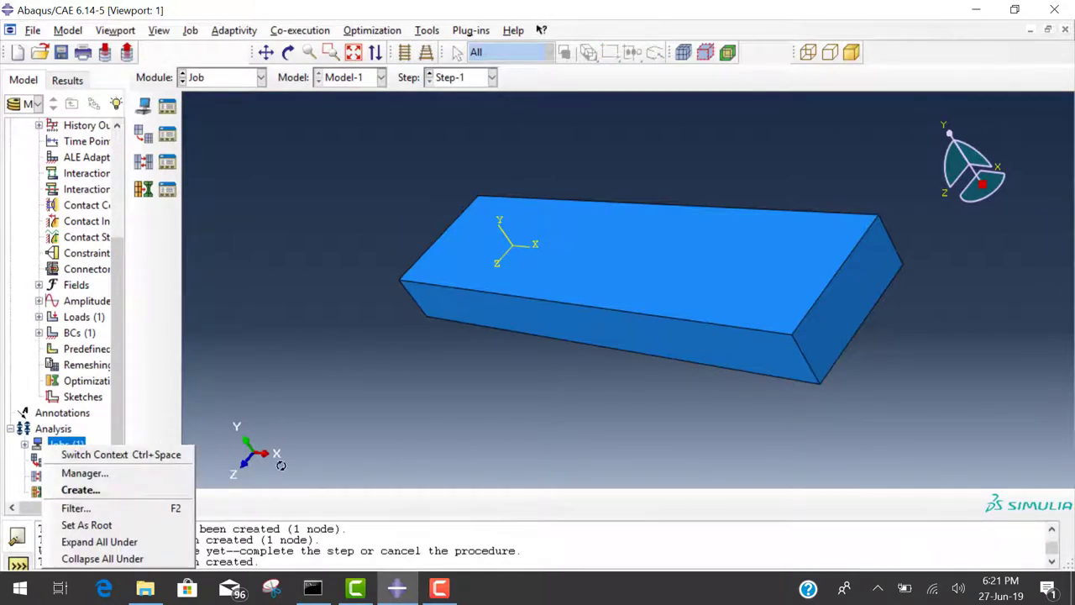
pyautogui.moveTo(81, 490)
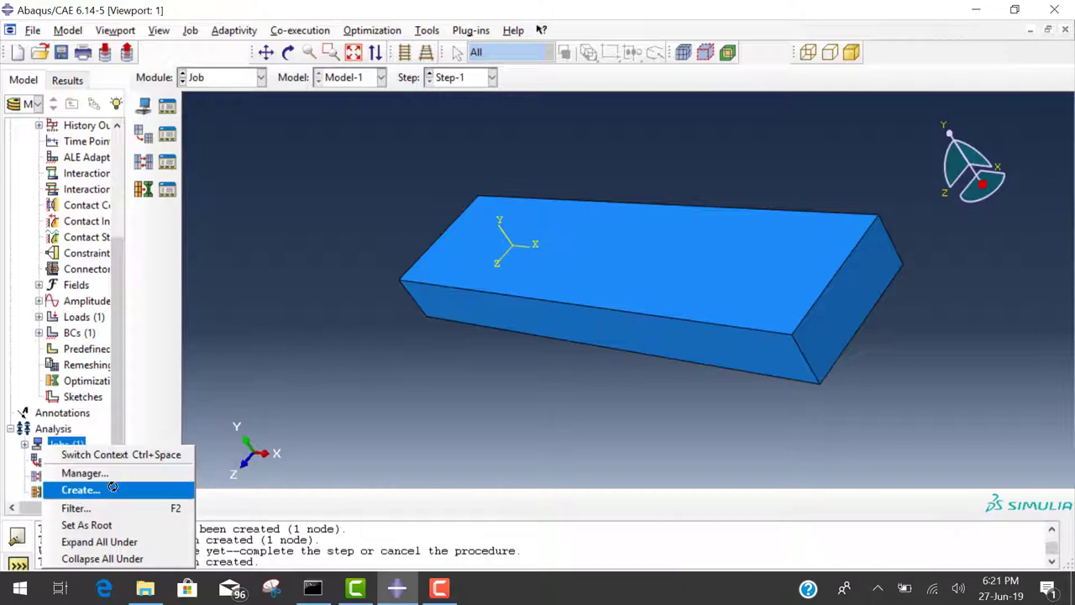
pyautogui.click(81, 490)
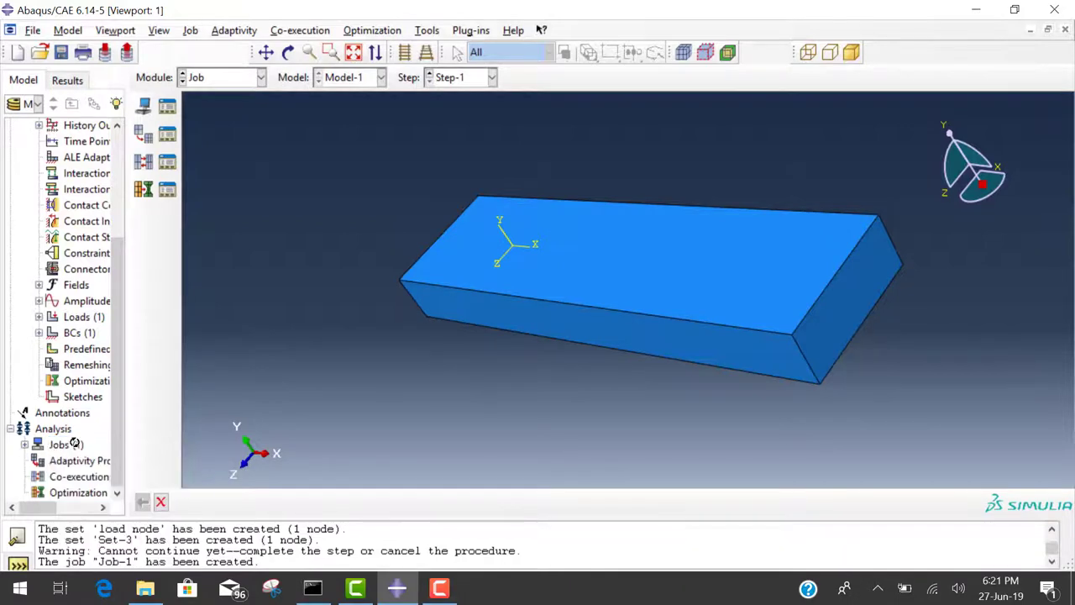
pyautogui.rightClick(65, 443)
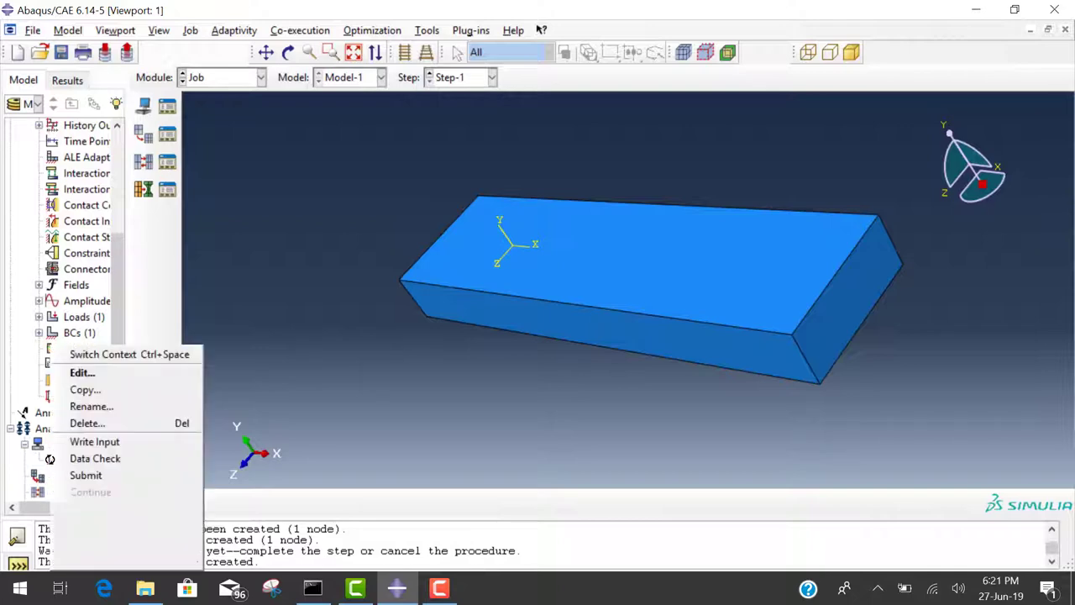
pyautogui.click(86, 473)
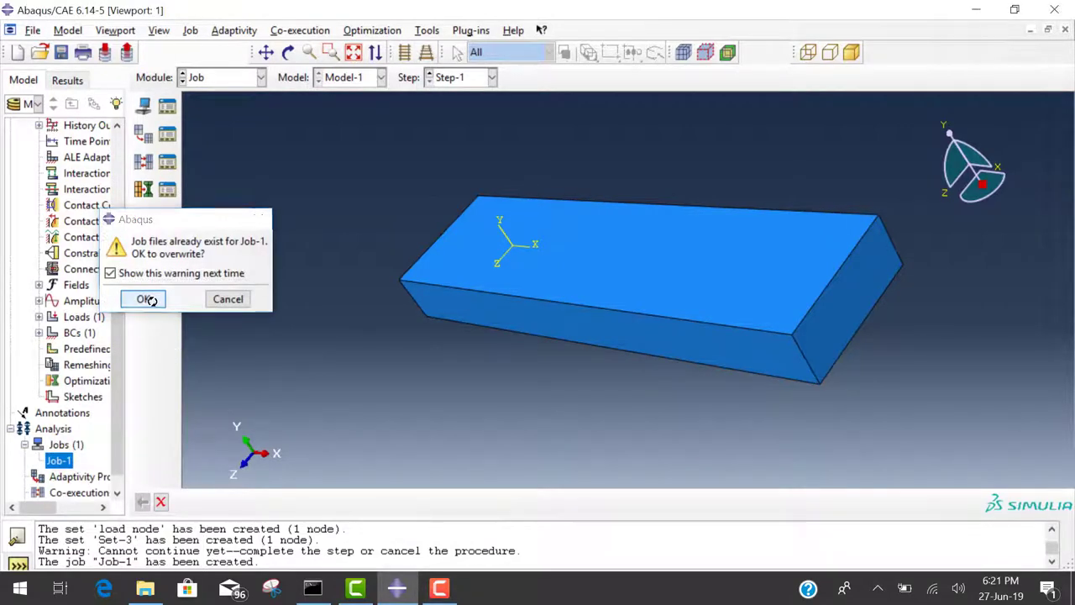
pyautogui.click(143, 299)
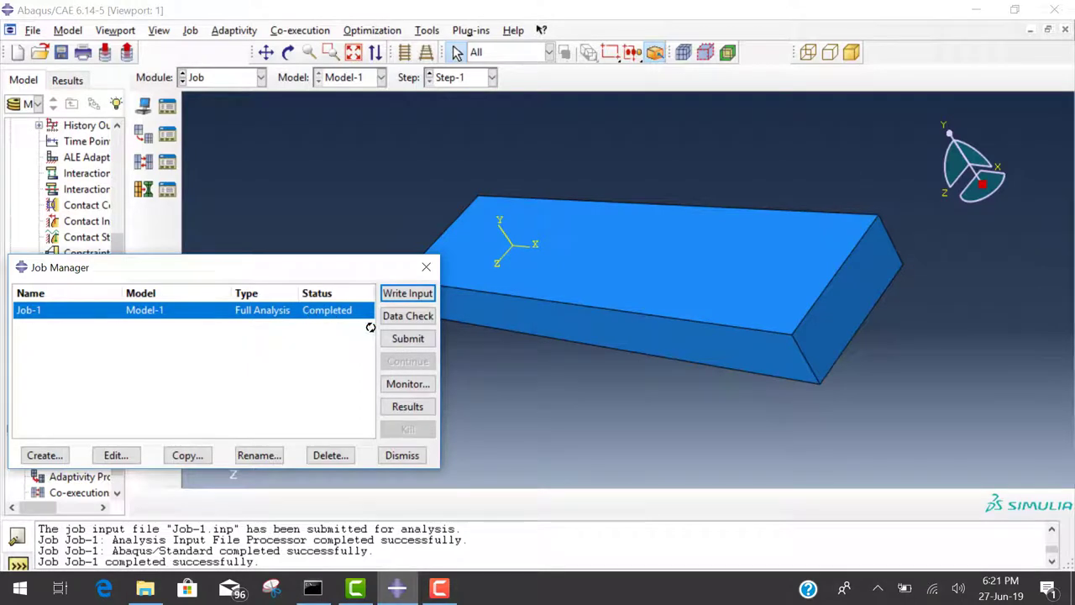
# Step: Open Job-1 results and show Max. Principal stress instead of Mises on the deformed beam
pyautogui.click(402, 454)
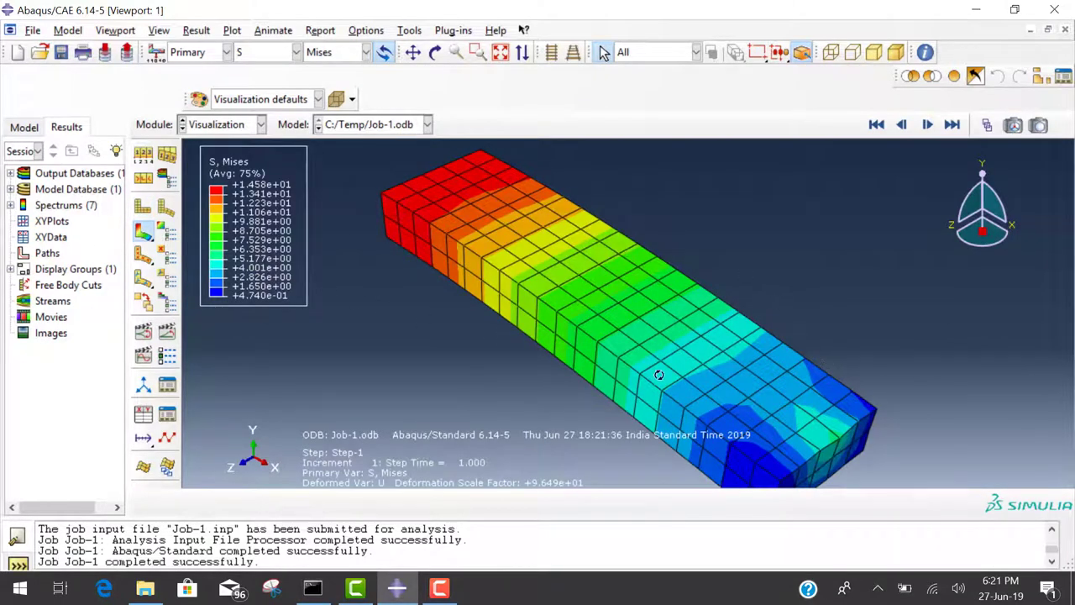
pyautogui.moveTo(658, 374); pyautogui.dragTo(534, 340)
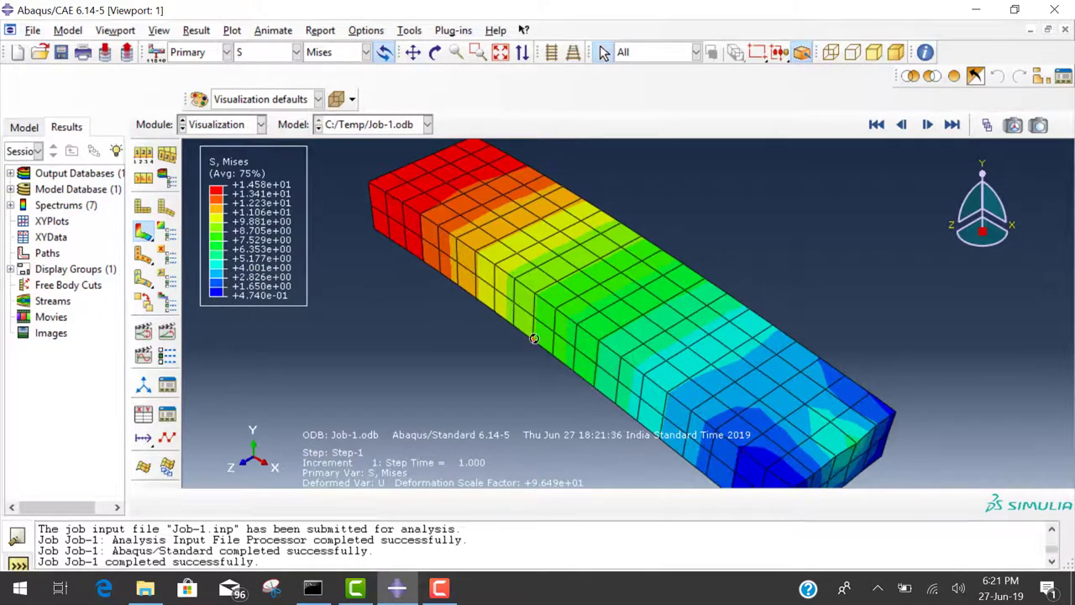
pyautogui.click(225, 50)
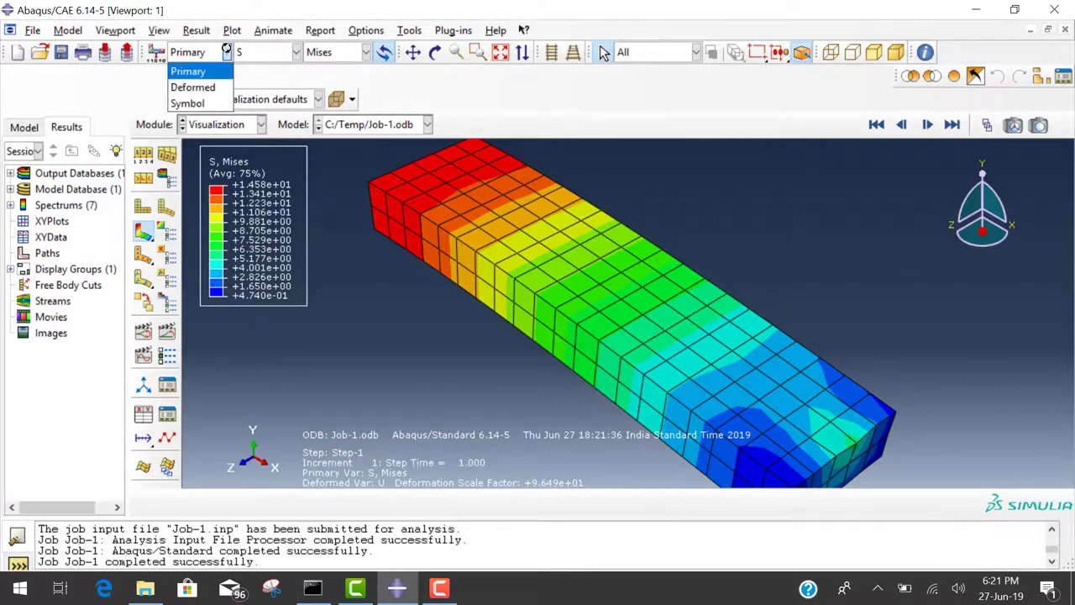
pyautogui.click(363, 52)
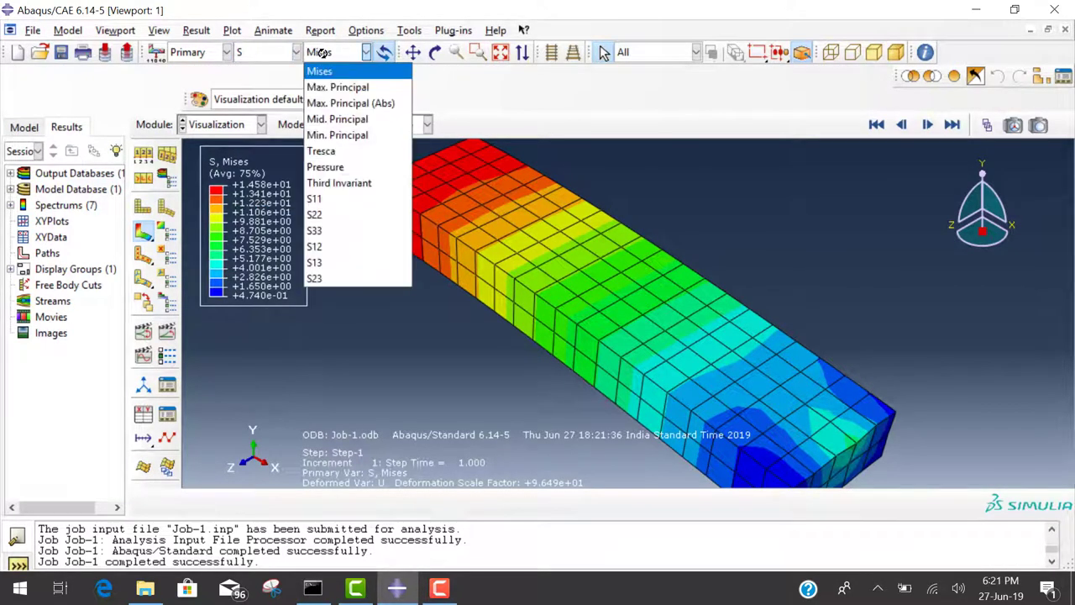
pyautogui.click(336, 87)
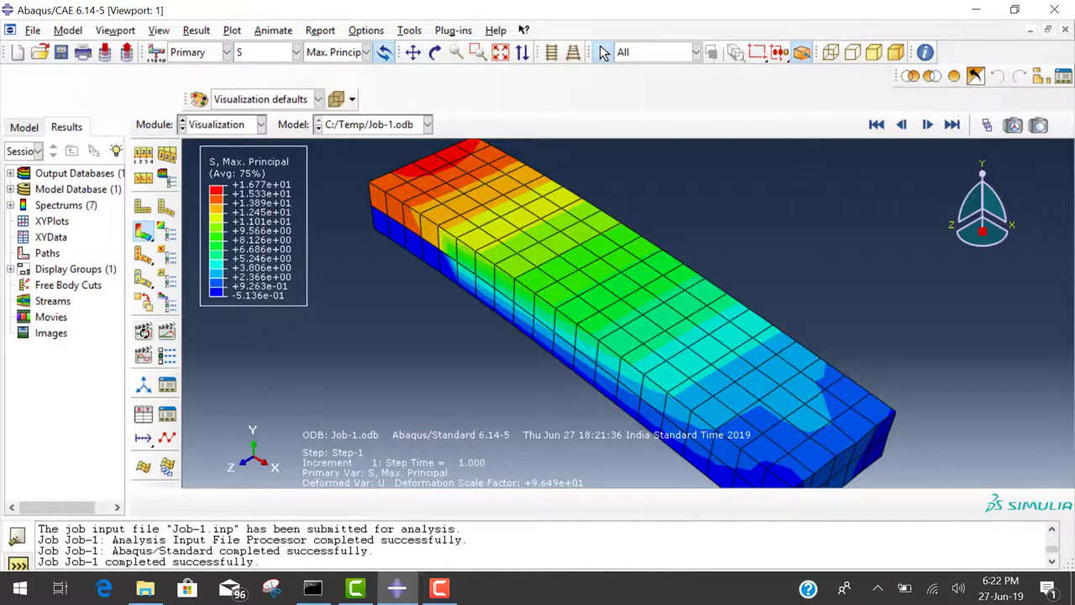
# Step: Animate the beam's deformation as a time history
pyautogui.click(927, 125)
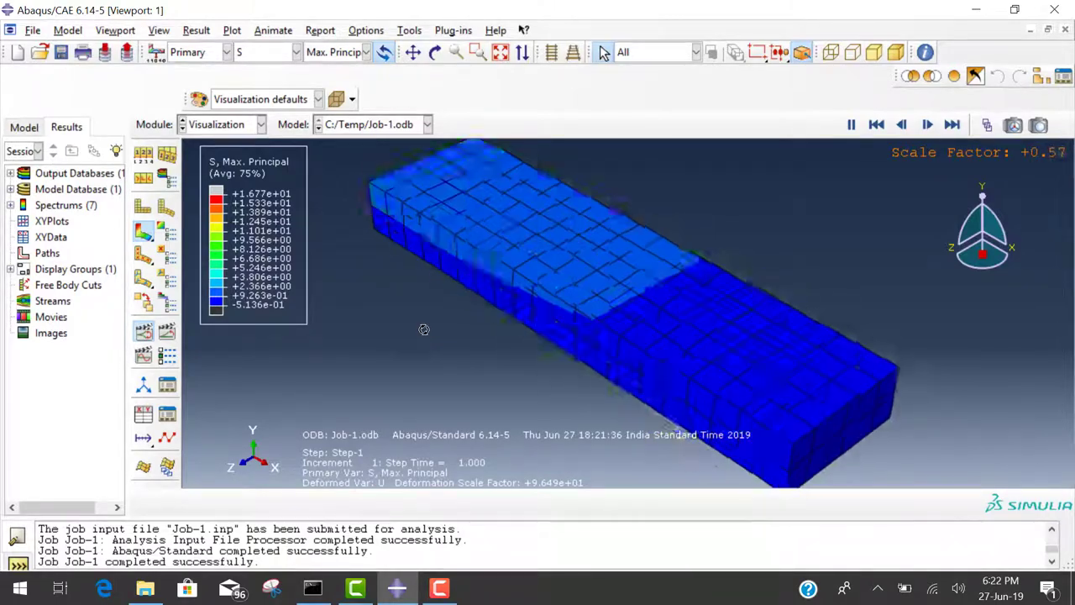
pyautogui.click(927, 124)
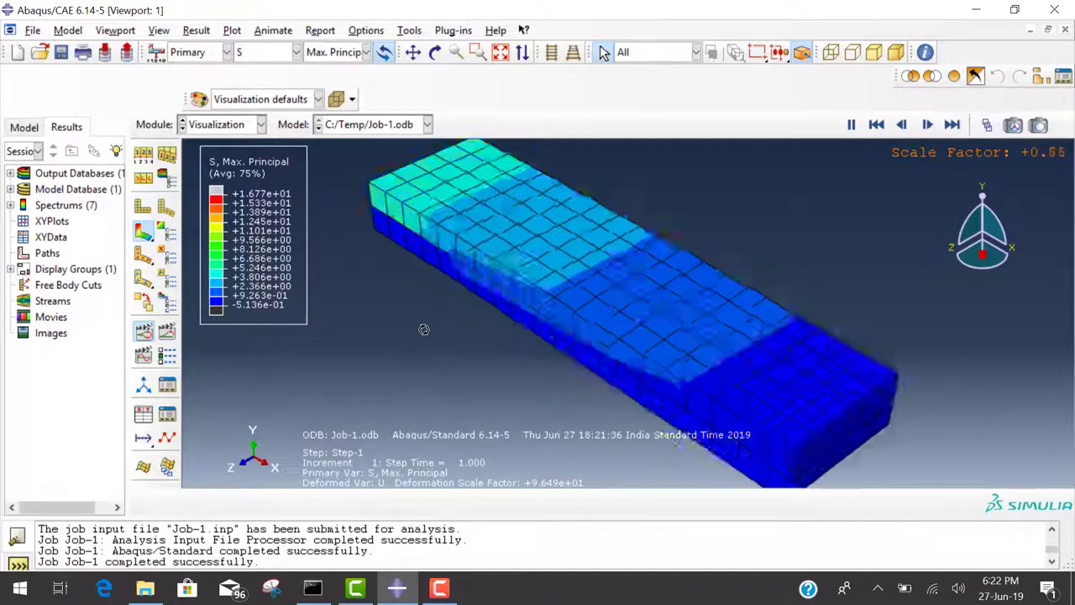